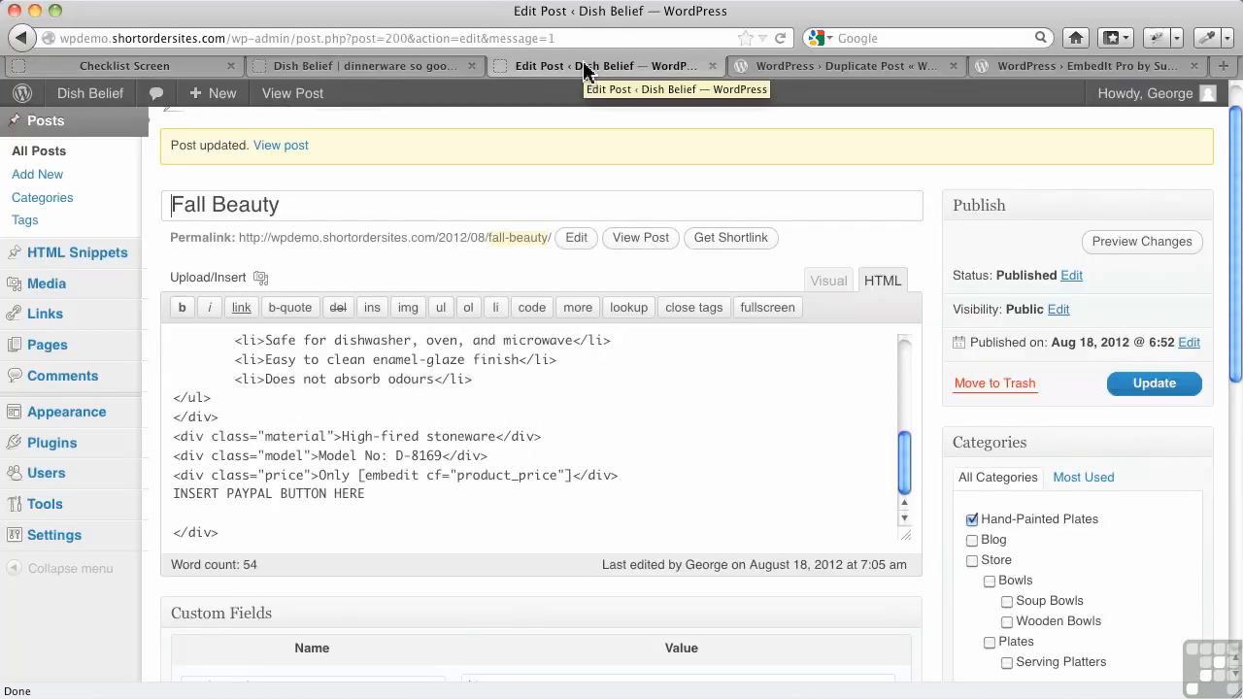
mouse_move(441, 486)
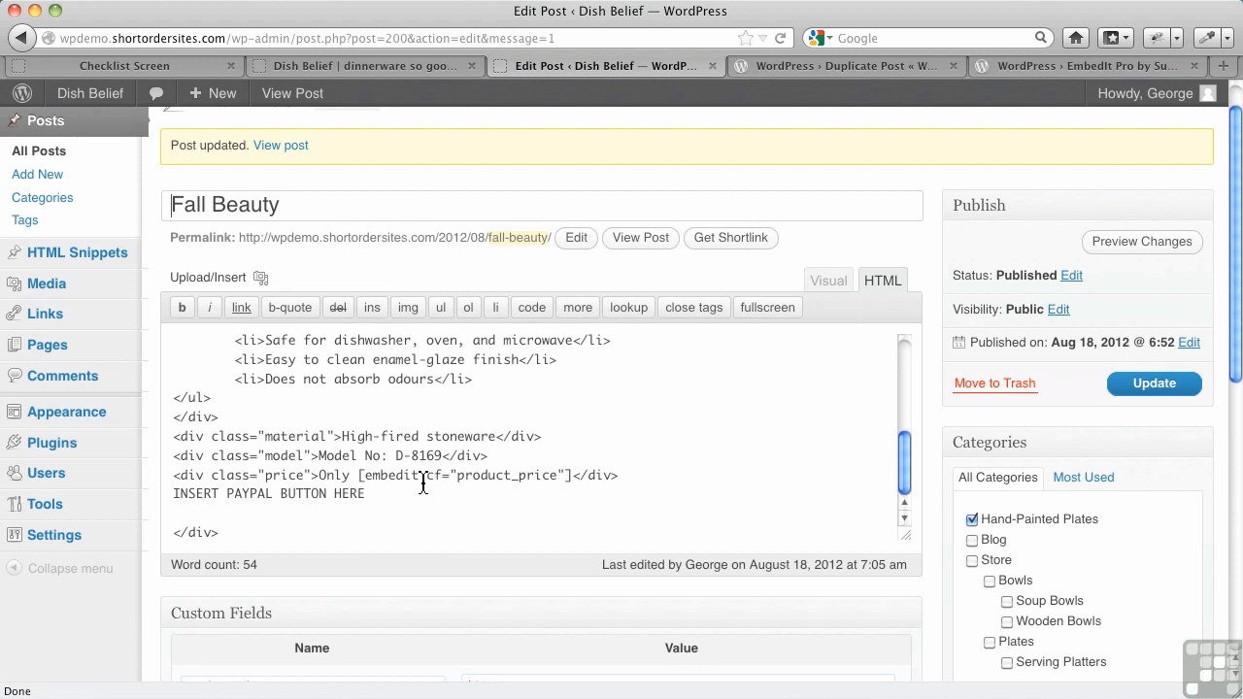
mouse_move(377, 474)
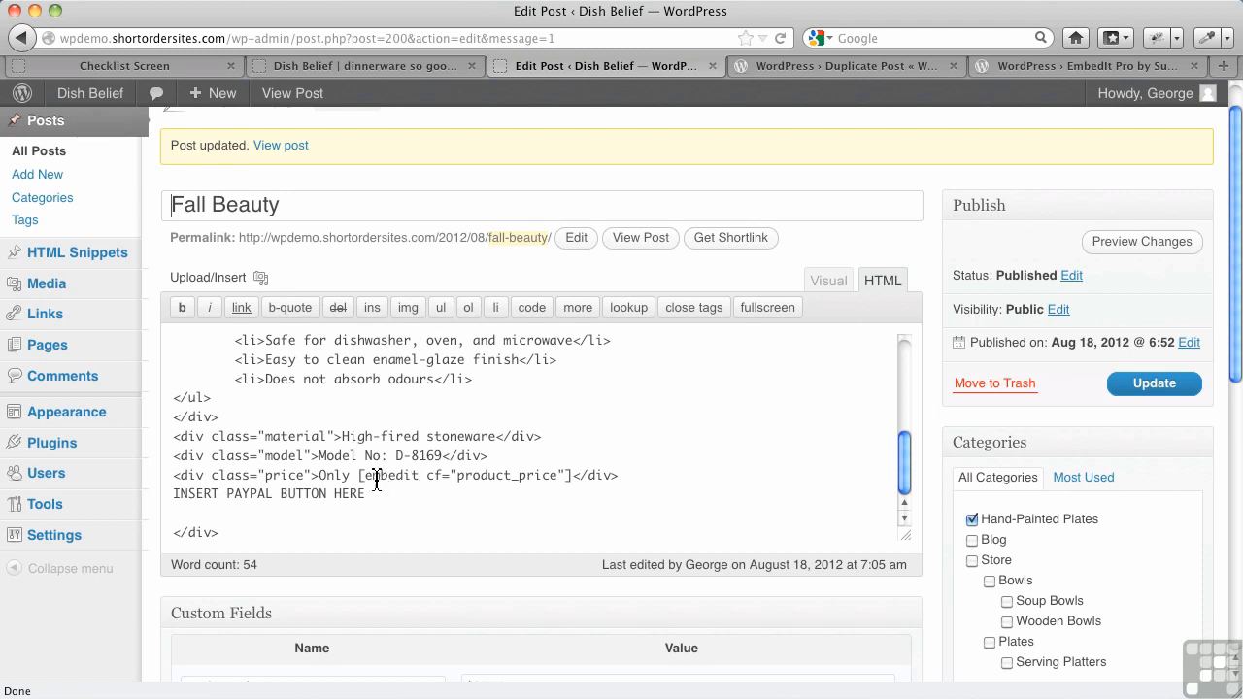
Check the published Fall Beauty page and return to its Edit Post screen at the Custom Fields box.
scroll("down", 3)
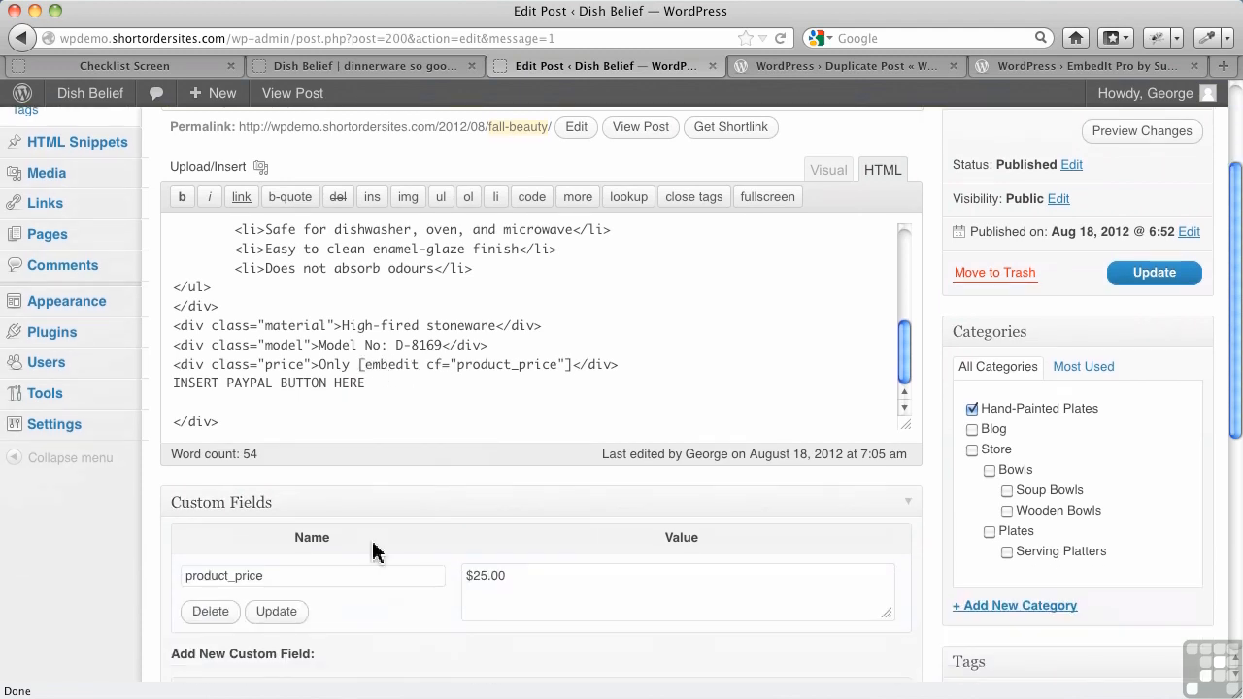
scroll("down", 3)
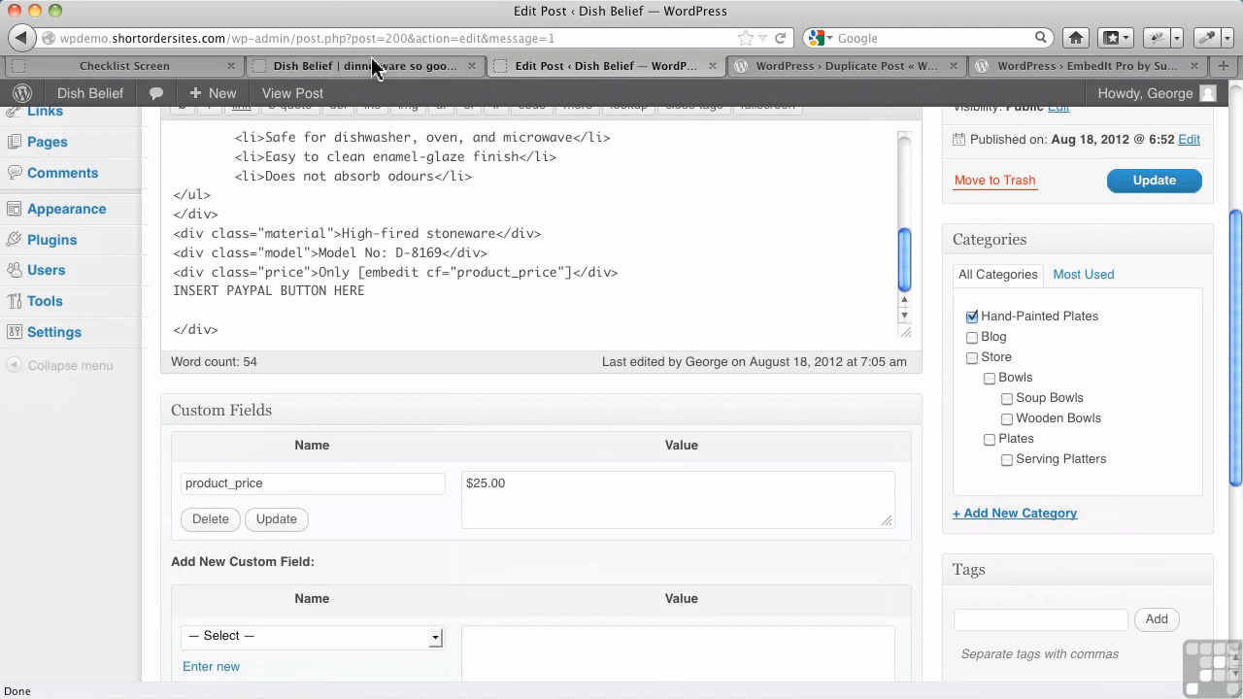
left_click(366, 66)
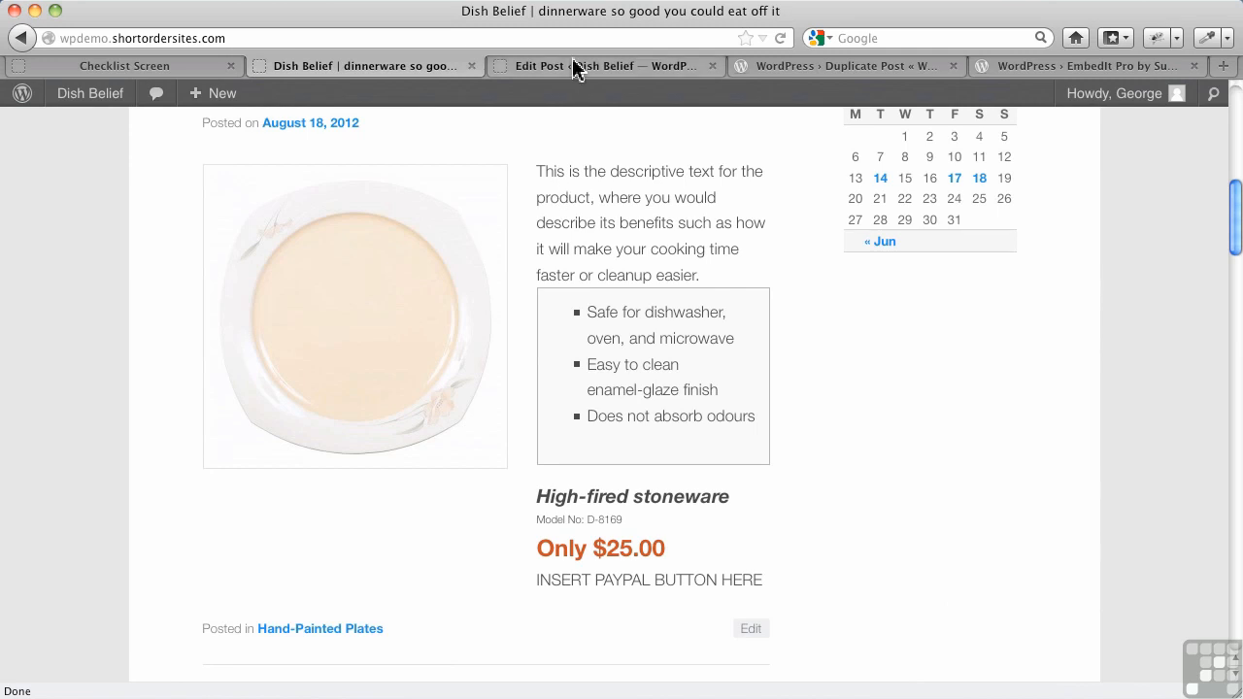
left_click(602, 66)
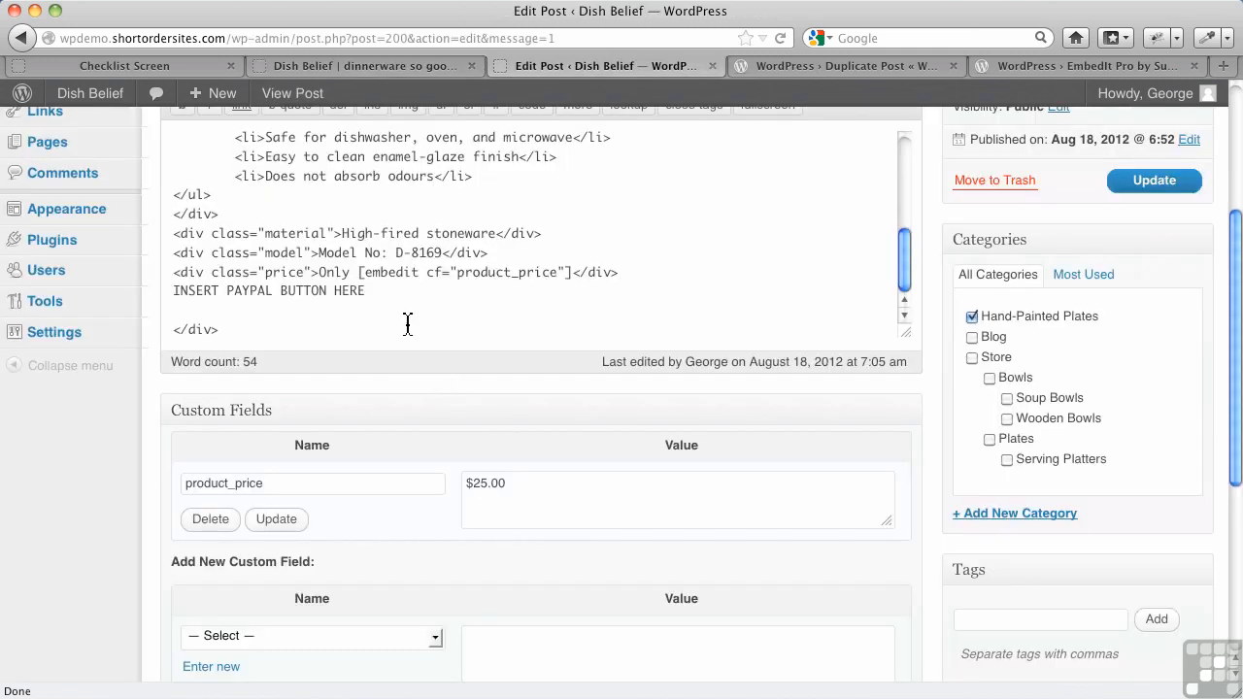
scroll("down", 3)
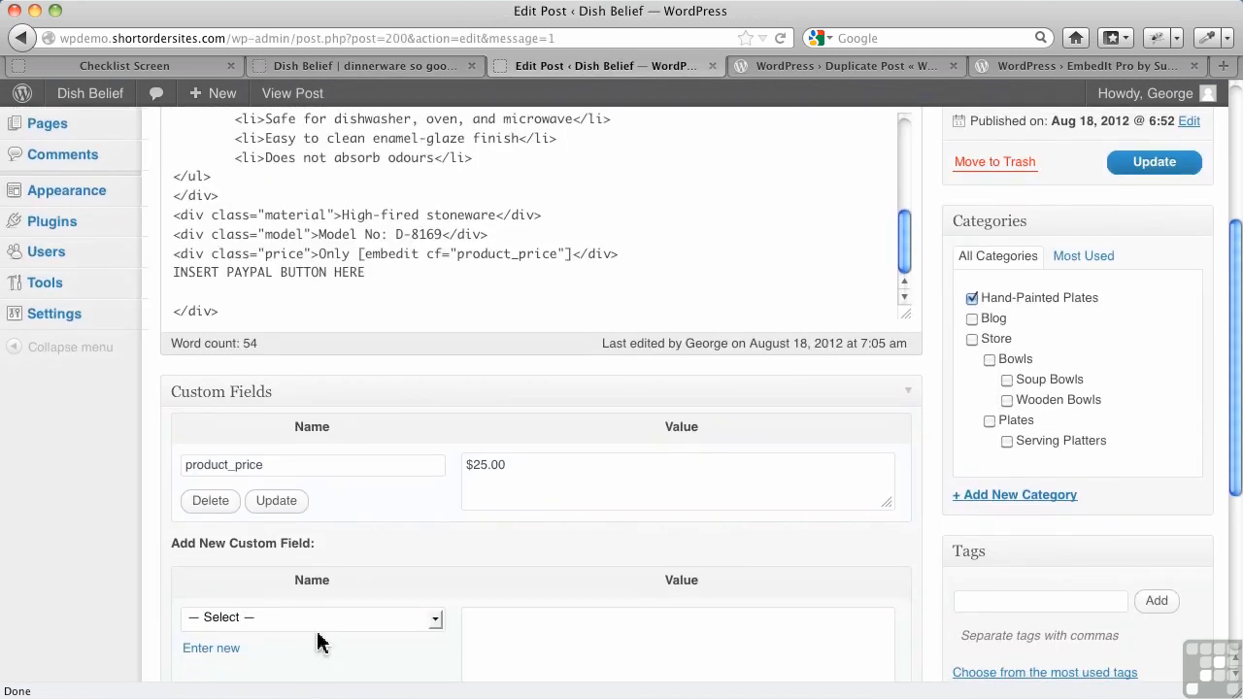
scroll("down", 3)
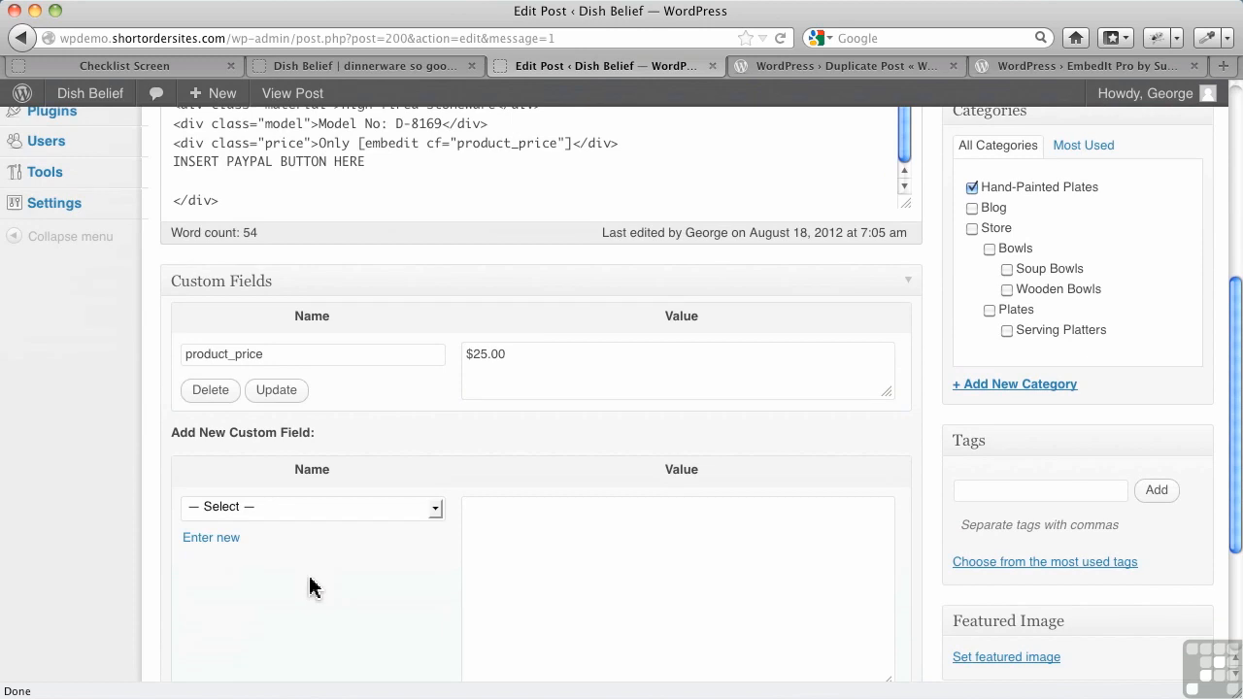
Enter a new custom field named product_model and grab D-8169 from the post text as its value.
left_click(210, 536)
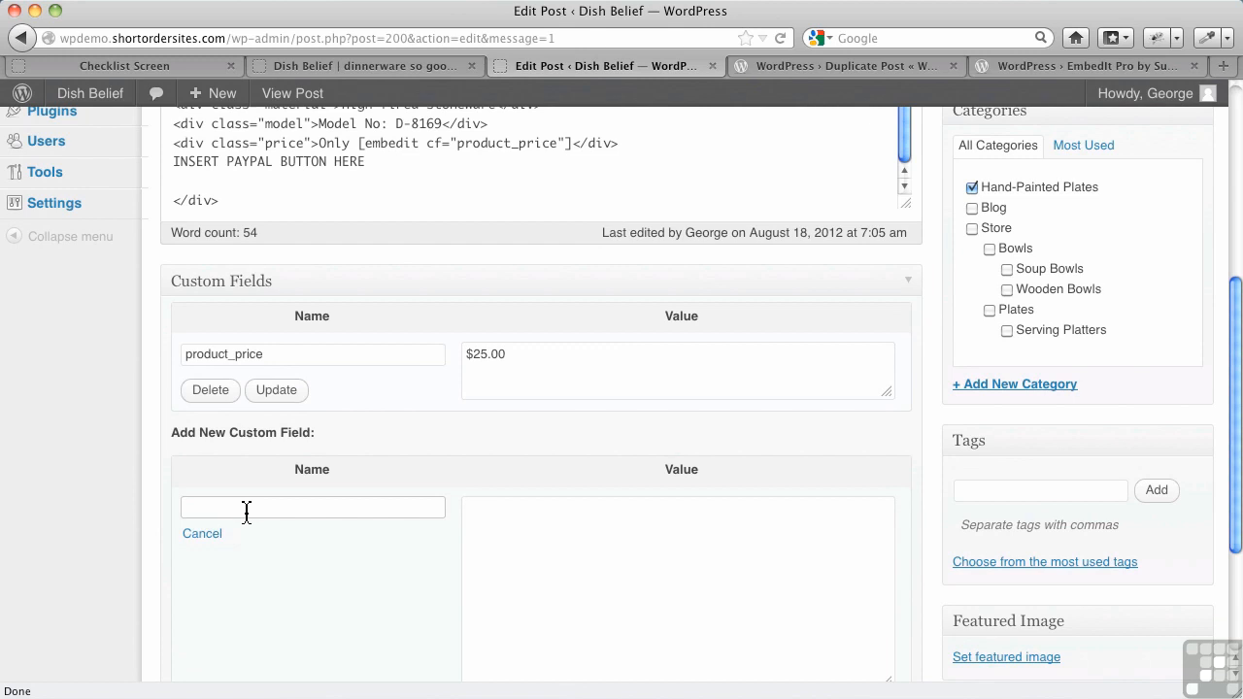
type("product_")
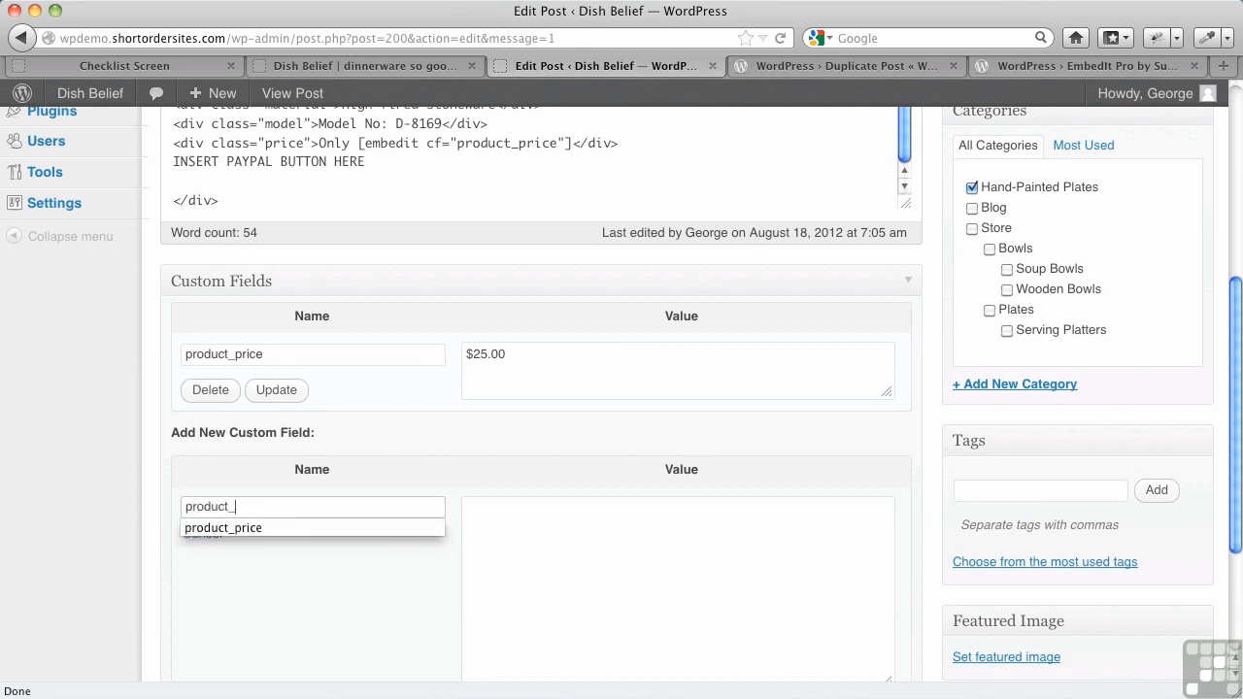
type("mo")
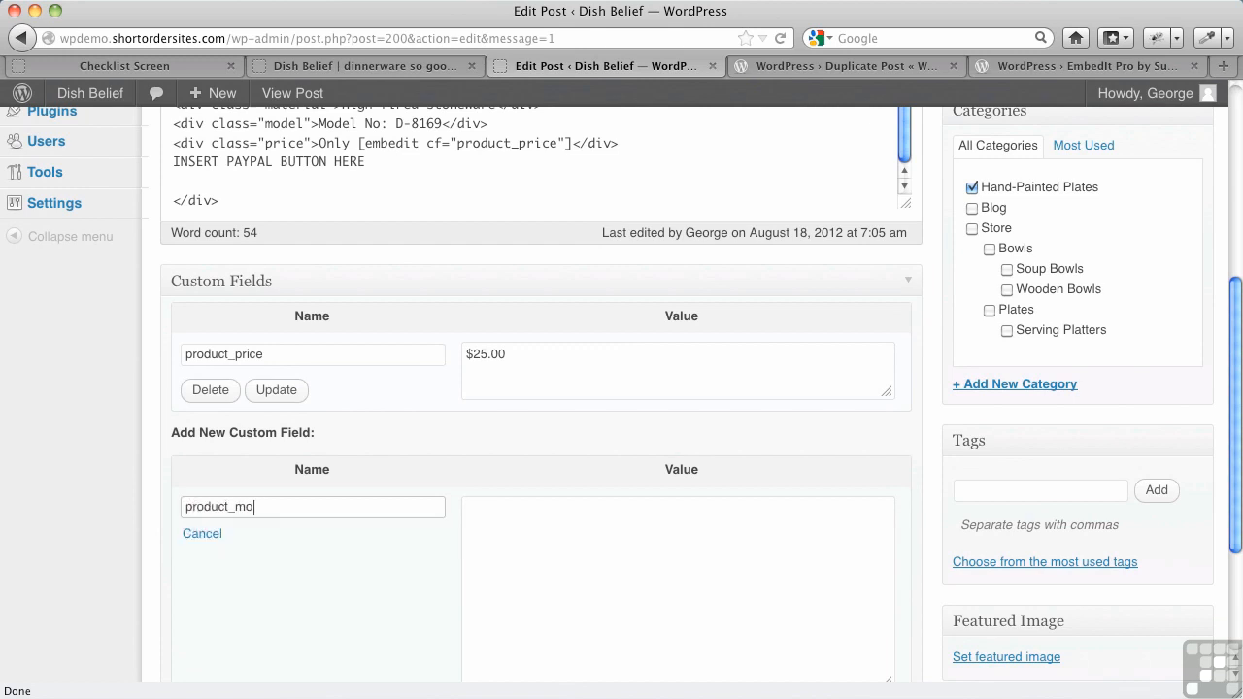
type("del")
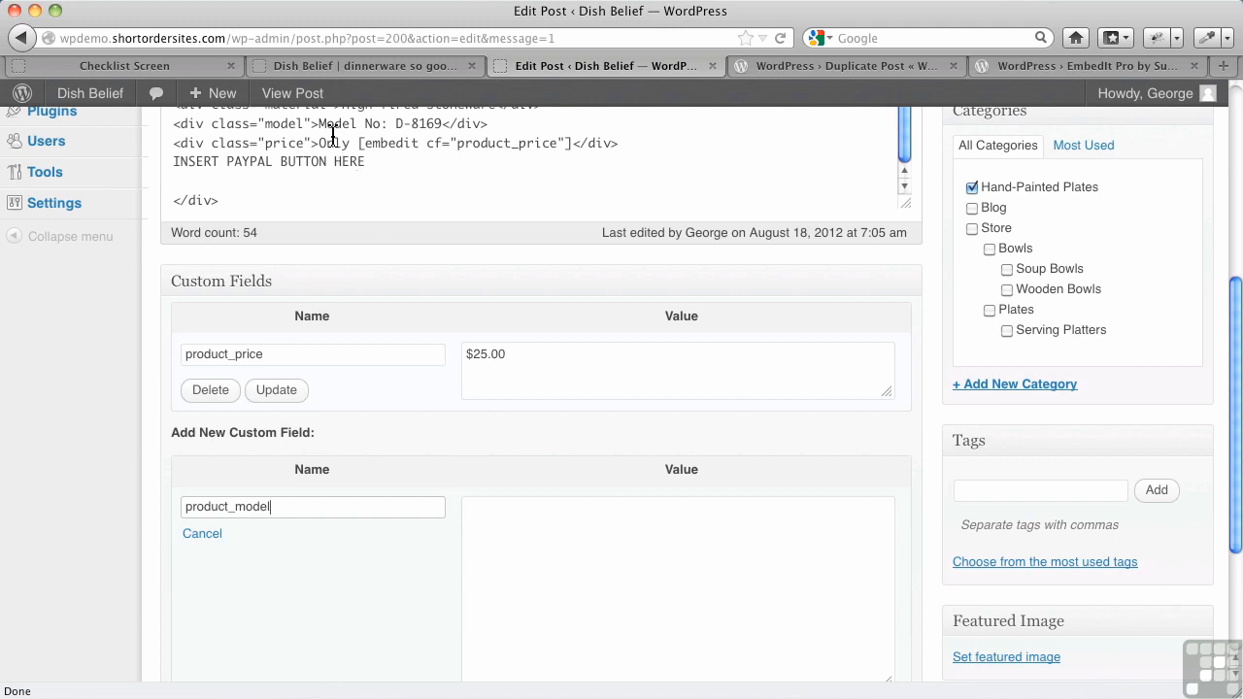
mouse_move(326, 128)
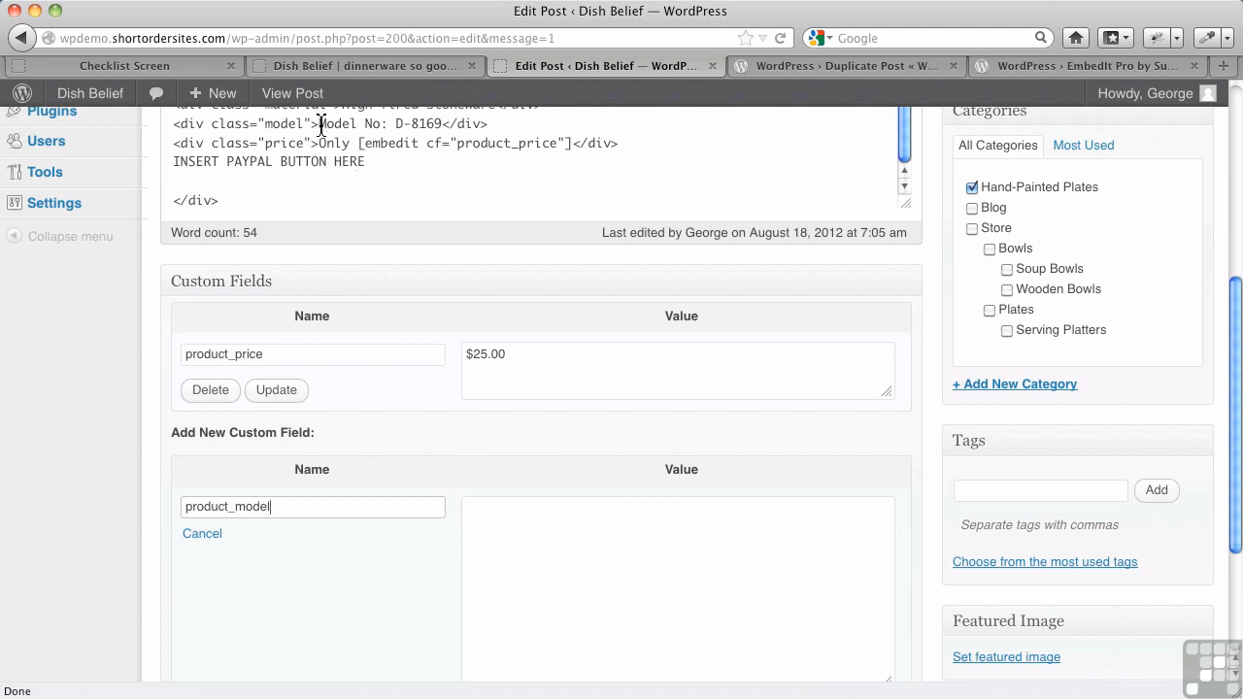
double_click(419, 125)
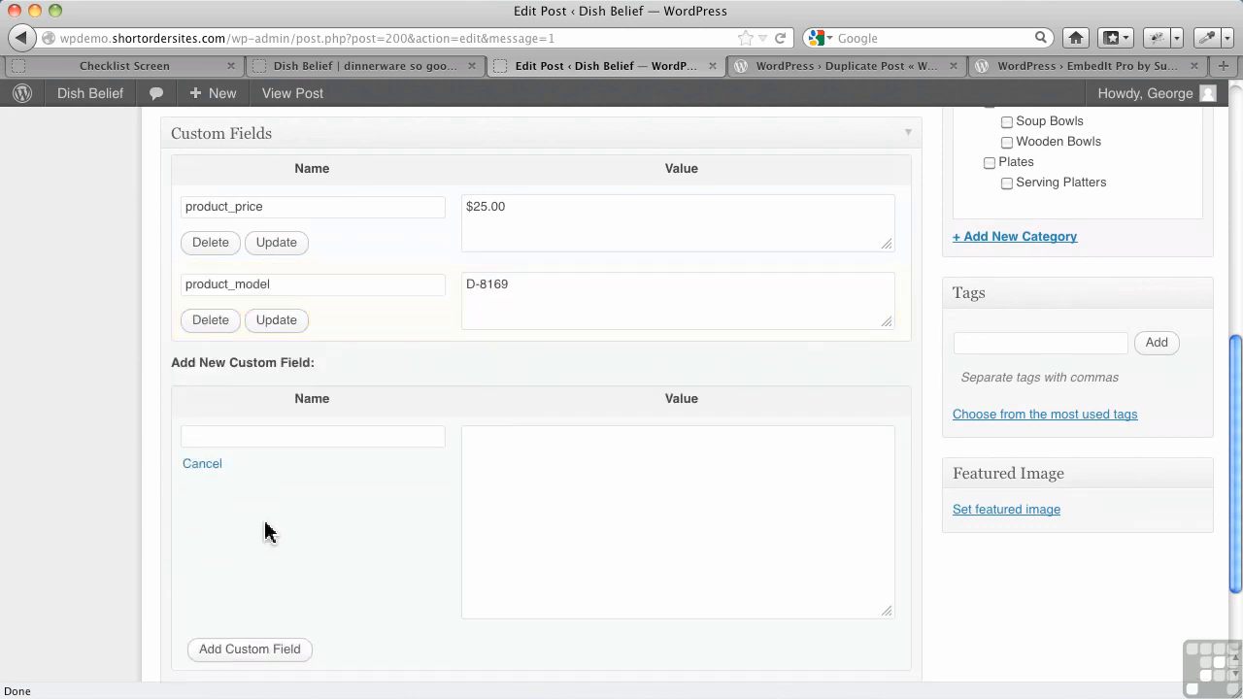
scroll("up", 3)
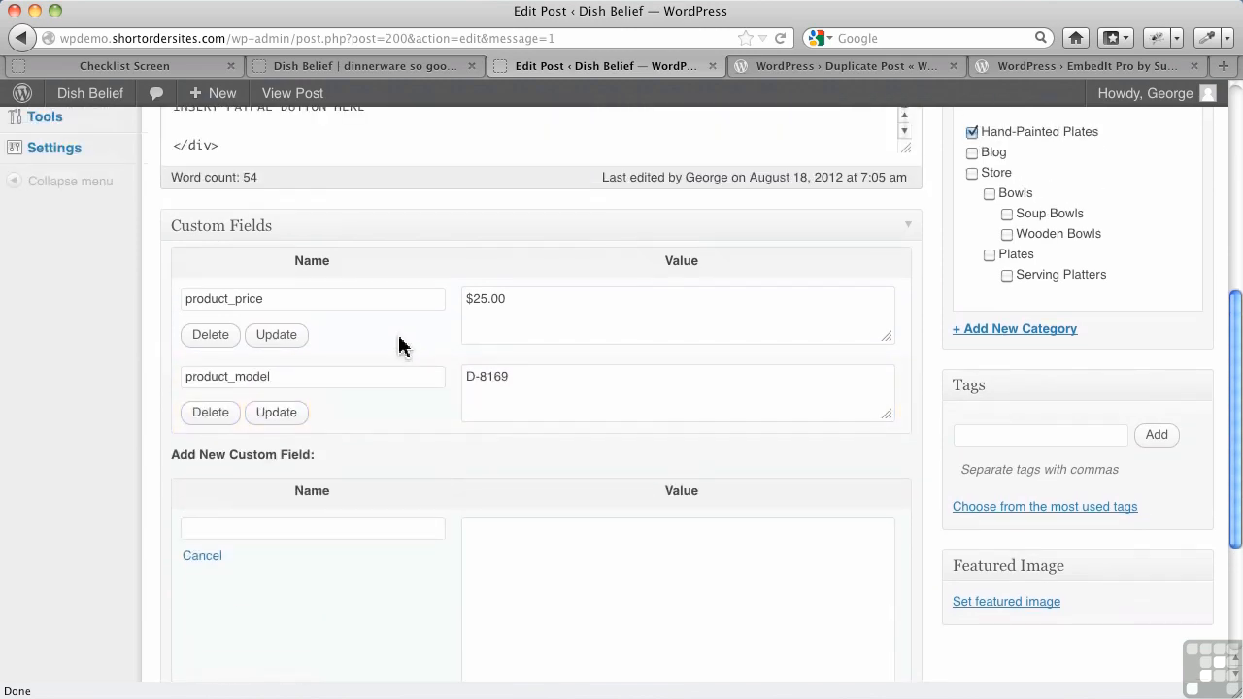
scroll("up", 3)
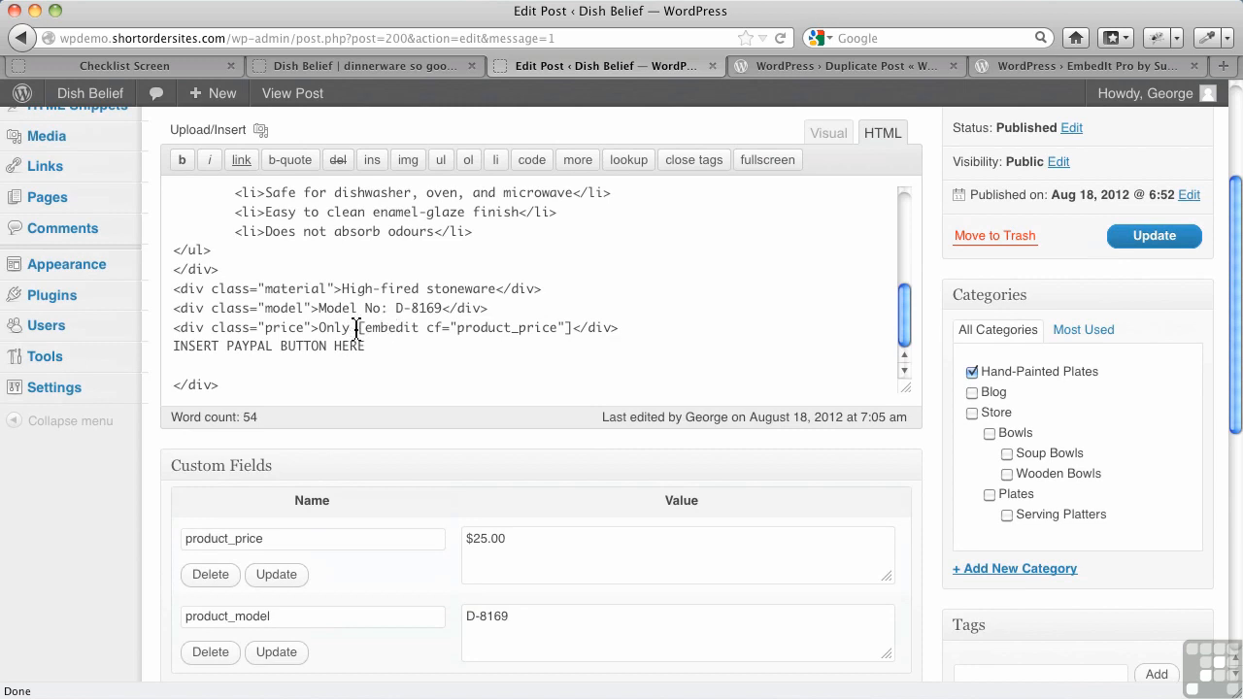
Select the whole [embedit cf="product_price"] shortcode in the HTML editor for reuse on the model line.
double_click(458, 327)
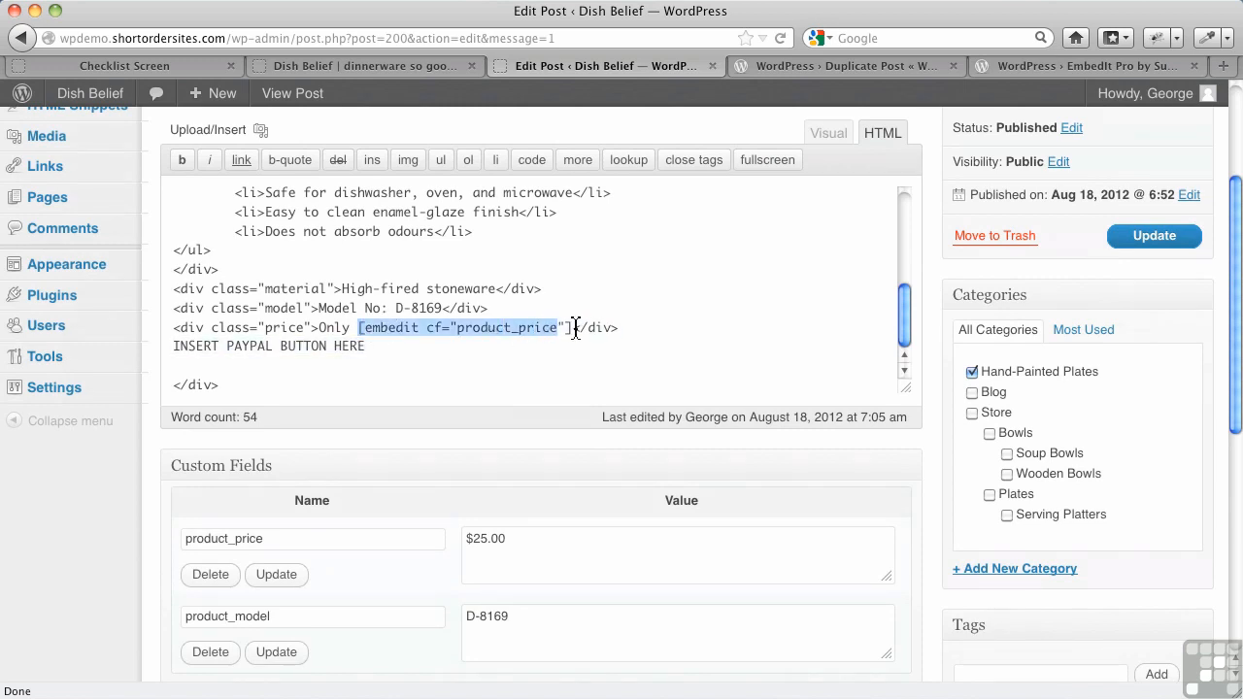
left_click(573, 326)
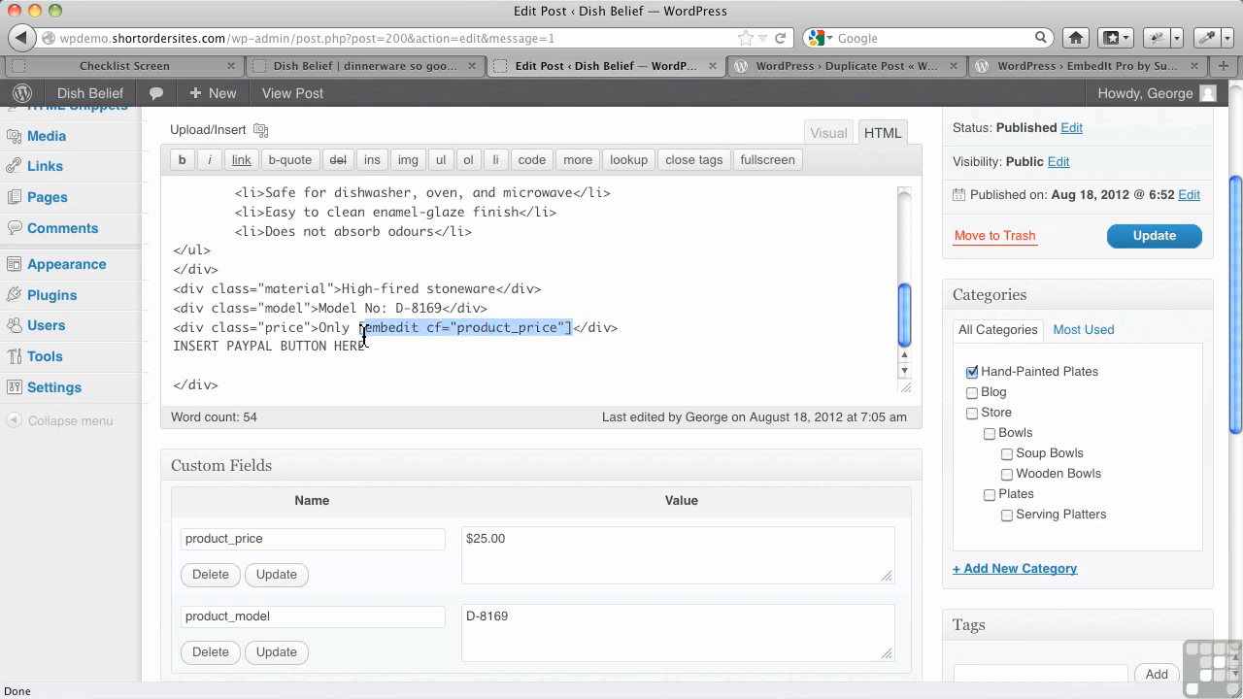
mouse_move(361, 323)
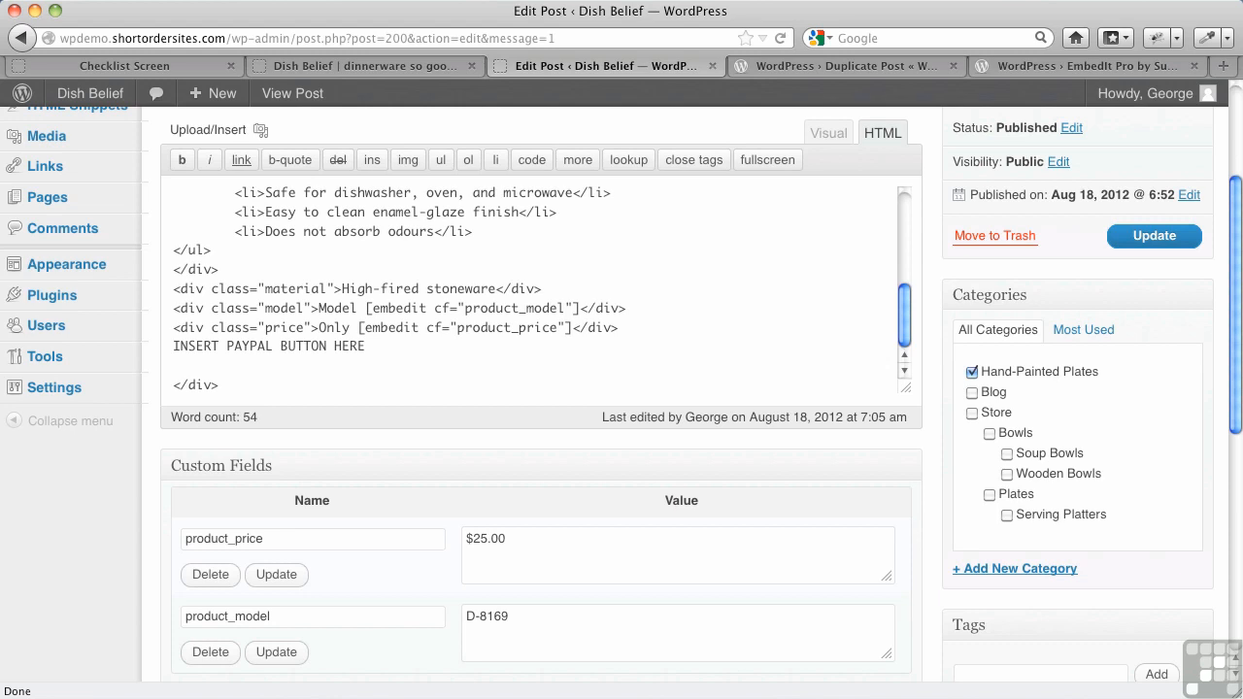
left_click(1153, 235)
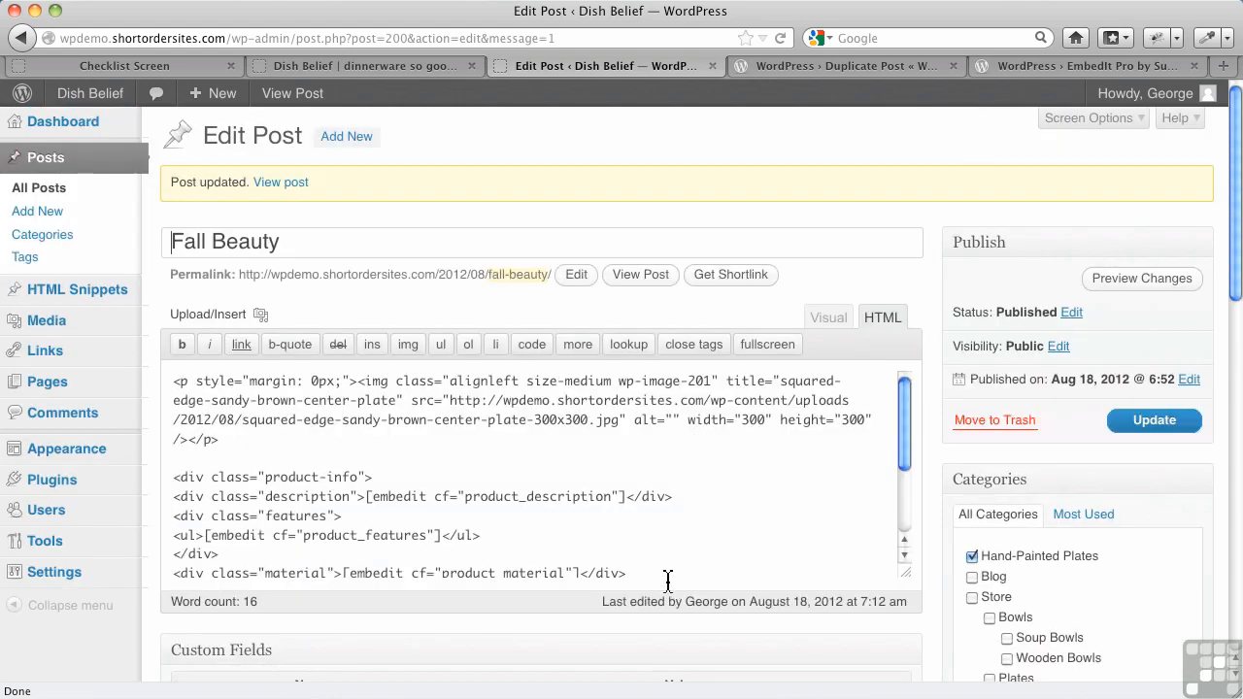
scroll("down", 3)
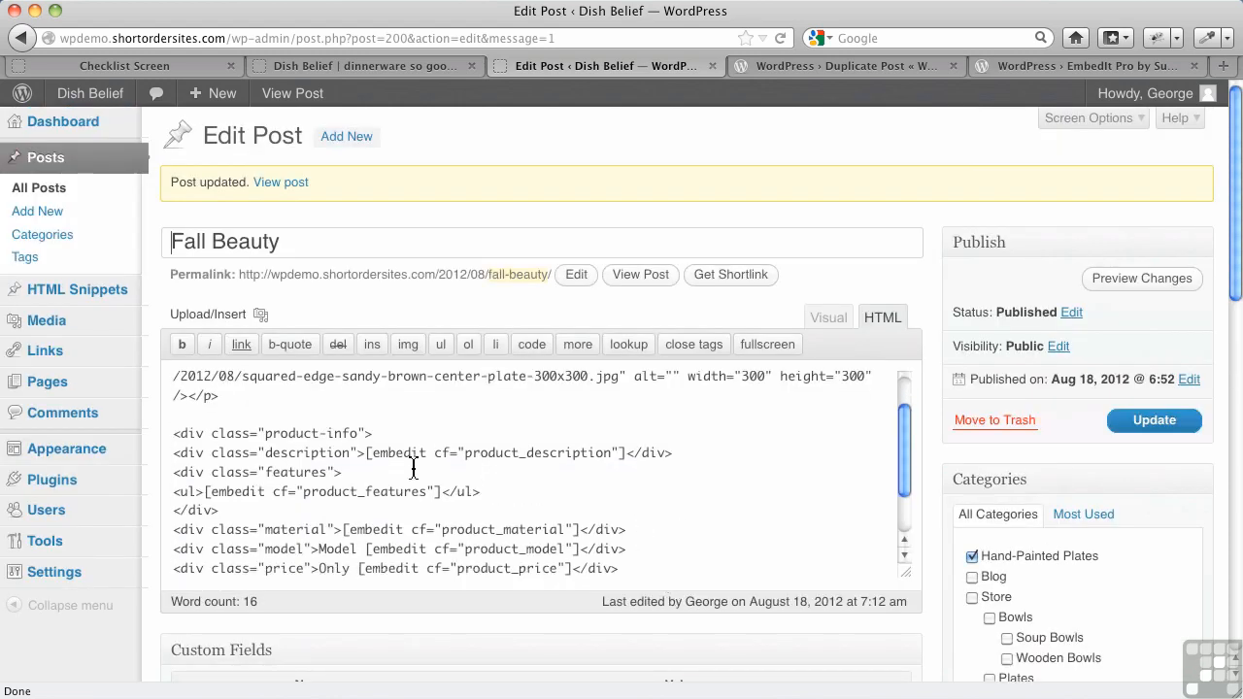
scroll("down", 3)
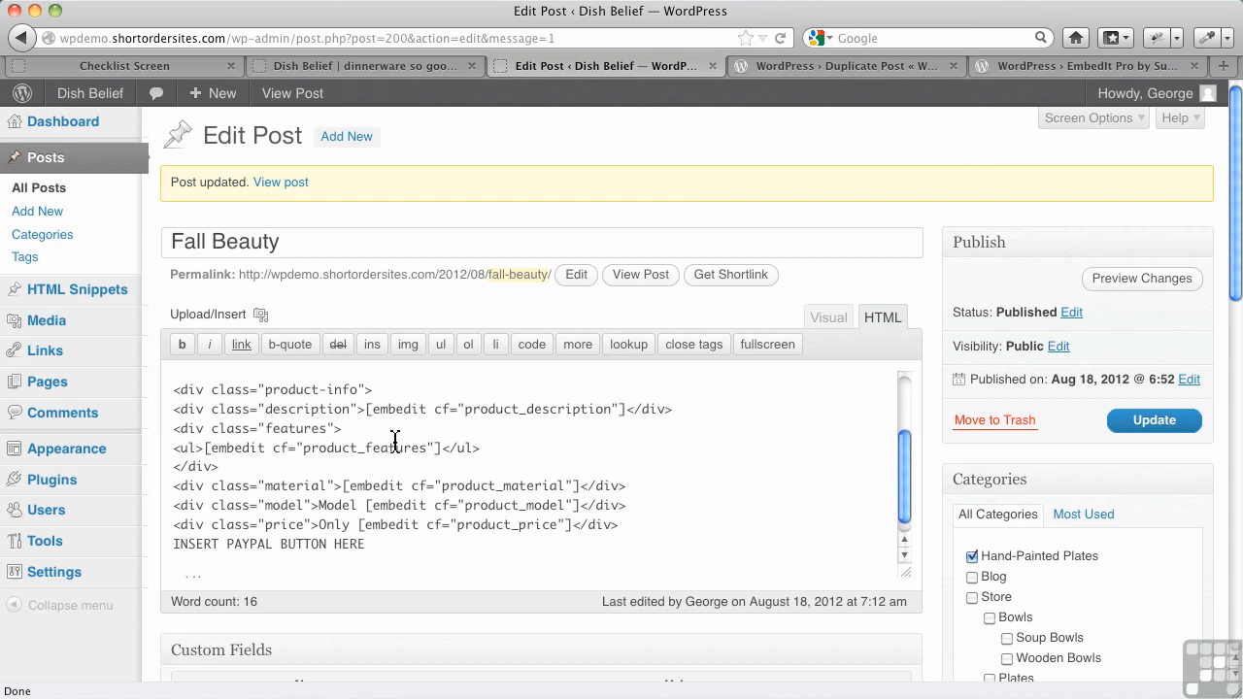
scroll("down", 3)
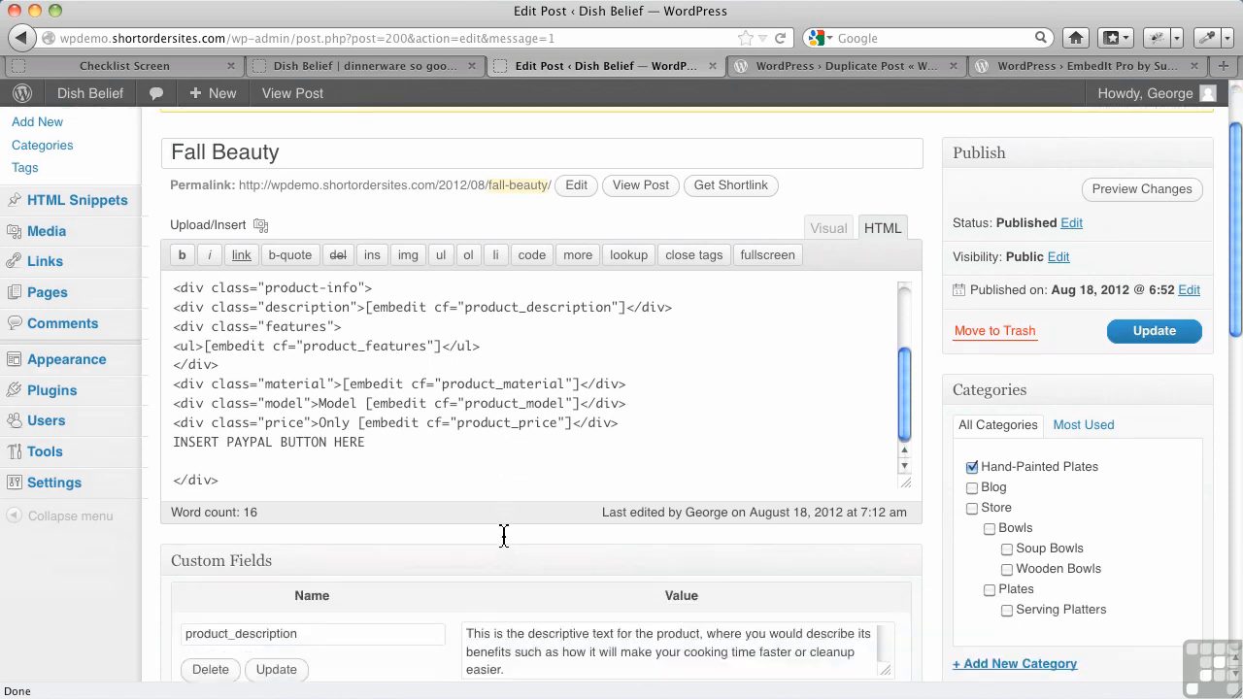
scroll("down", 3)
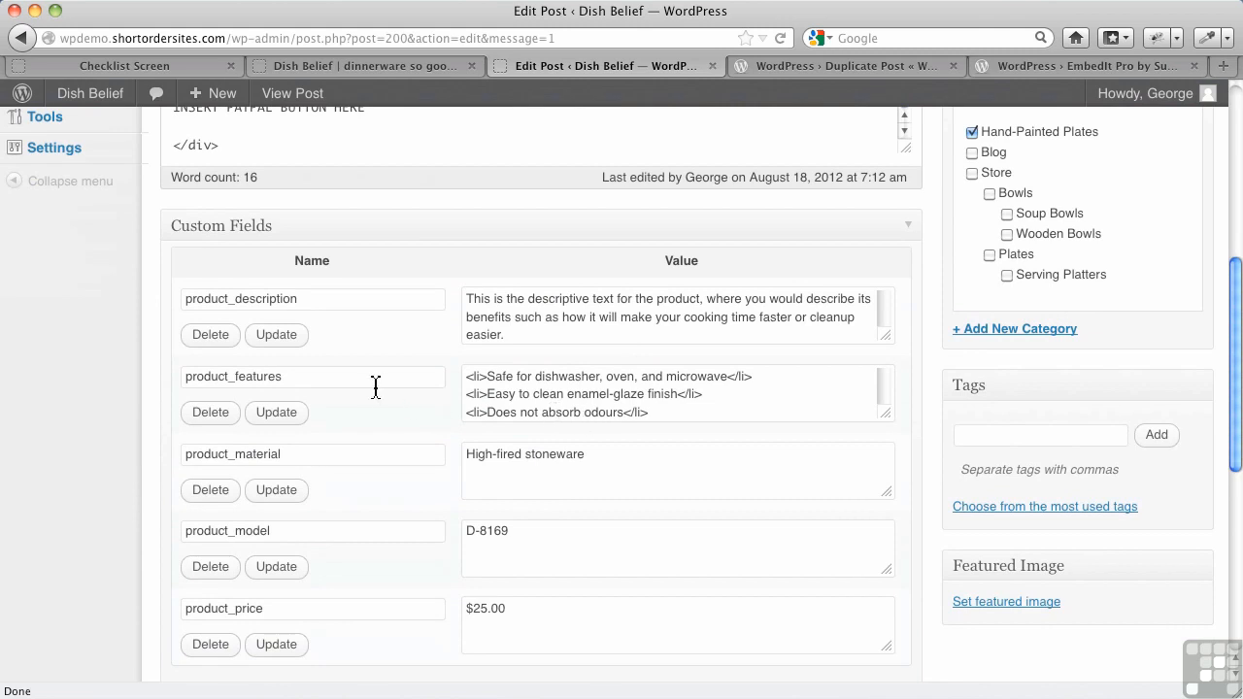
scroll("up", 3)
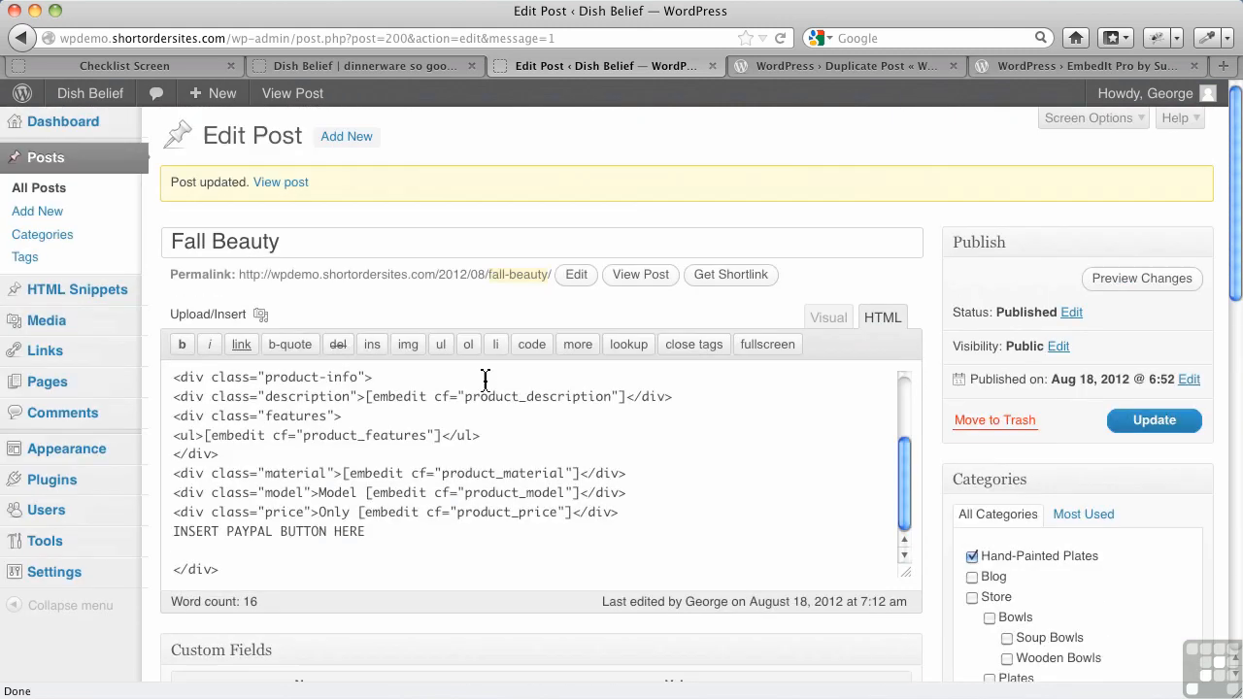
mouse_move(221, 437)
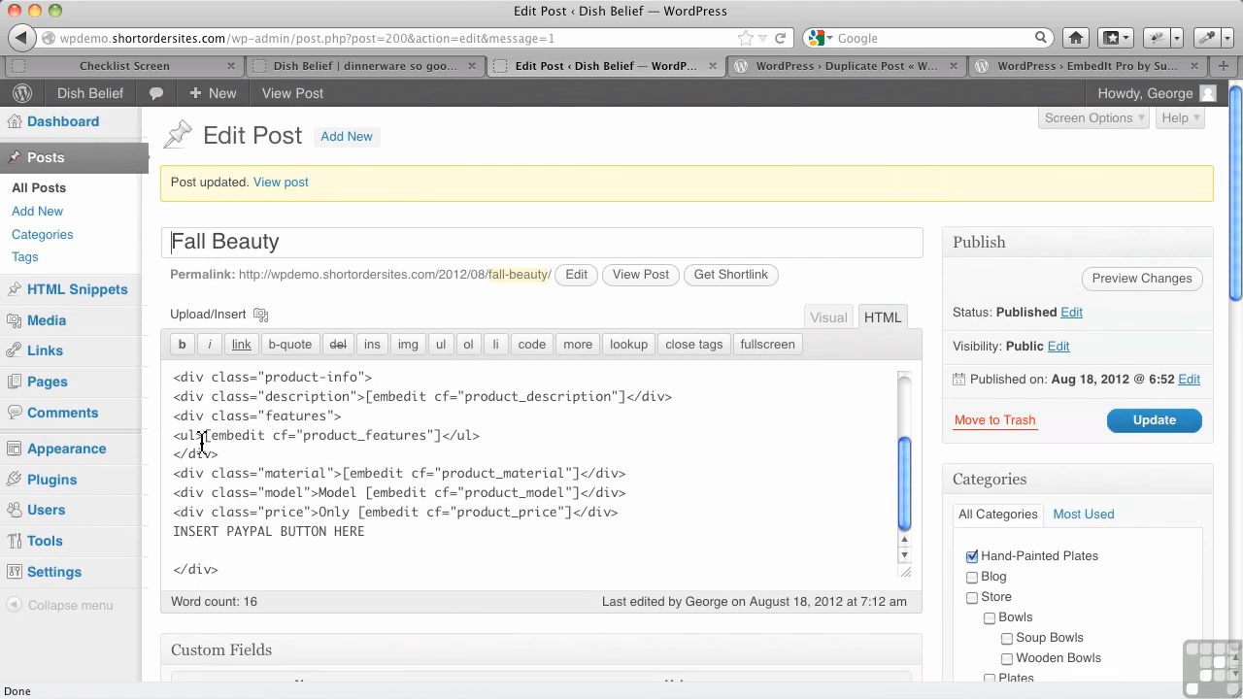
scroll("down", 3)
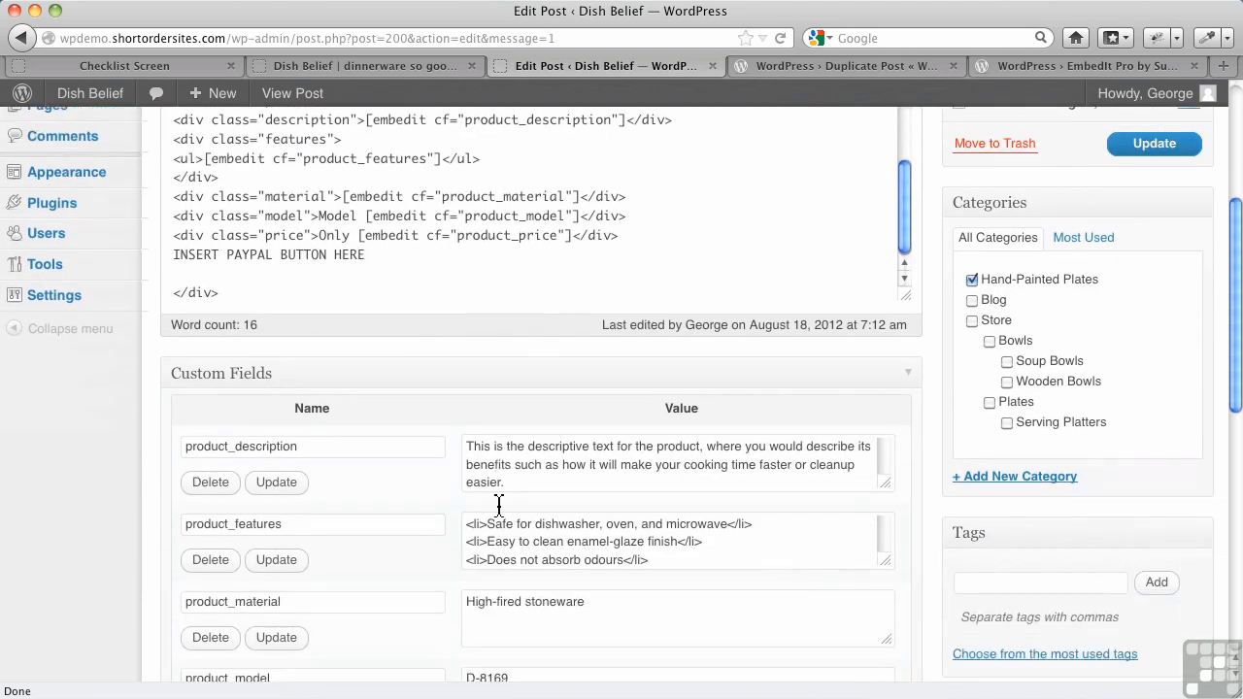
scroll("down", 3)
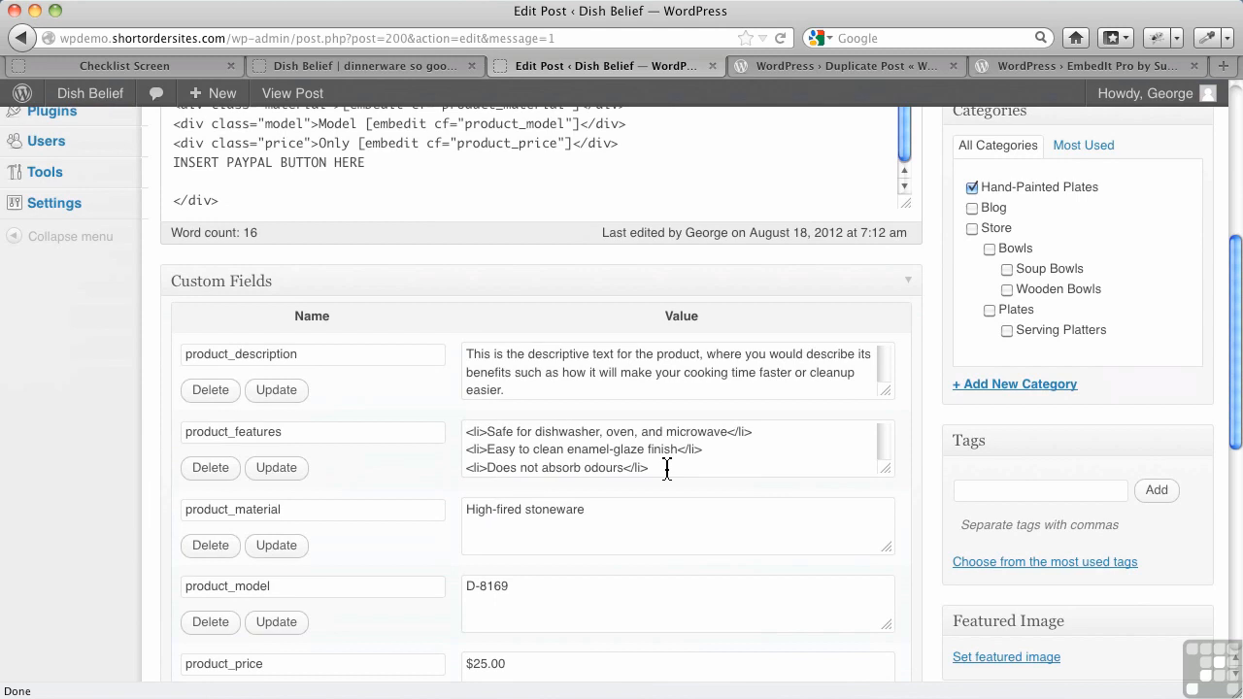
mouse_move(485, 437)
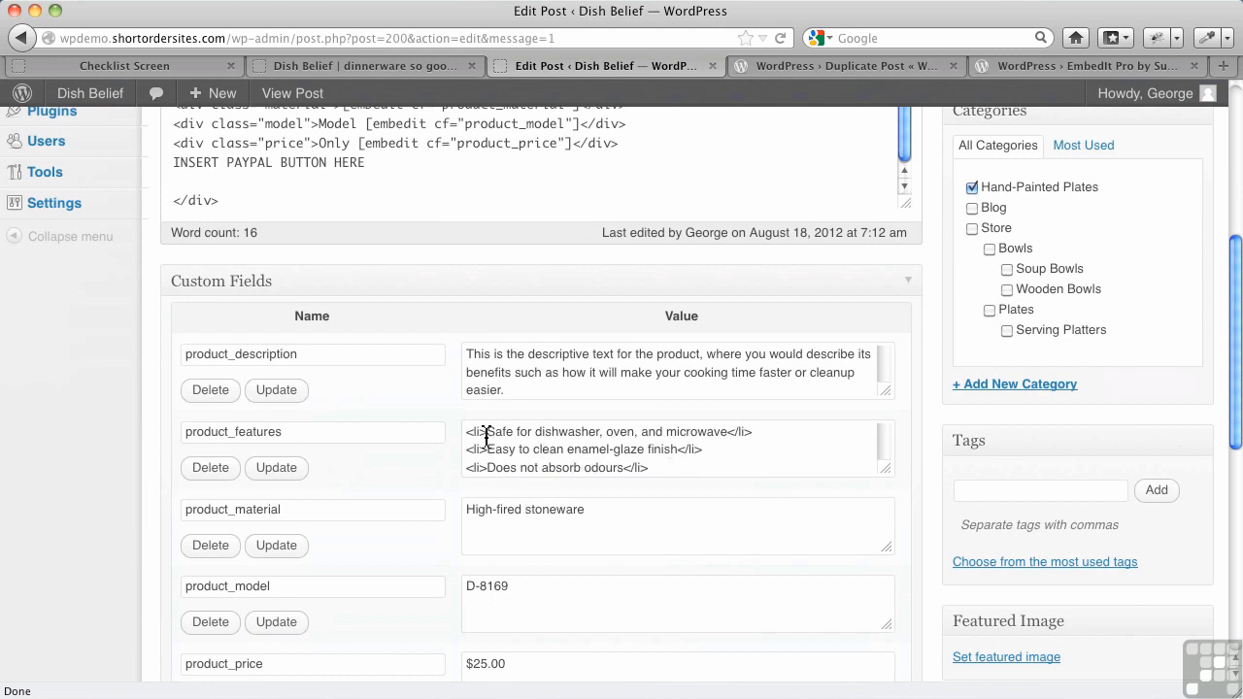
mouse_move(334, 428)
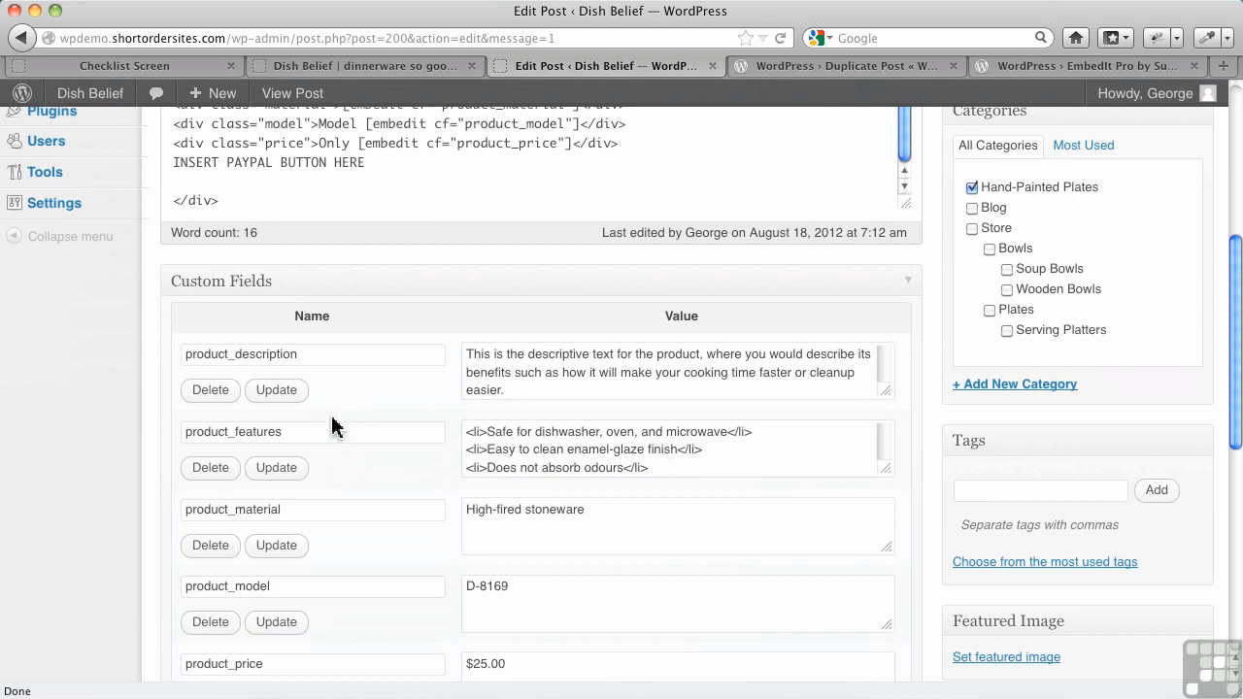
scroll("down", 3)
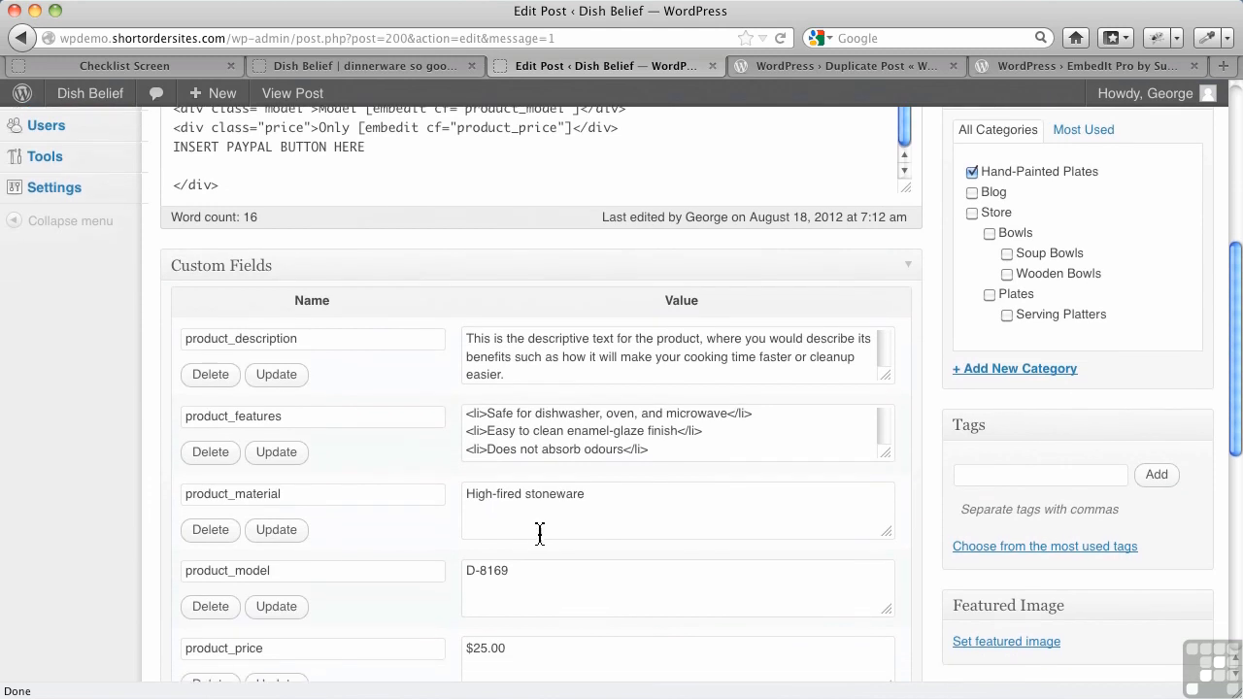
scroll("up", 3)
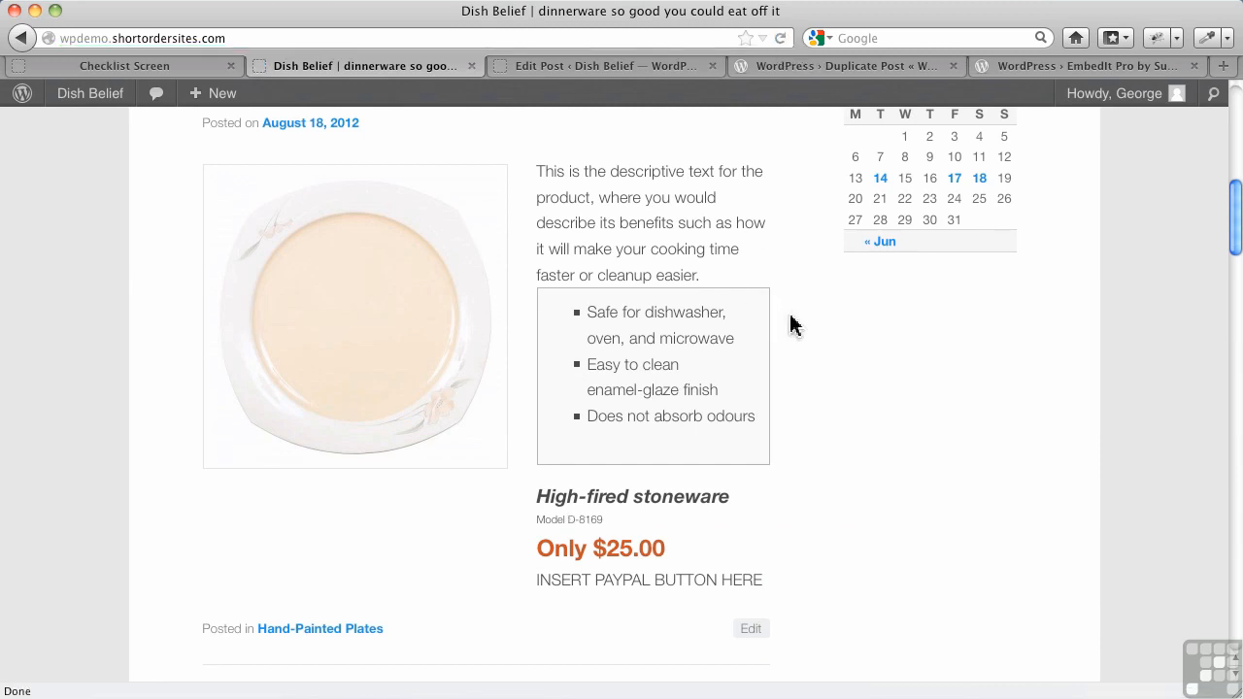
mouse_move(660, 532)
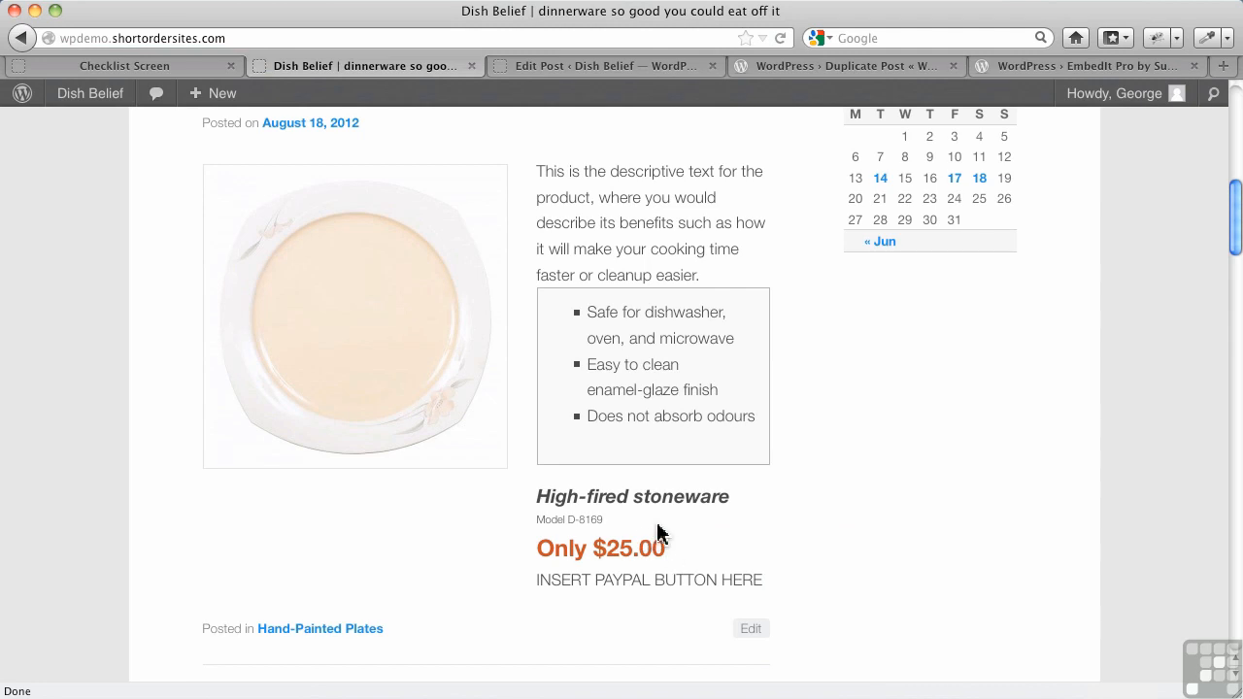
mouse_move(613, 371)
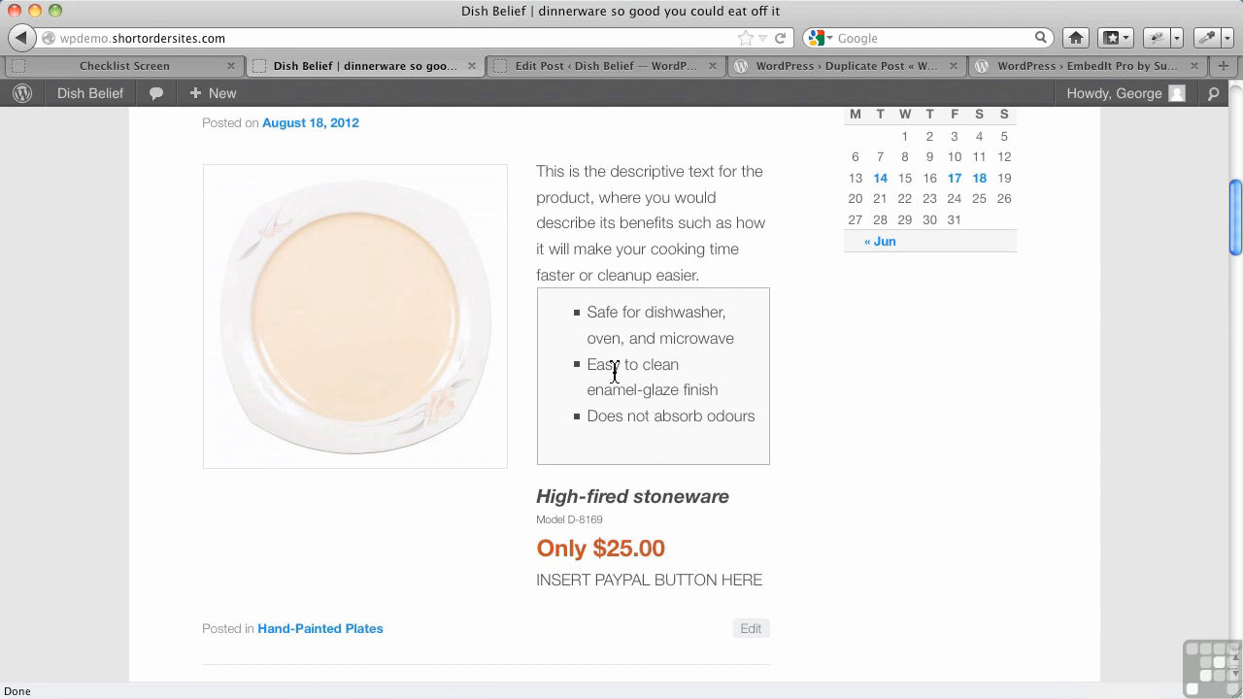
left_click(750, 629)
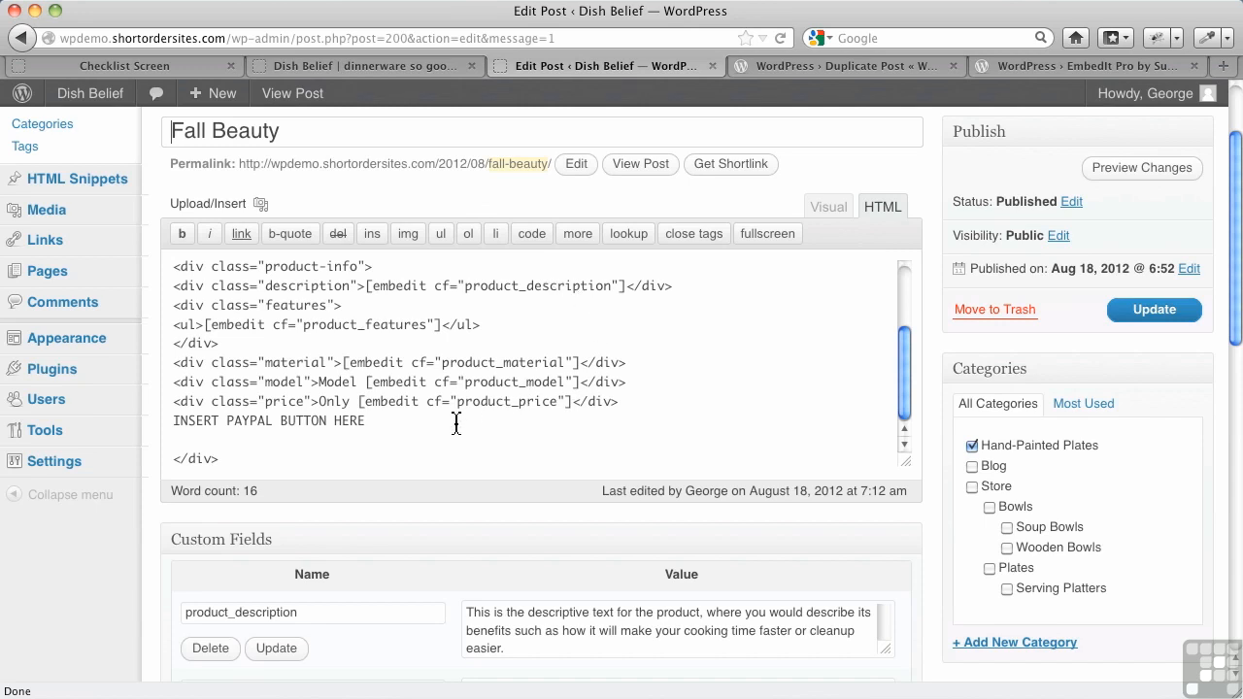
scroll("down", 3)
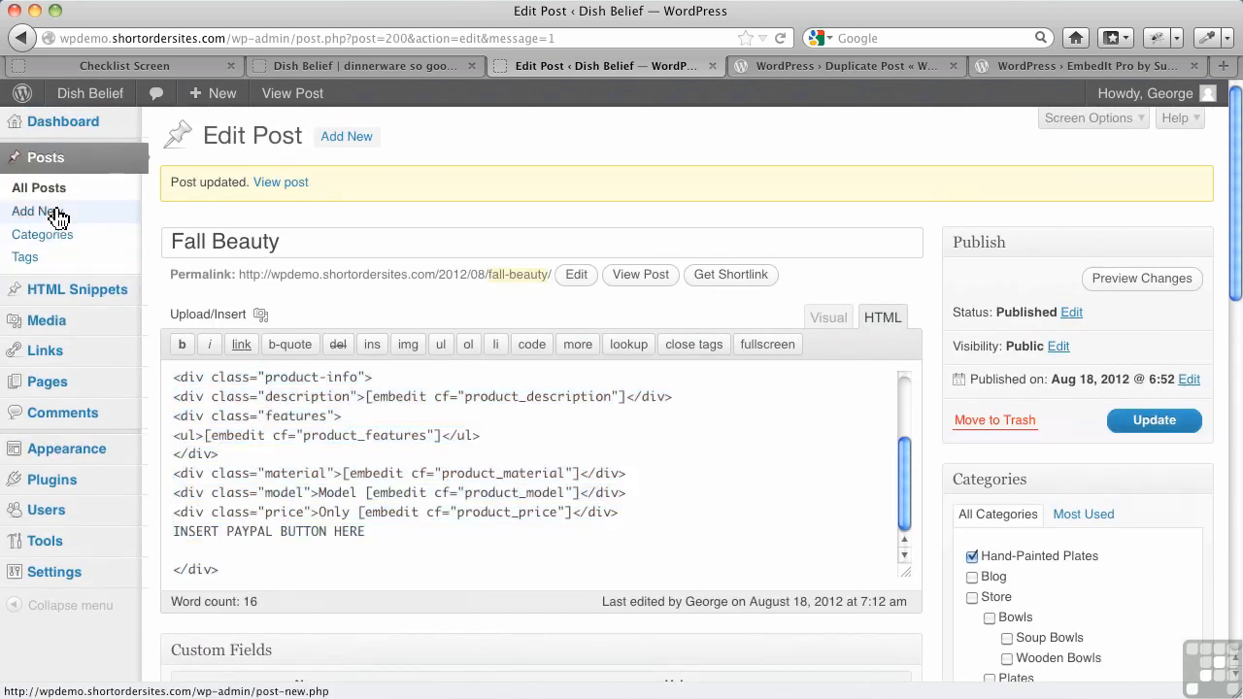
Create a new post titled Winter Plate, paste the product-info shortcode HTML and select the old img tag for removal.
left_click(38, 210)
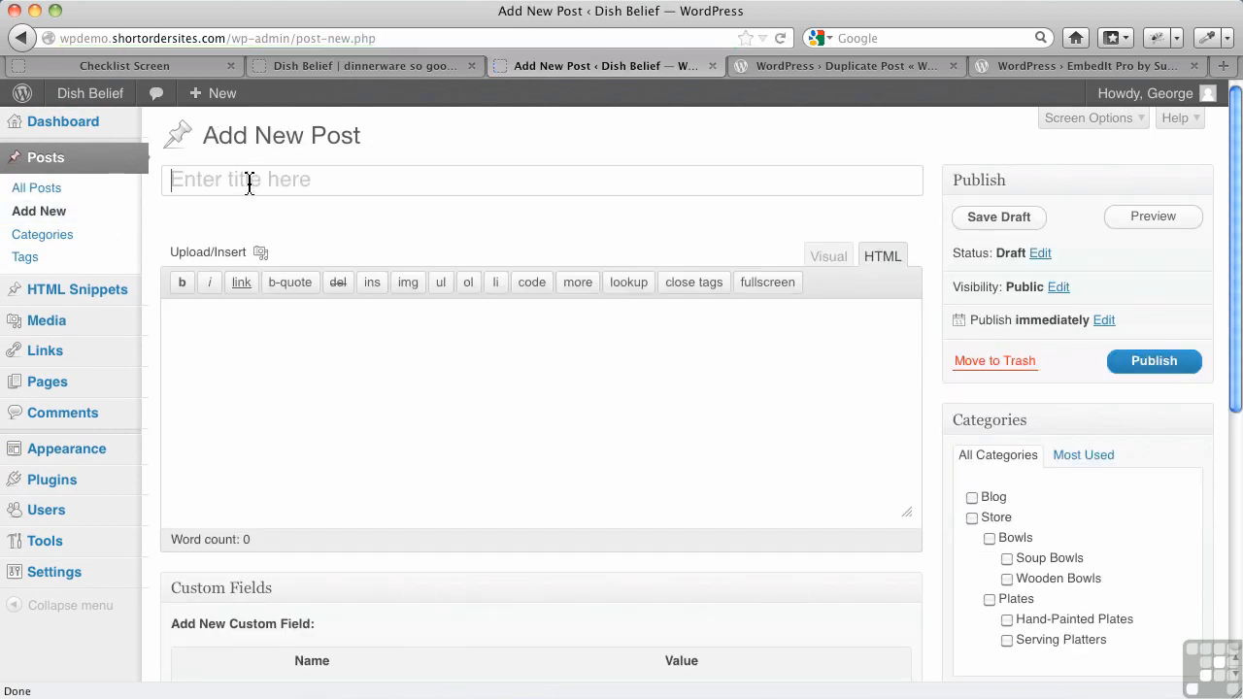
type("Winter Plate")
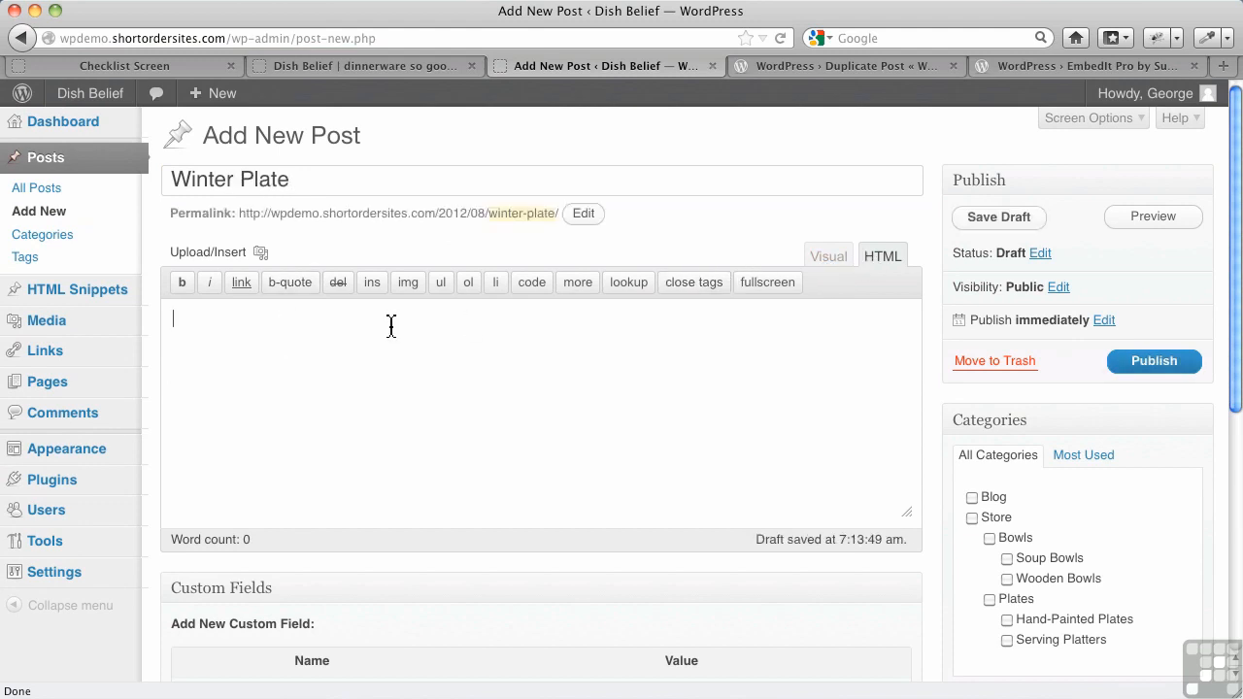
mouse_move(389, 329)
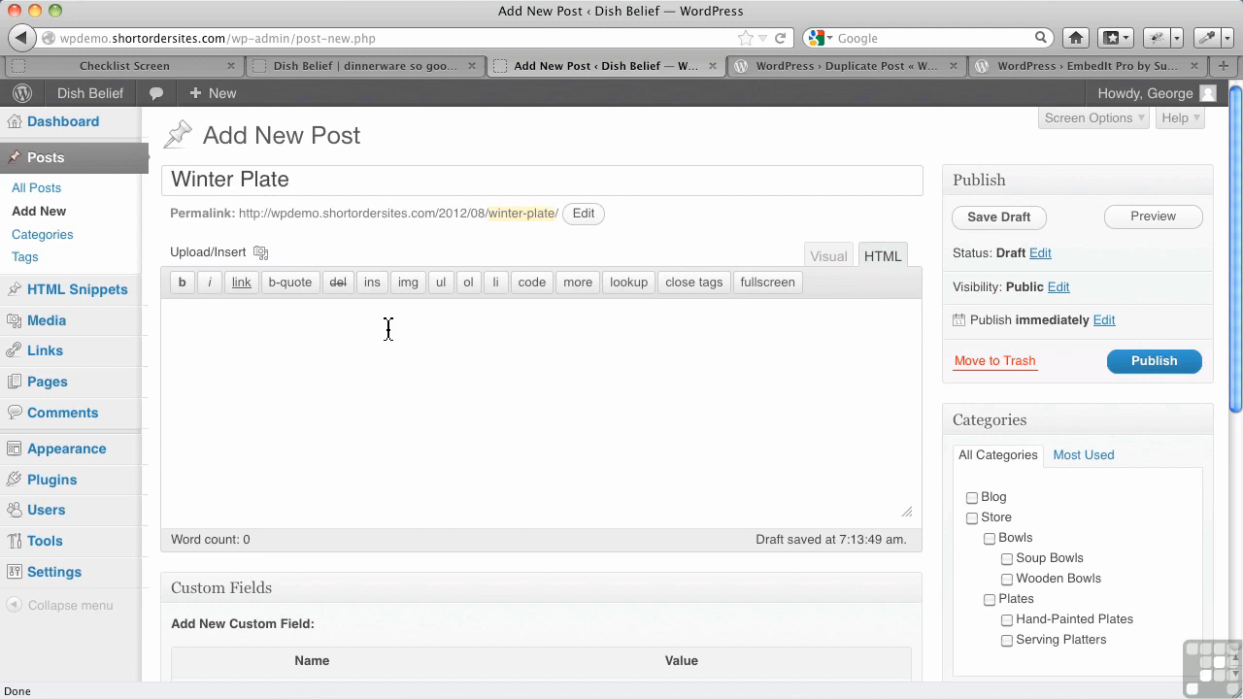
type("<div class=\"product-info\">")
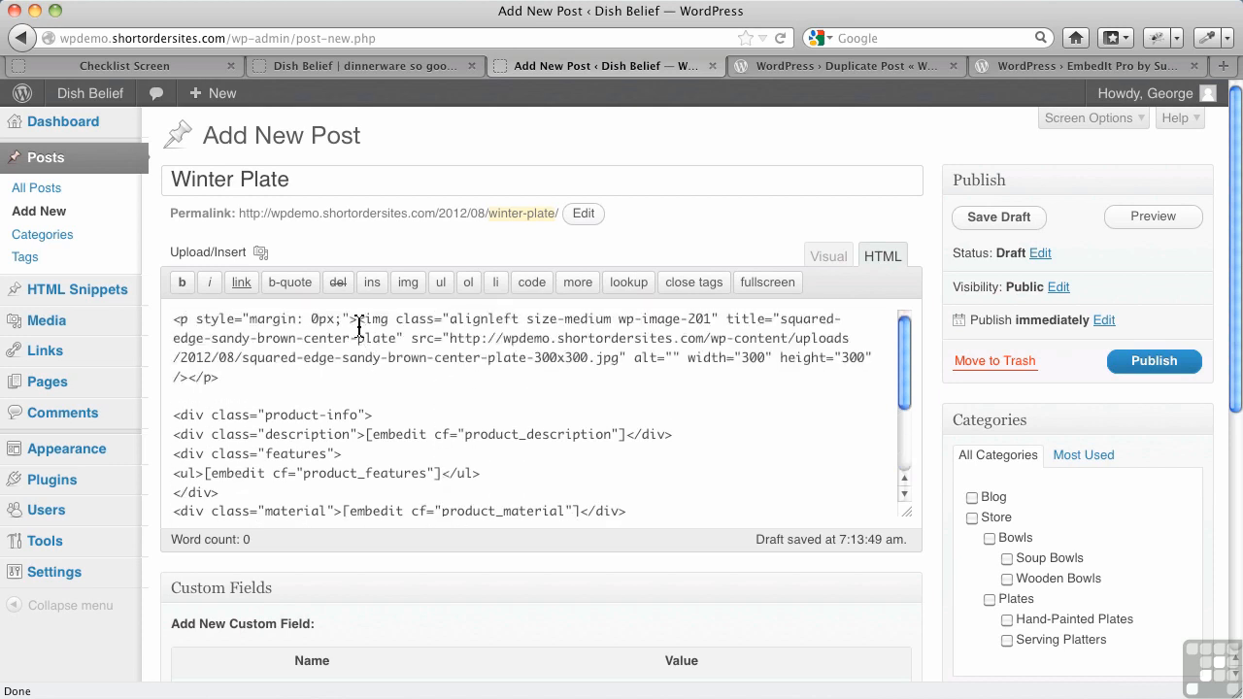
left_click_drag(357, 318, 445, 365)
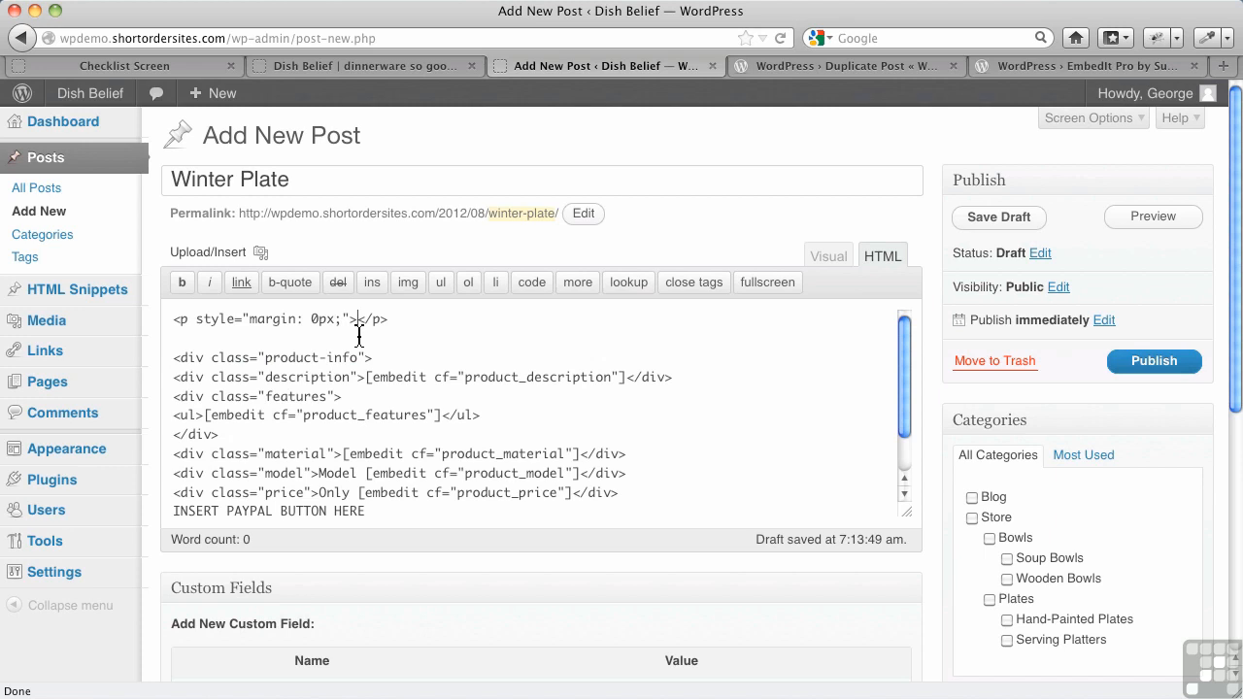
mouse_move(664, 340)
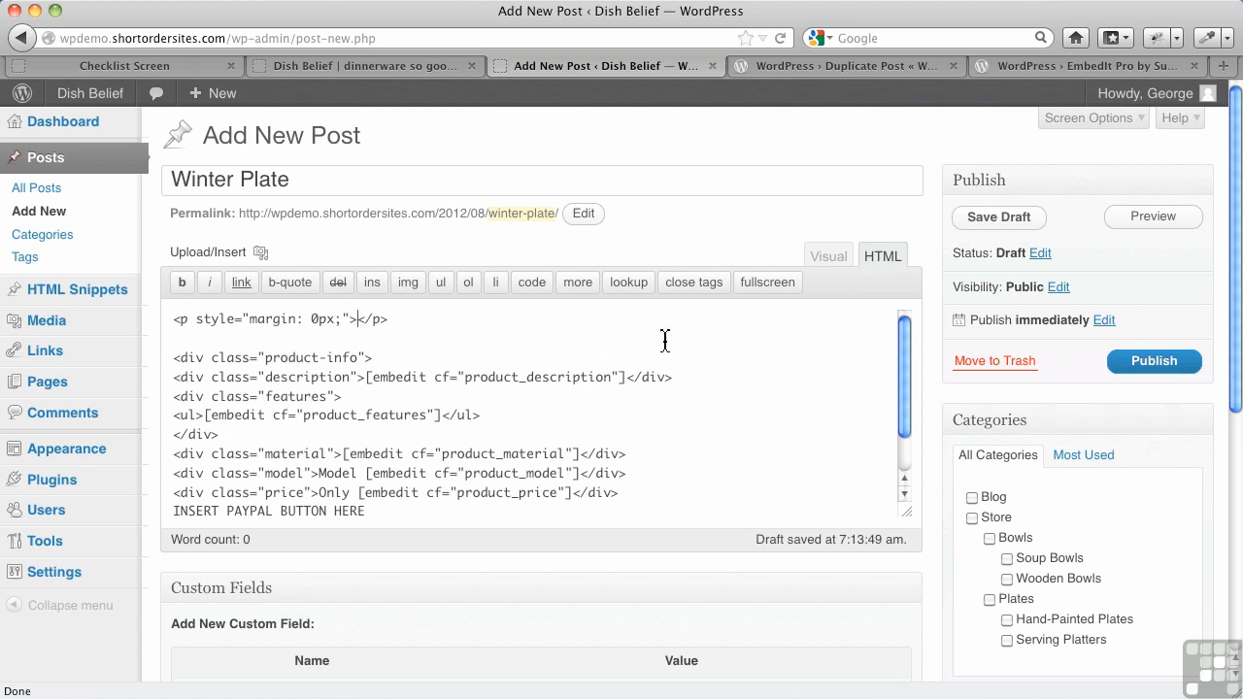
mouse_move(625, 377)
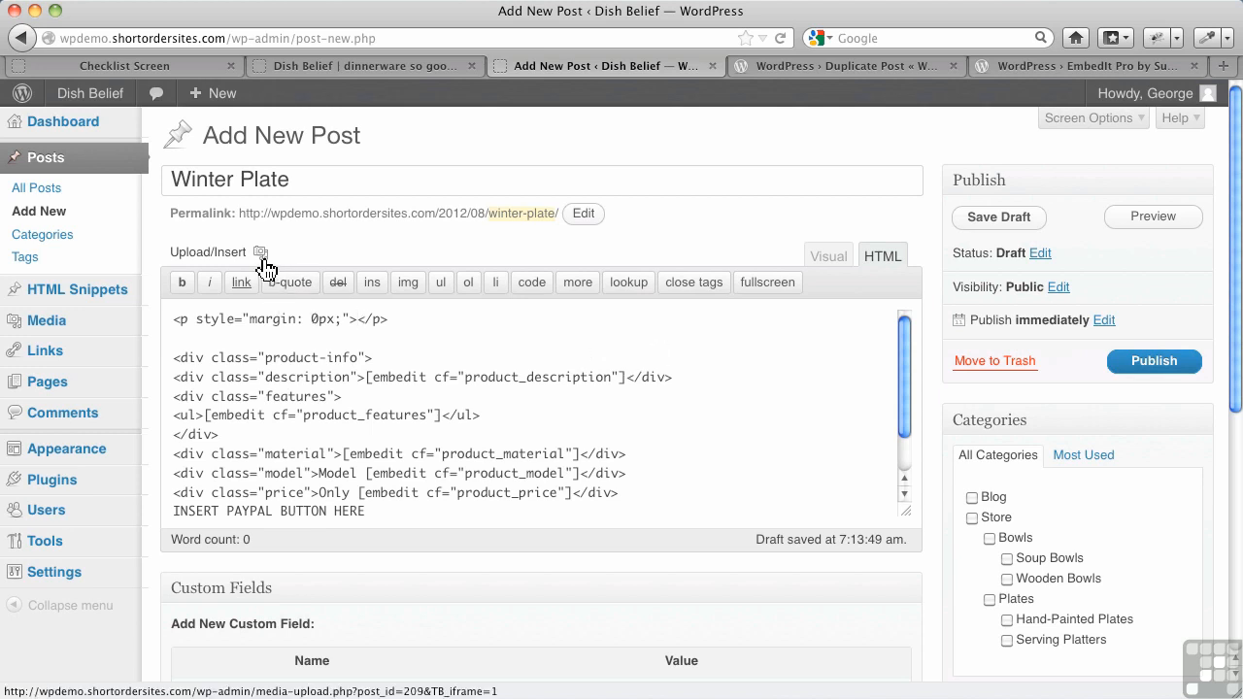
Upload the red-green-handled-plate image and insert it, medium size and left-aligned, at the top of the post.
left_click(260, 253)
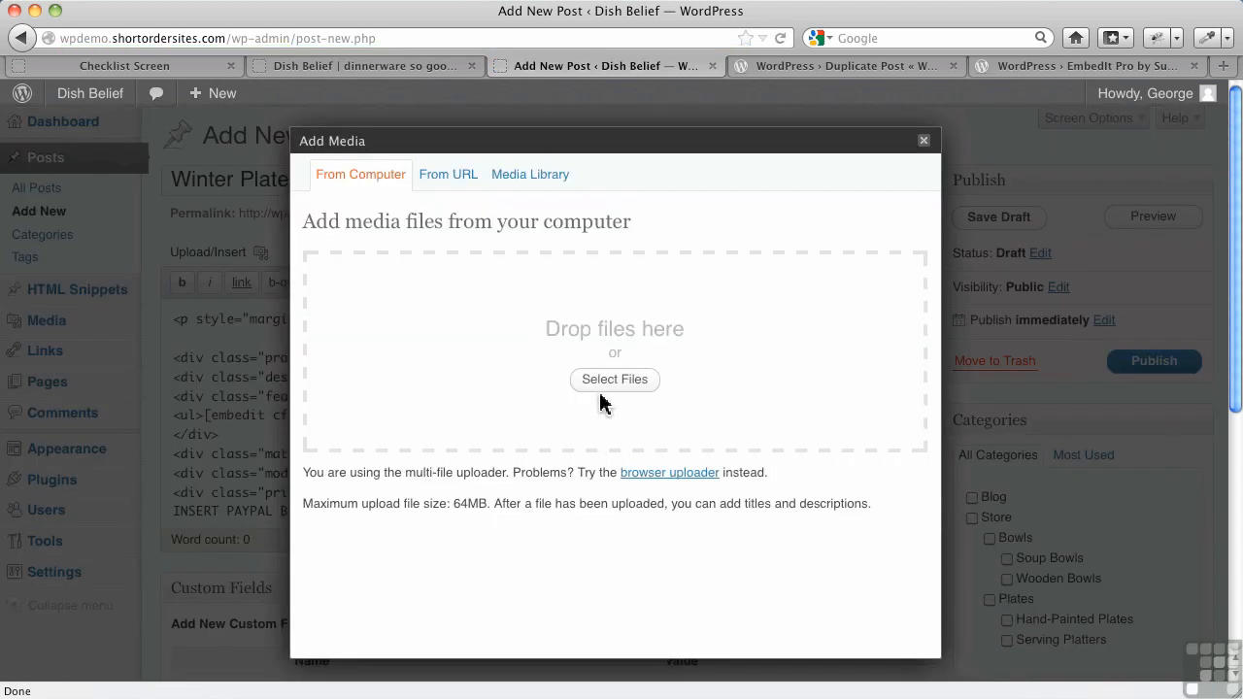
left_click(614, 379)
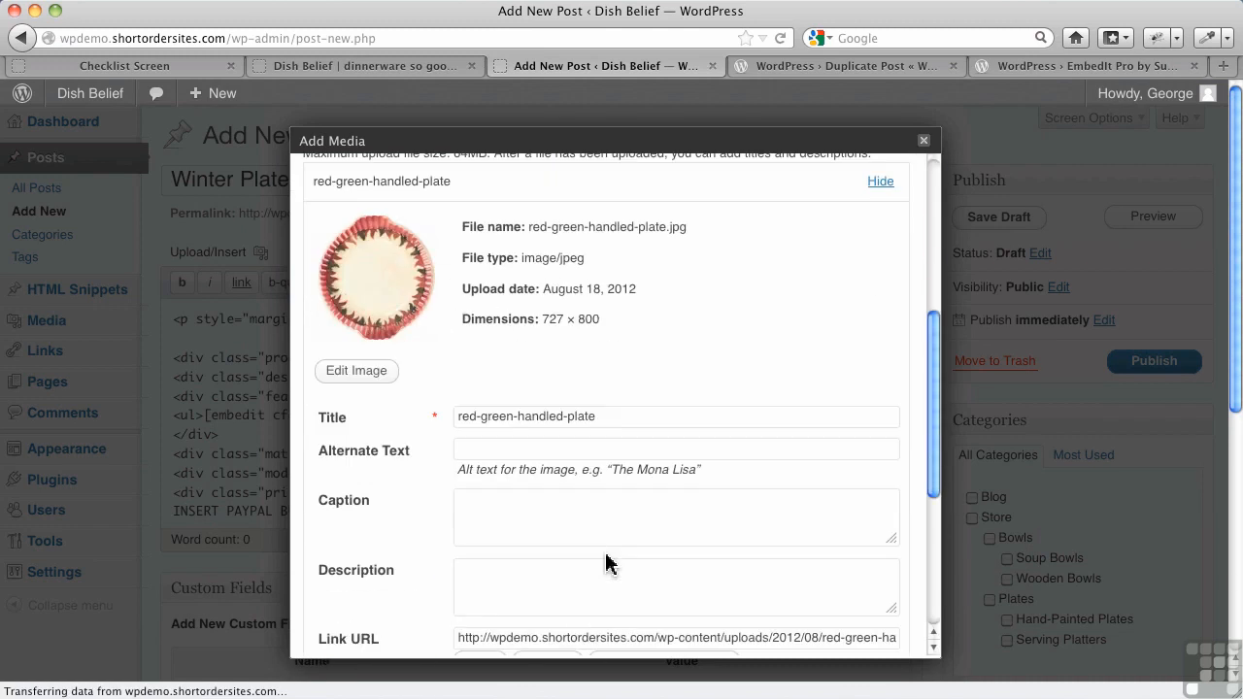
scroll("down", 3)
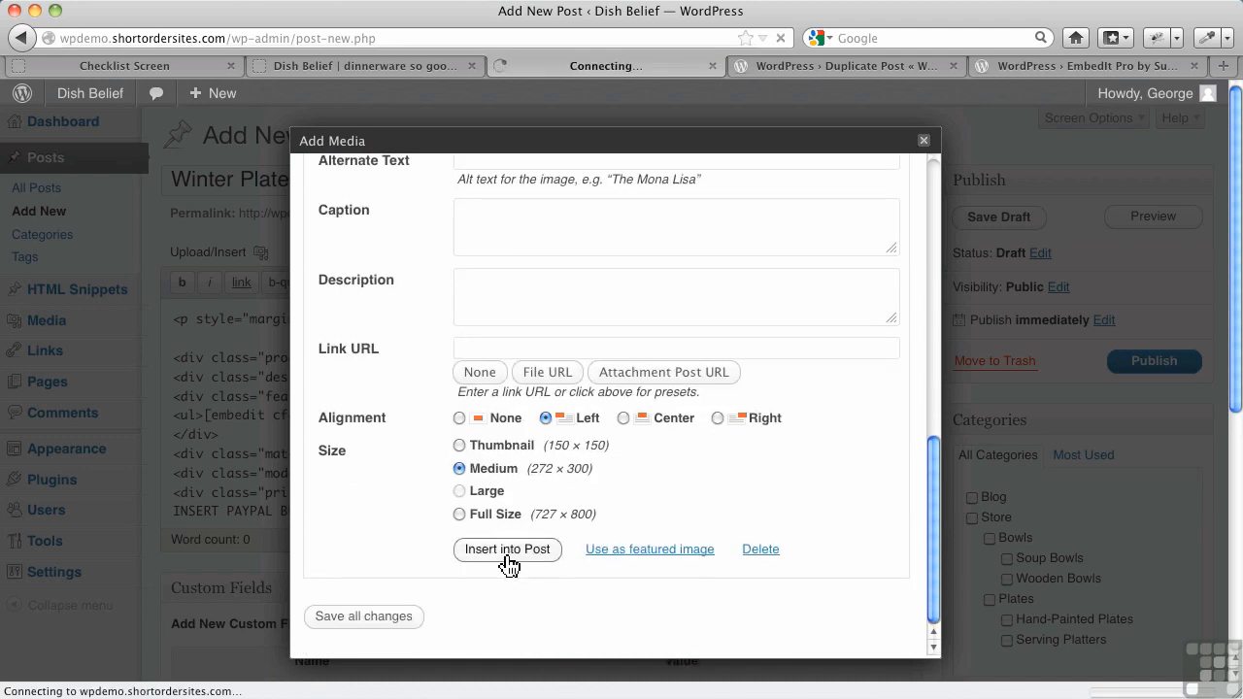
left_click(507, 548)
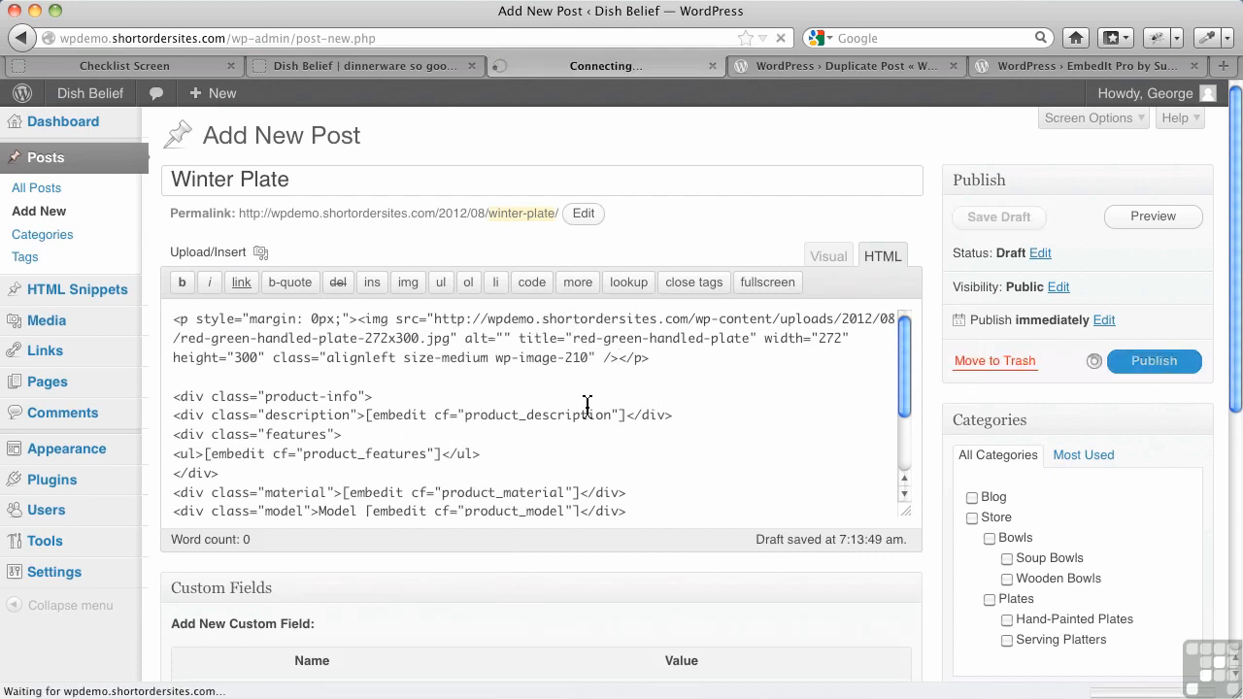
Publish Winter Plate, tick the Hand-Painted Plates category and update the post.
left_click(1154, 359)
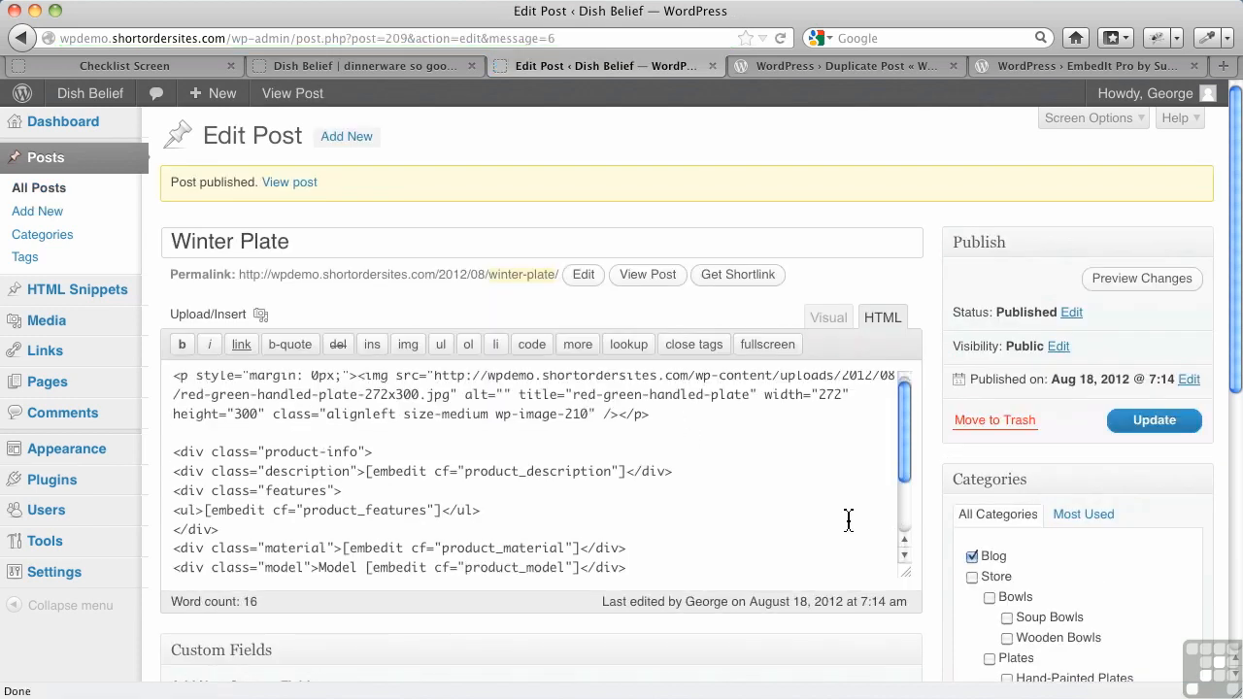
scroll("down", 3)
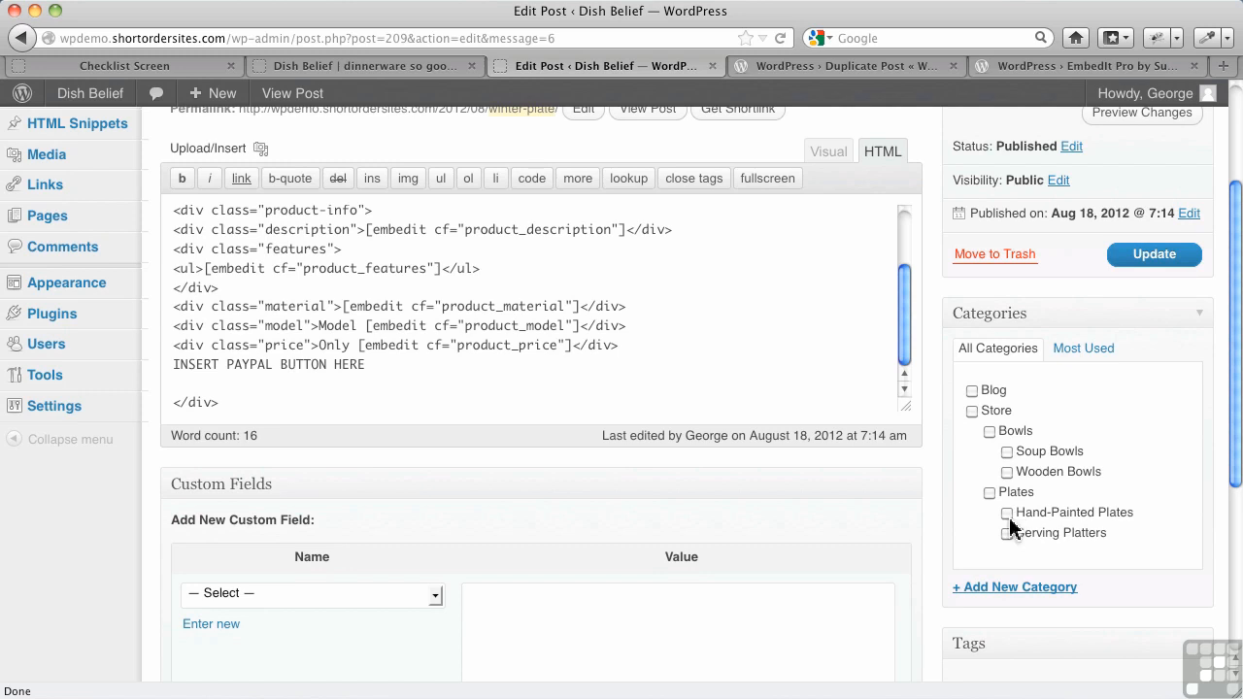
left_click(1006, 513)
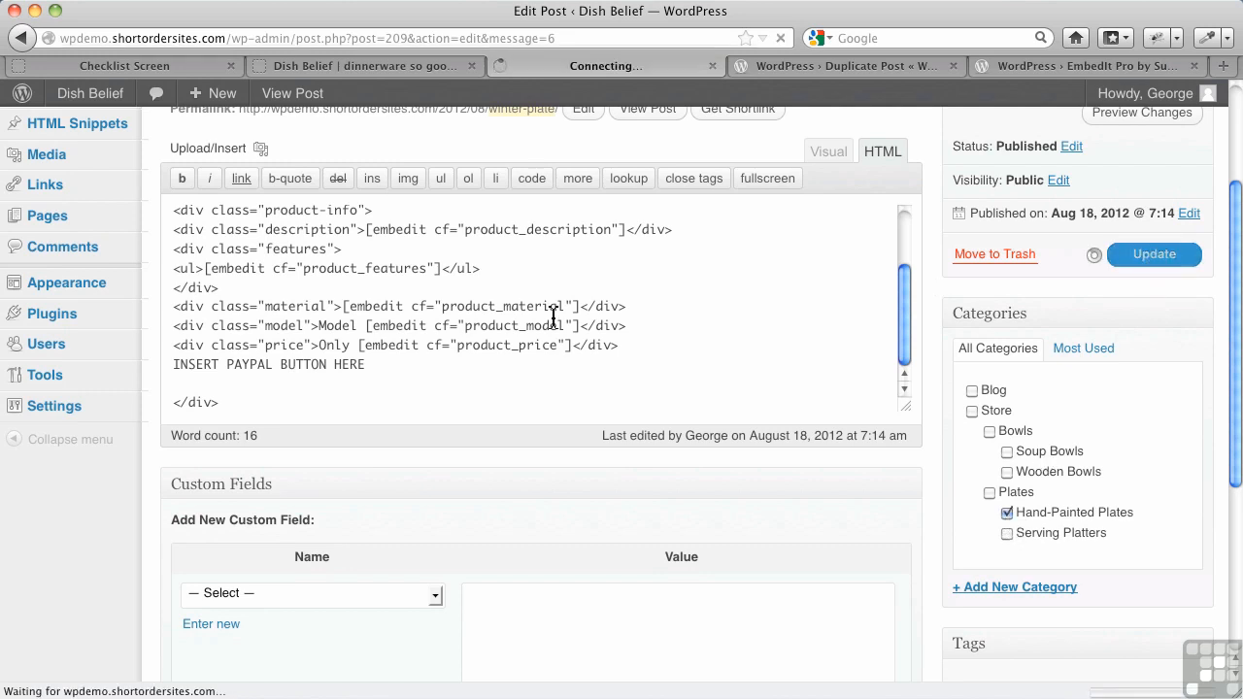
left_click(1154, 254)
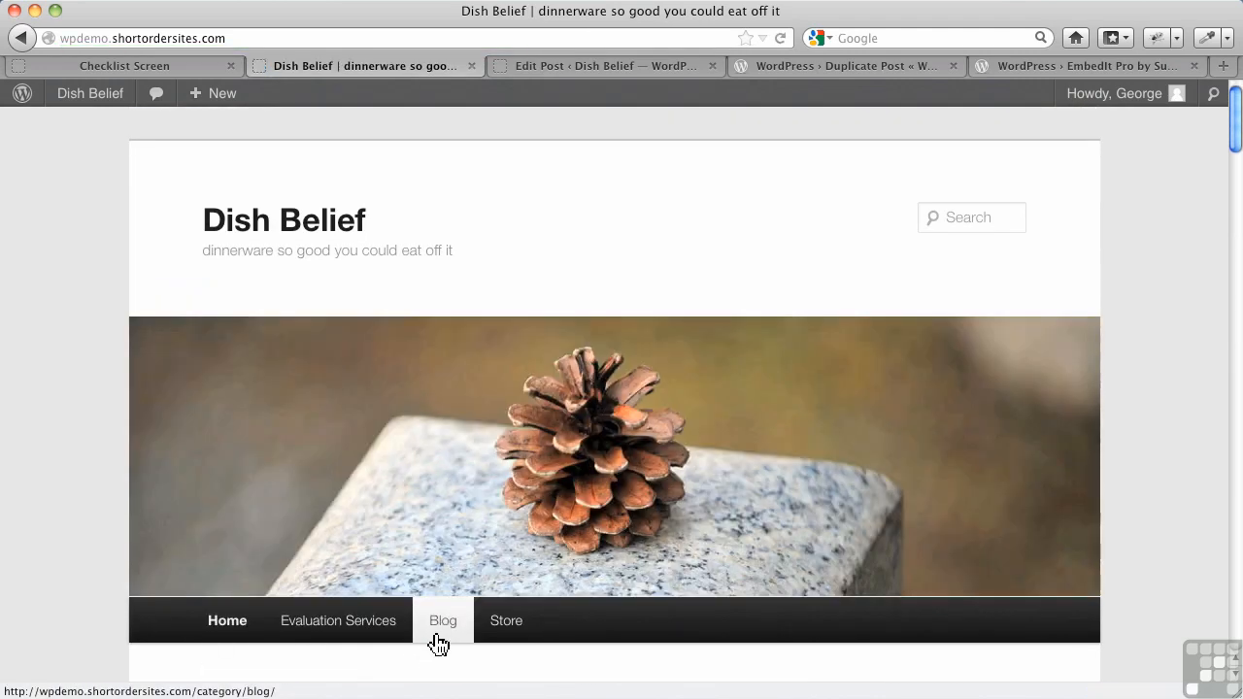
scroll("down", 3)
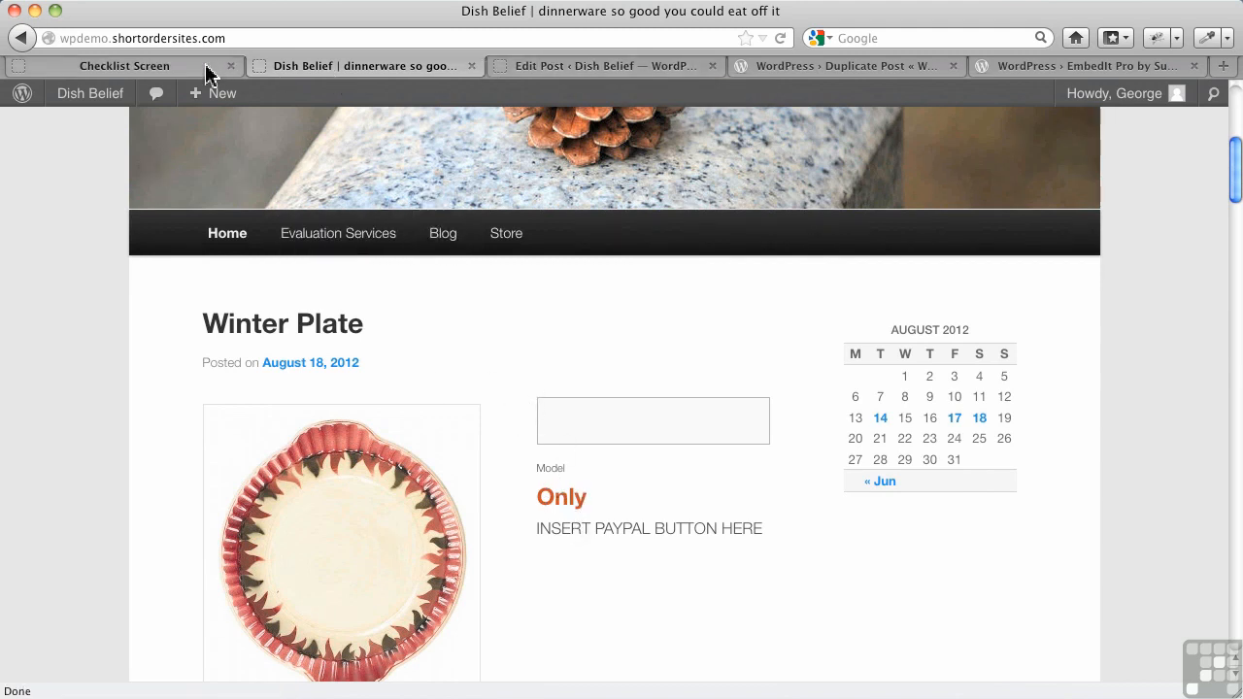
left_click(602, 66)
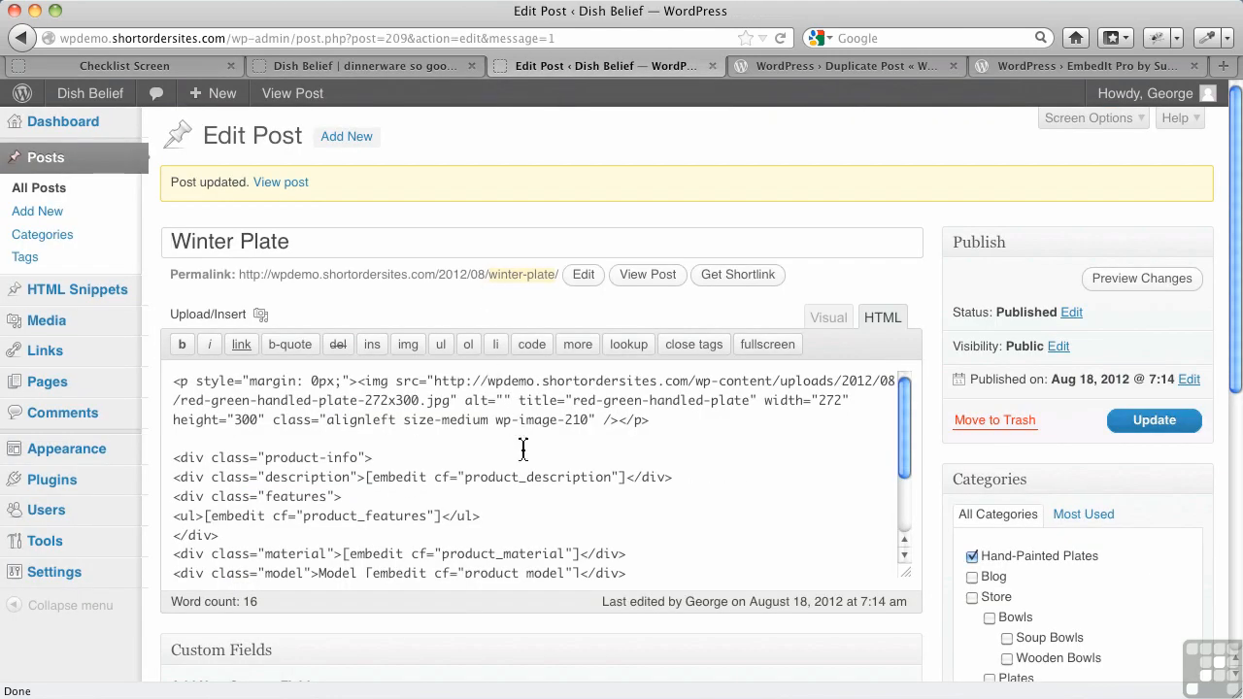
Choose product_description as the field name and enter 'This is a great plate for winter' as its value.
scroll("down", 3)
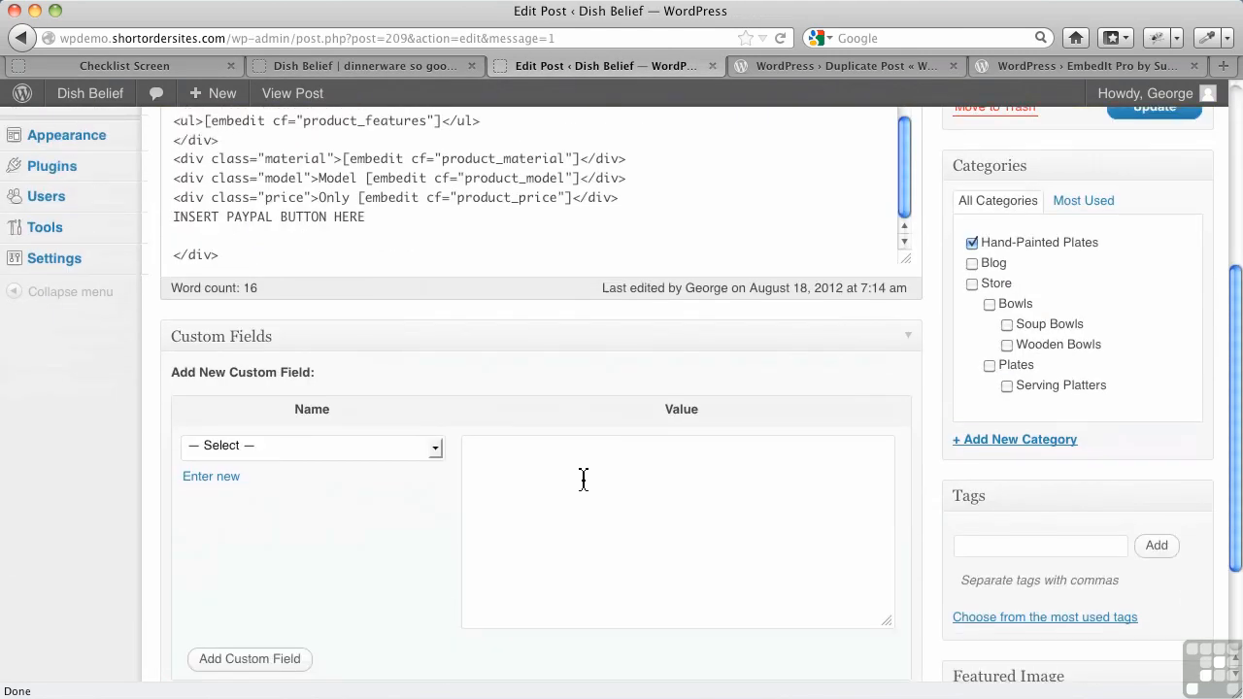
scroll("down", 3)
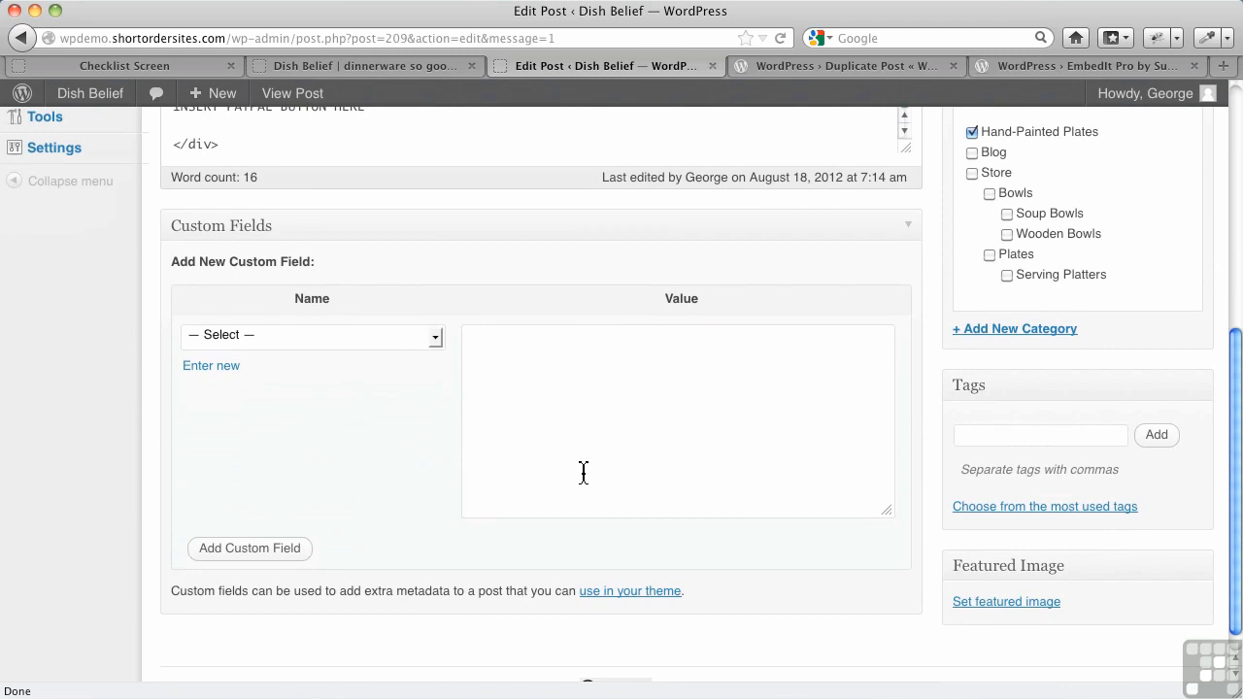
mouse_move(299, 307)
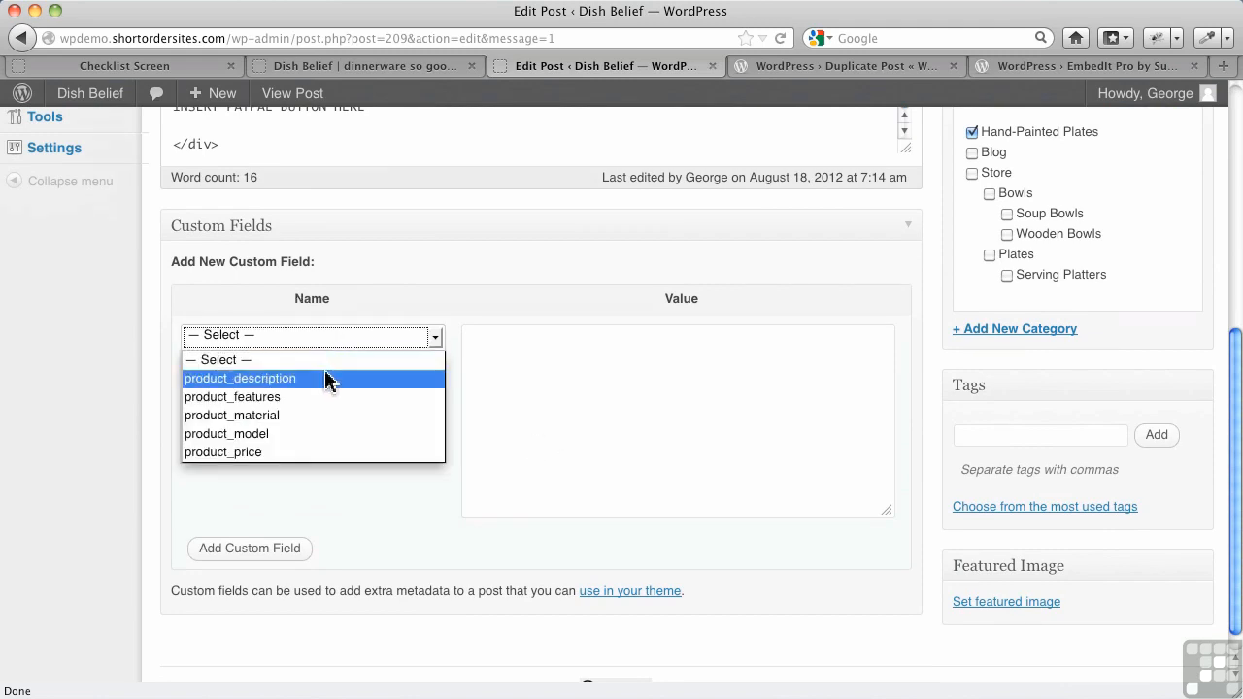
mouse_move(322, 384)
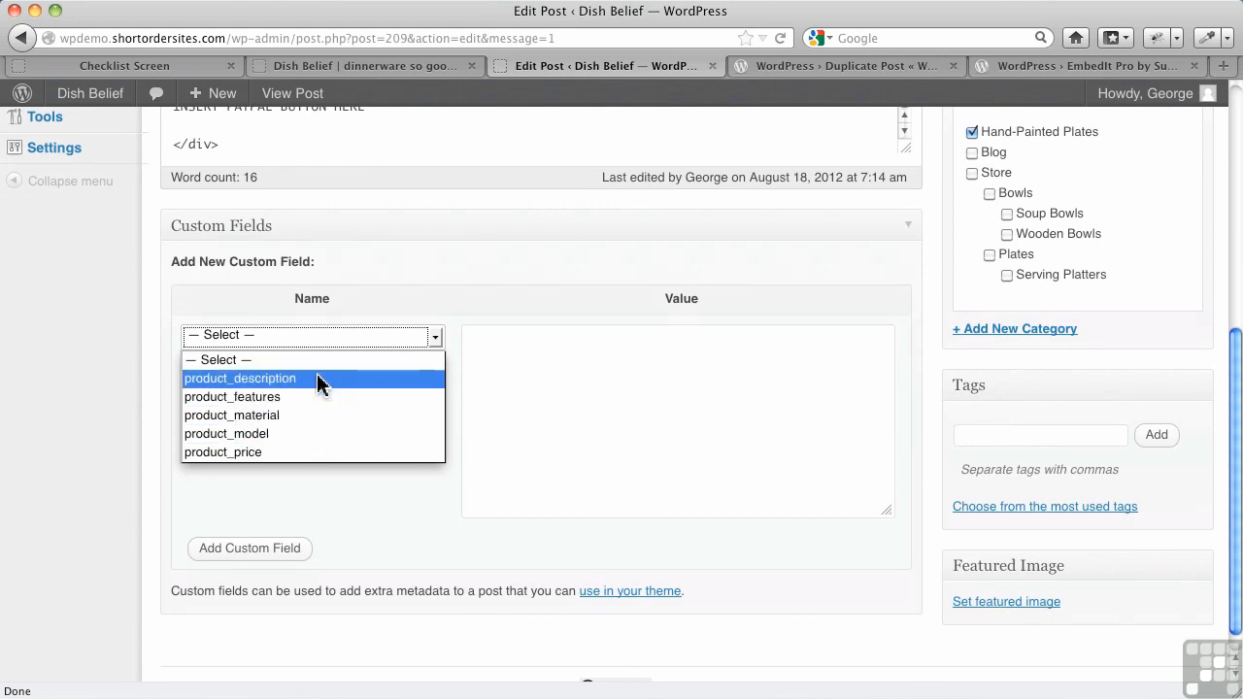
left_click(241, 379)
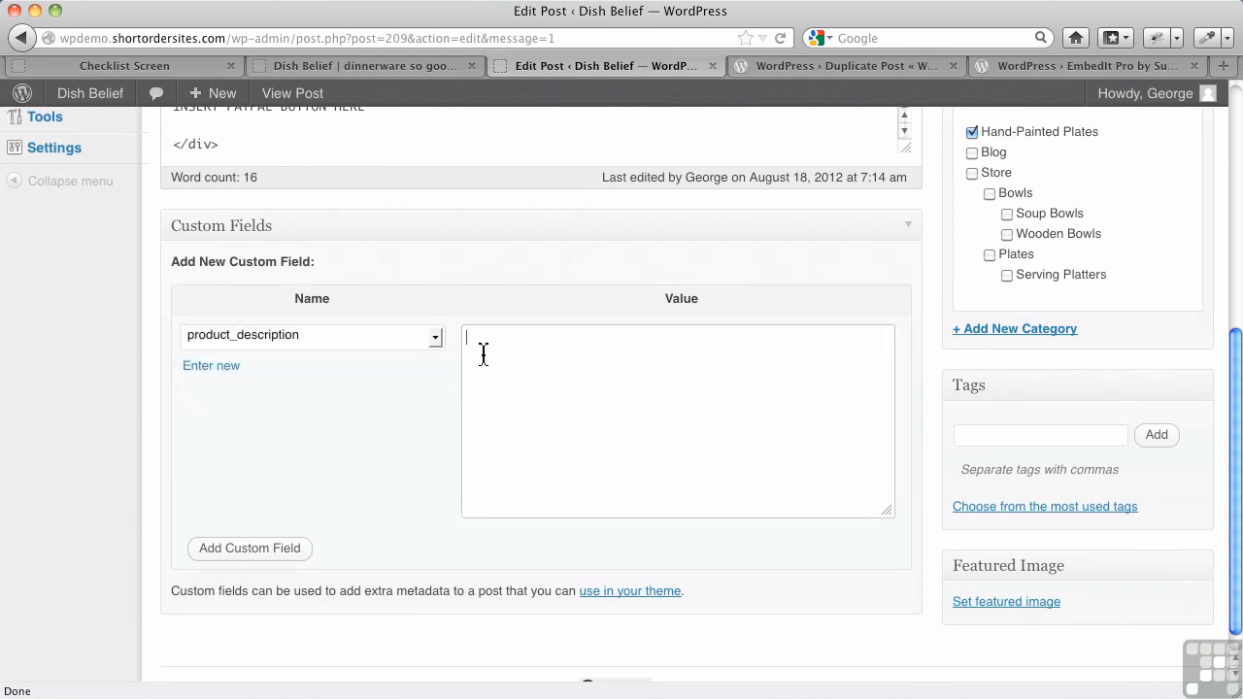
type("This is a great")
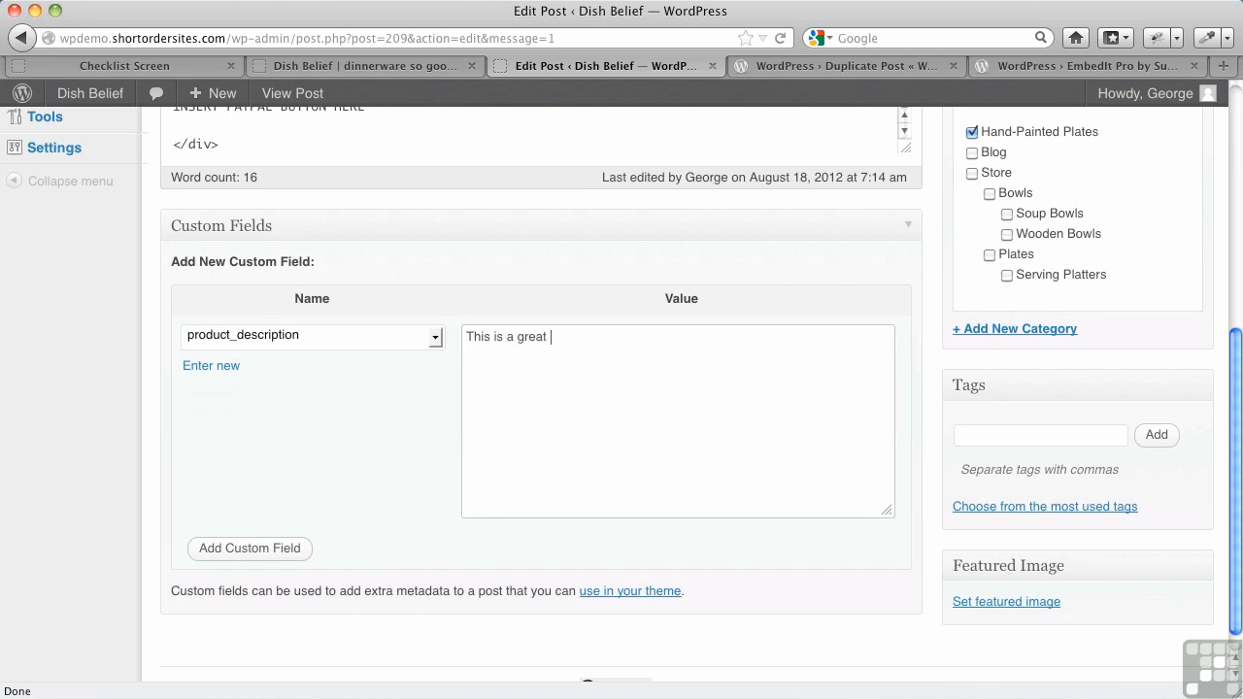
type("plate for winter.")
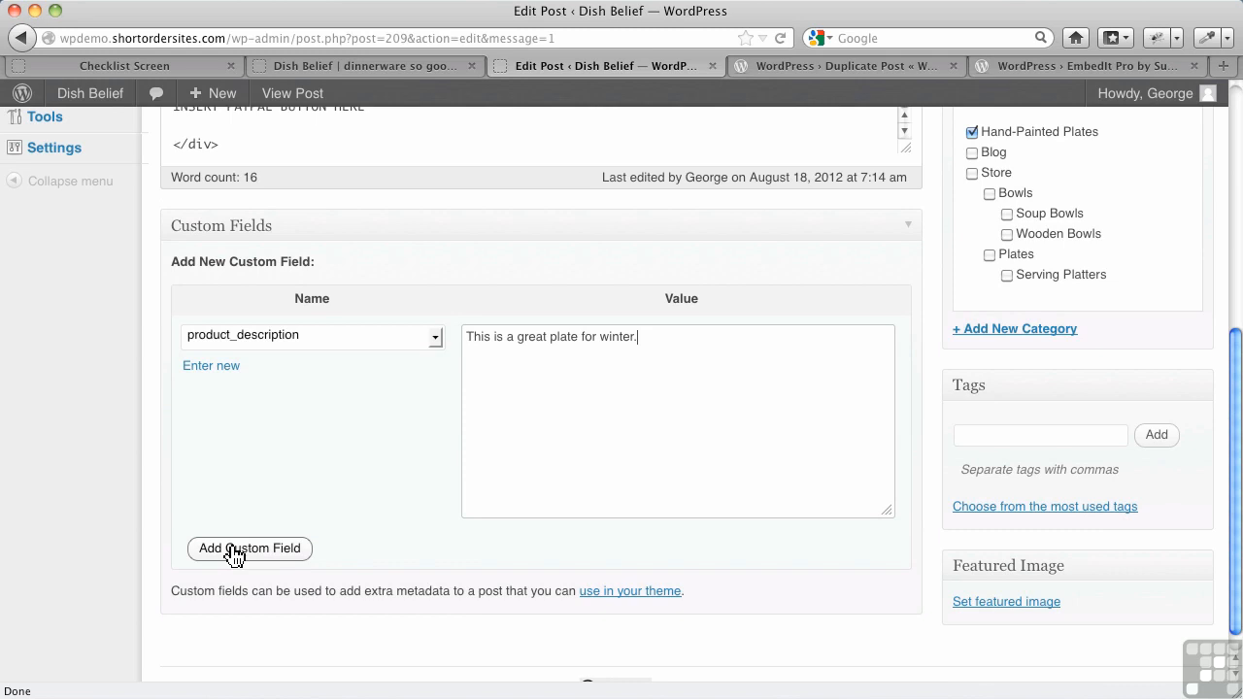
Save the description field and begin product_features with the list item <li>Strong</li>.
left_click(249, 548)
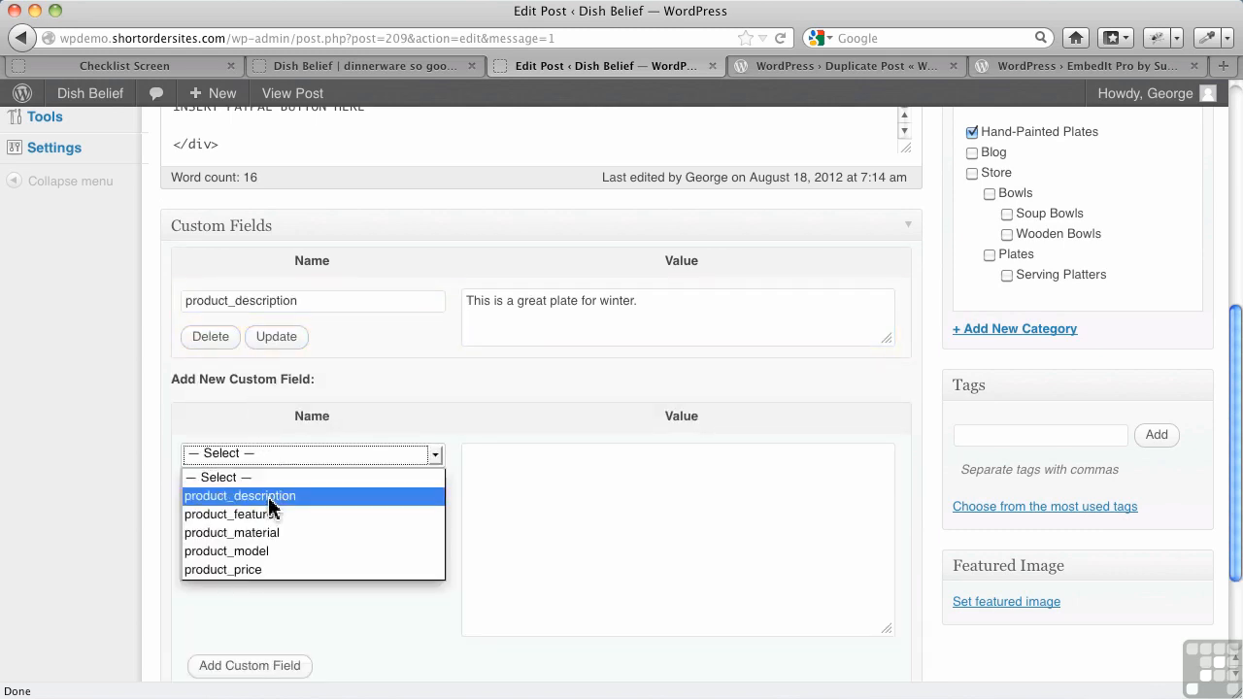
left_click(231, 513)
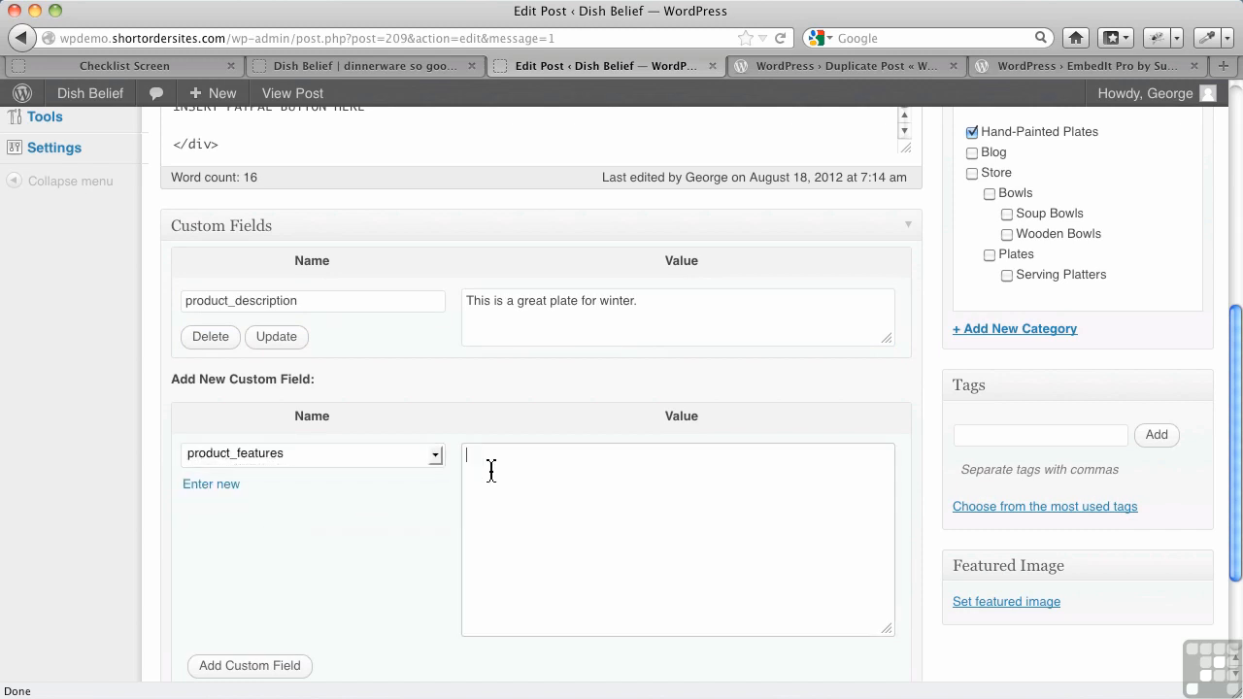
type("<")
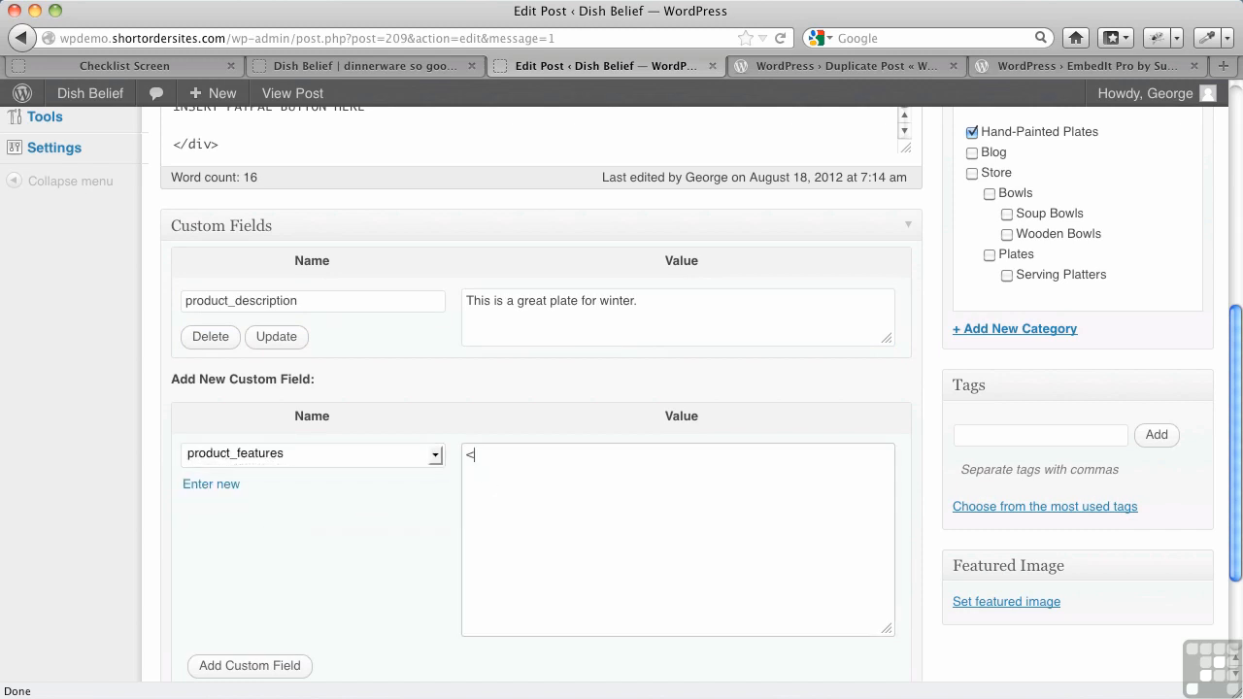
type("li>")
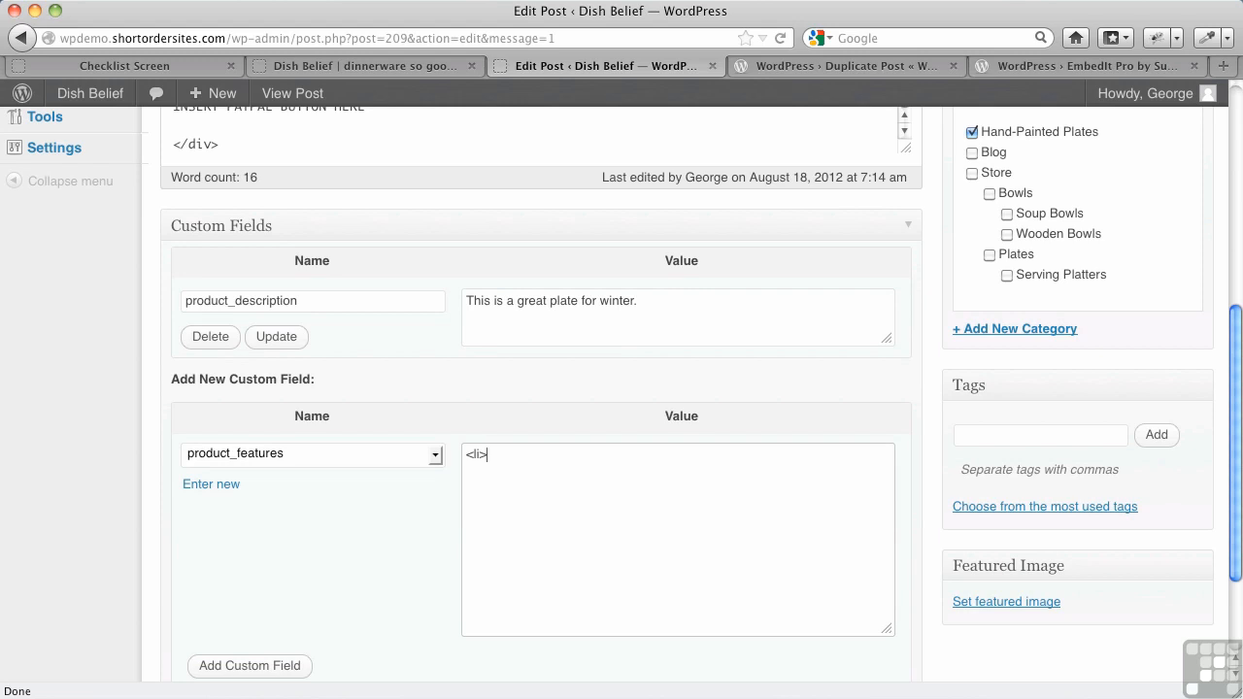
type("Strong")
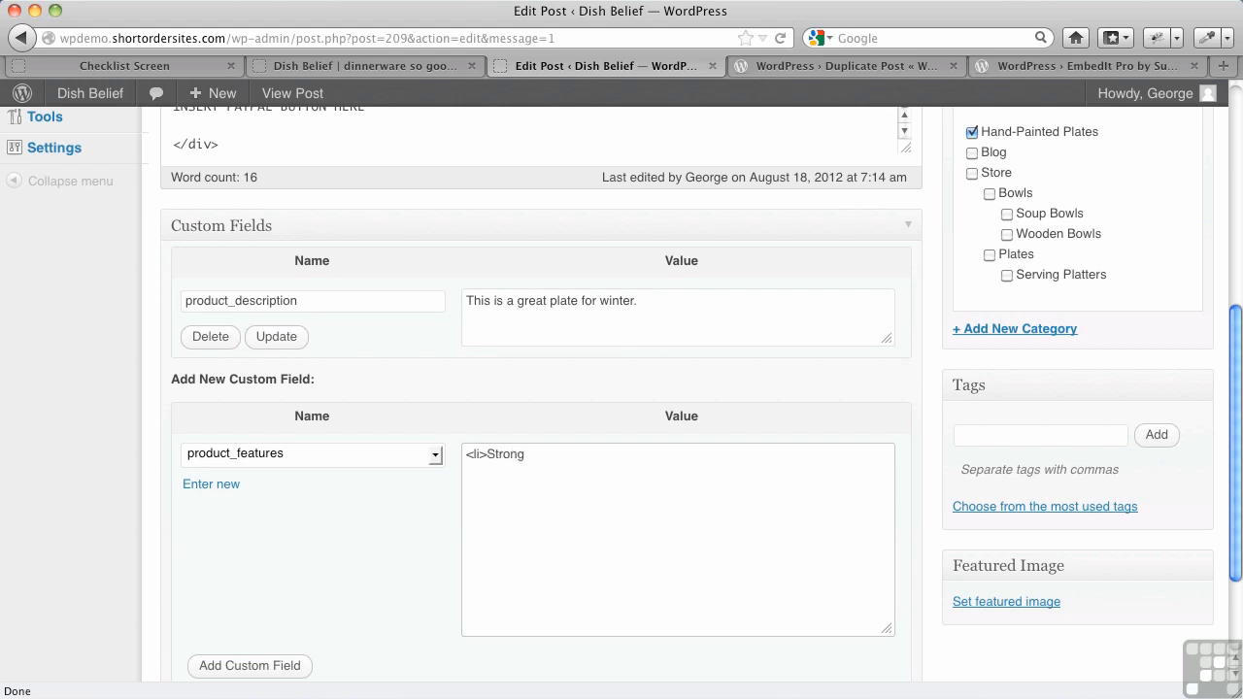
type("</li")
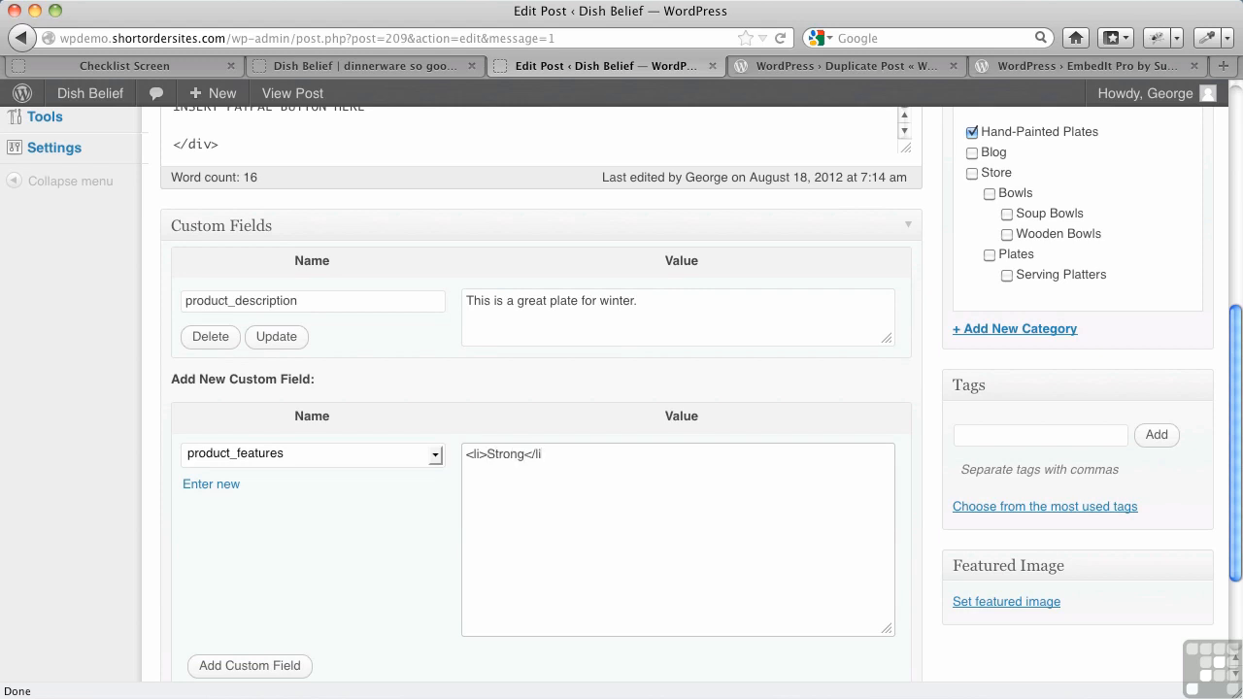
type("<l")
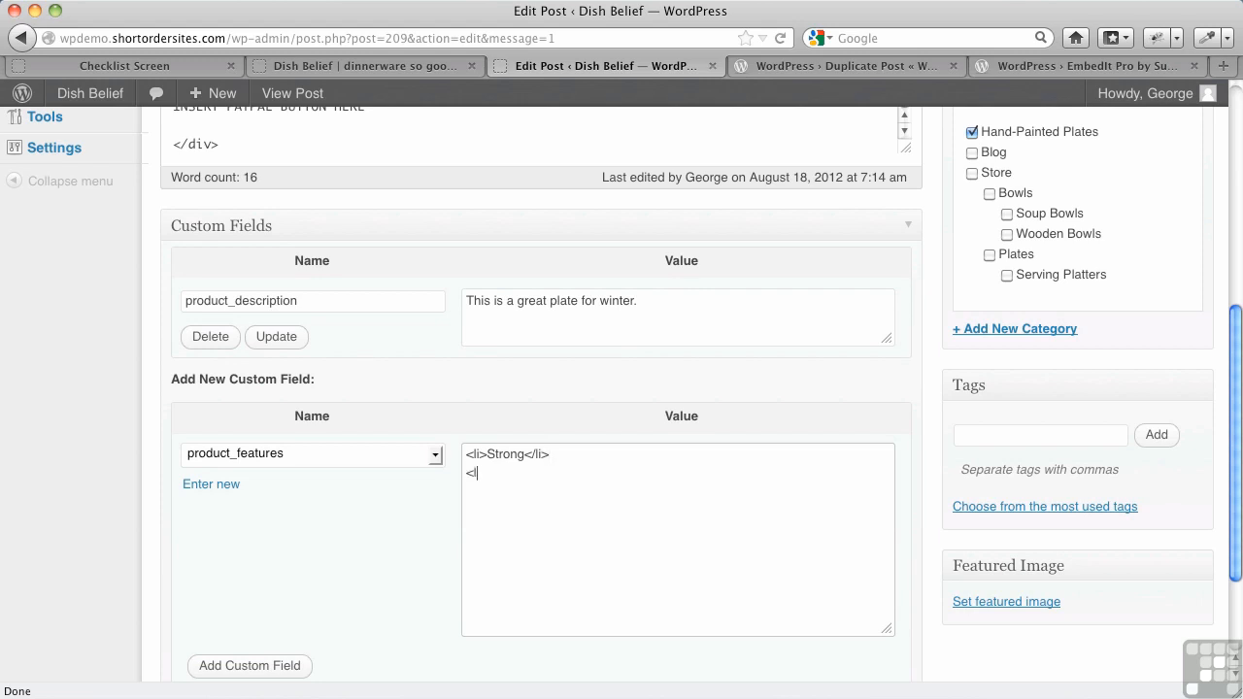
type("i>")
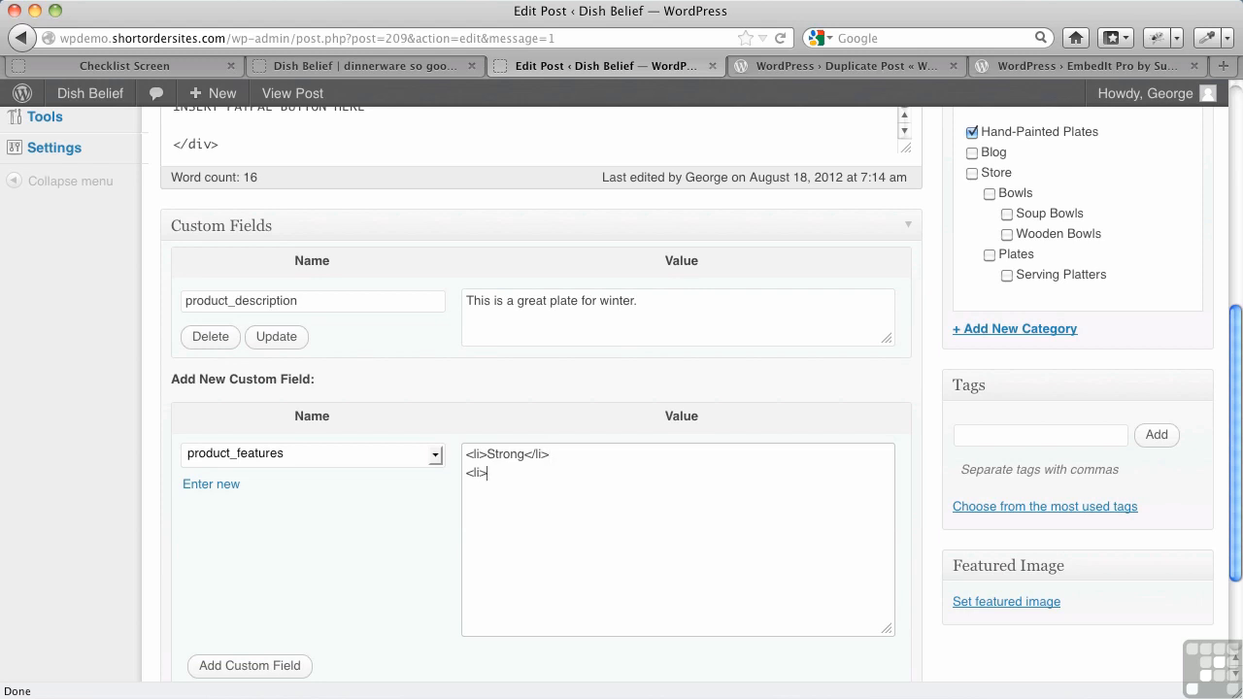
Add <li>Easy to clean</li> as the second feature and save the product_features field.
type("Ea")
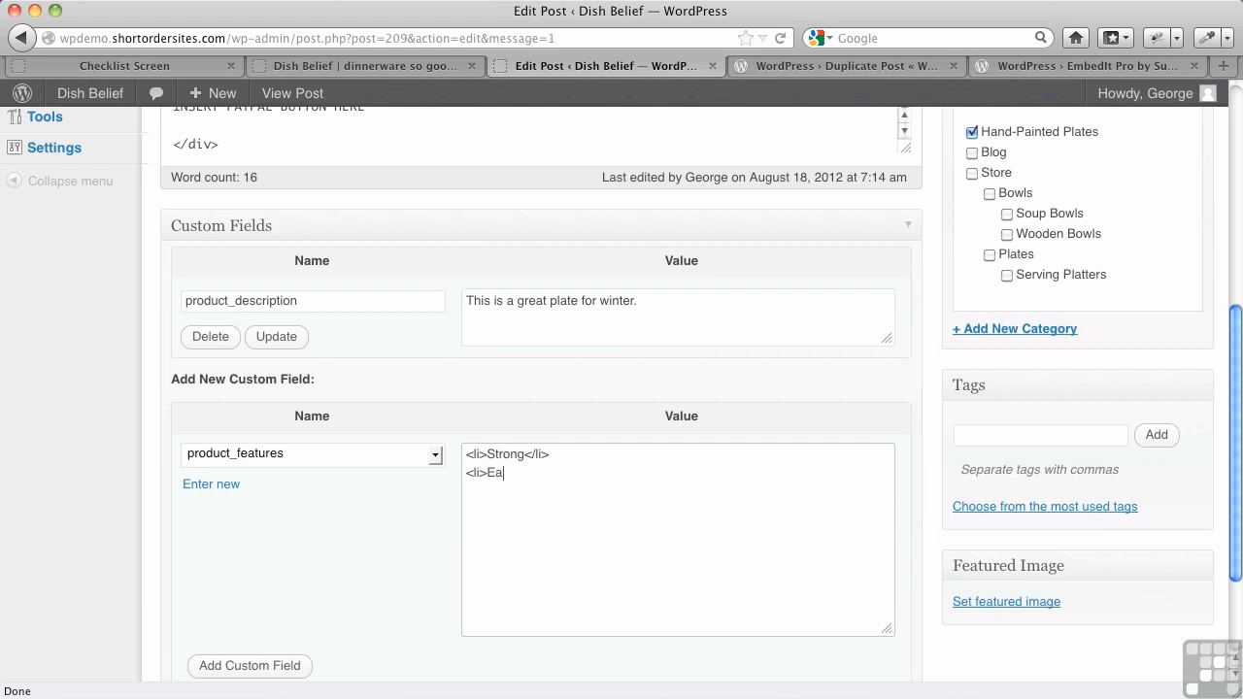
type("sy to clea")
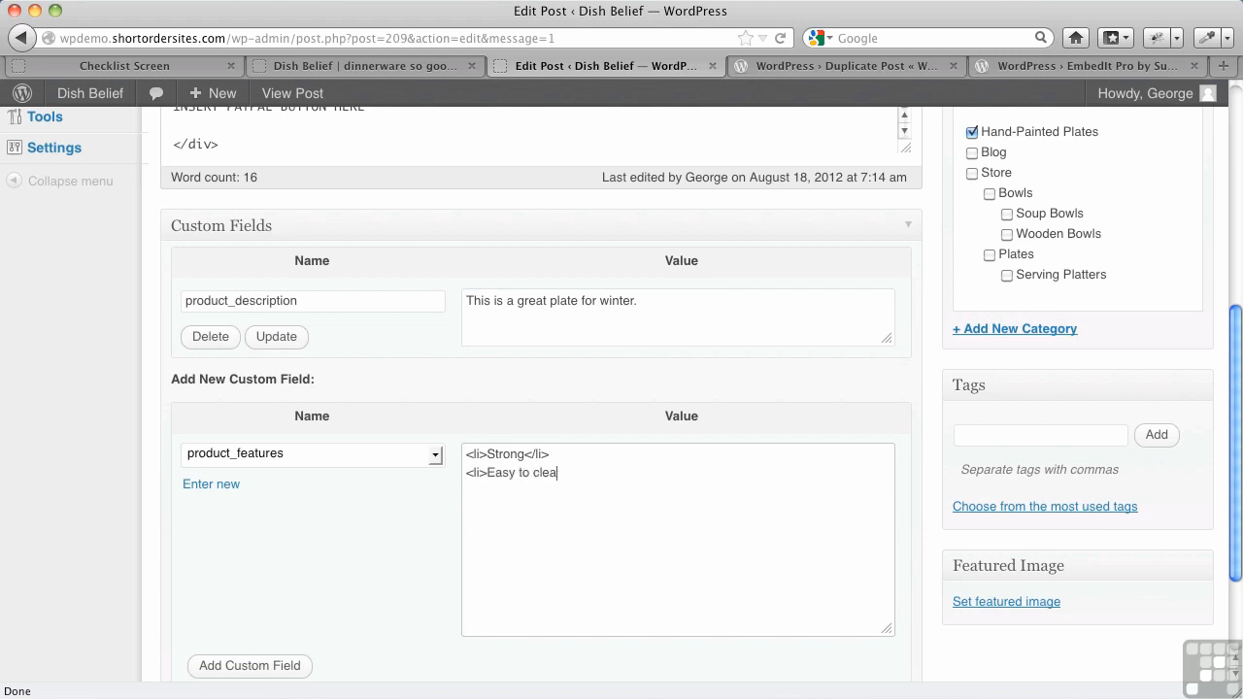
type("n</")
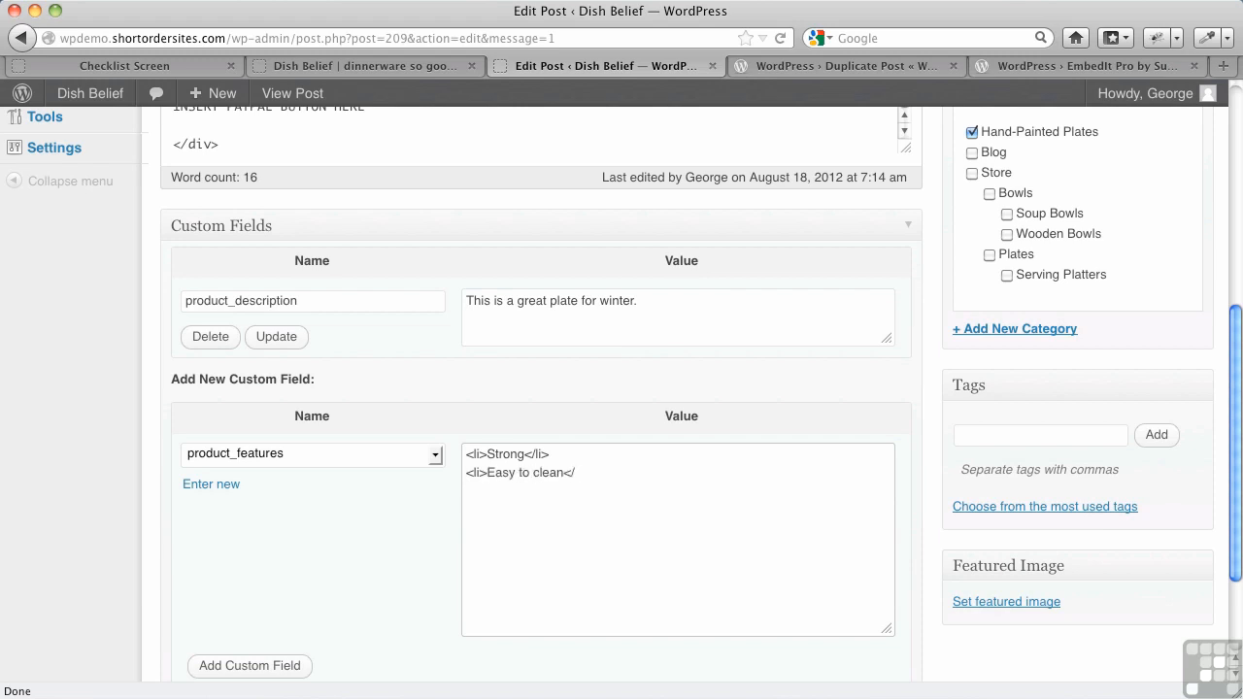
type("li")
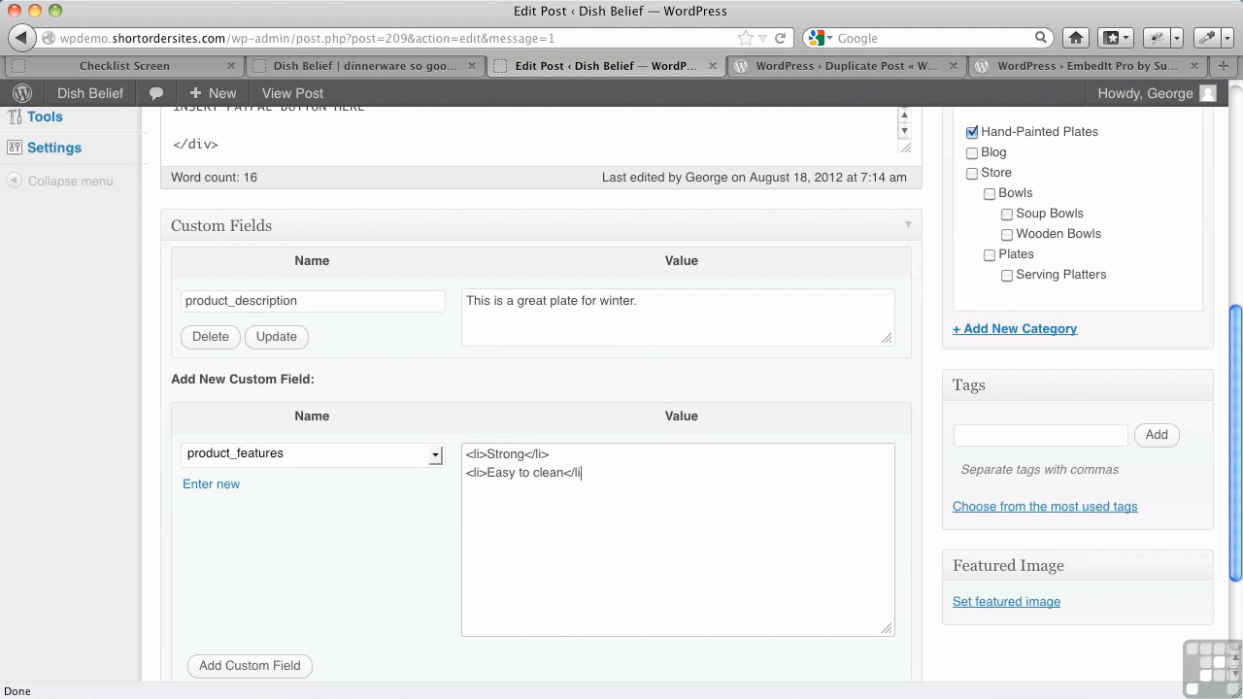
mouse_move(464, 503)
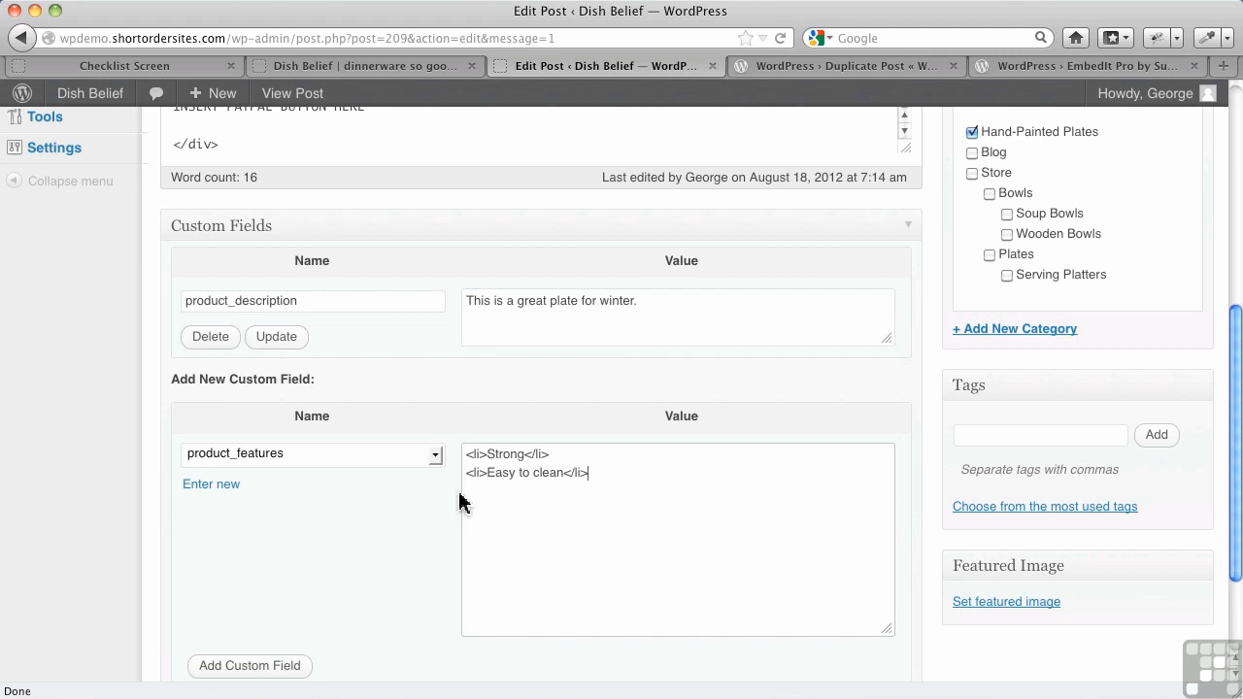
scroll("down", 3)
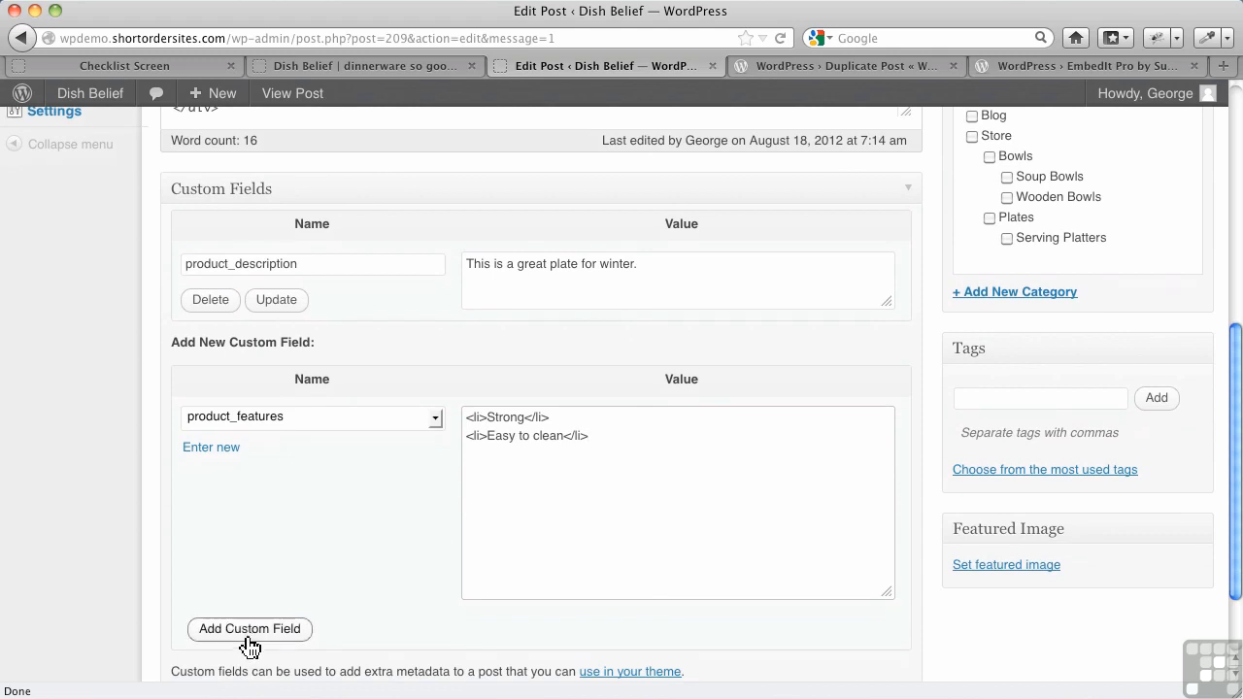
left_click(248, 629)
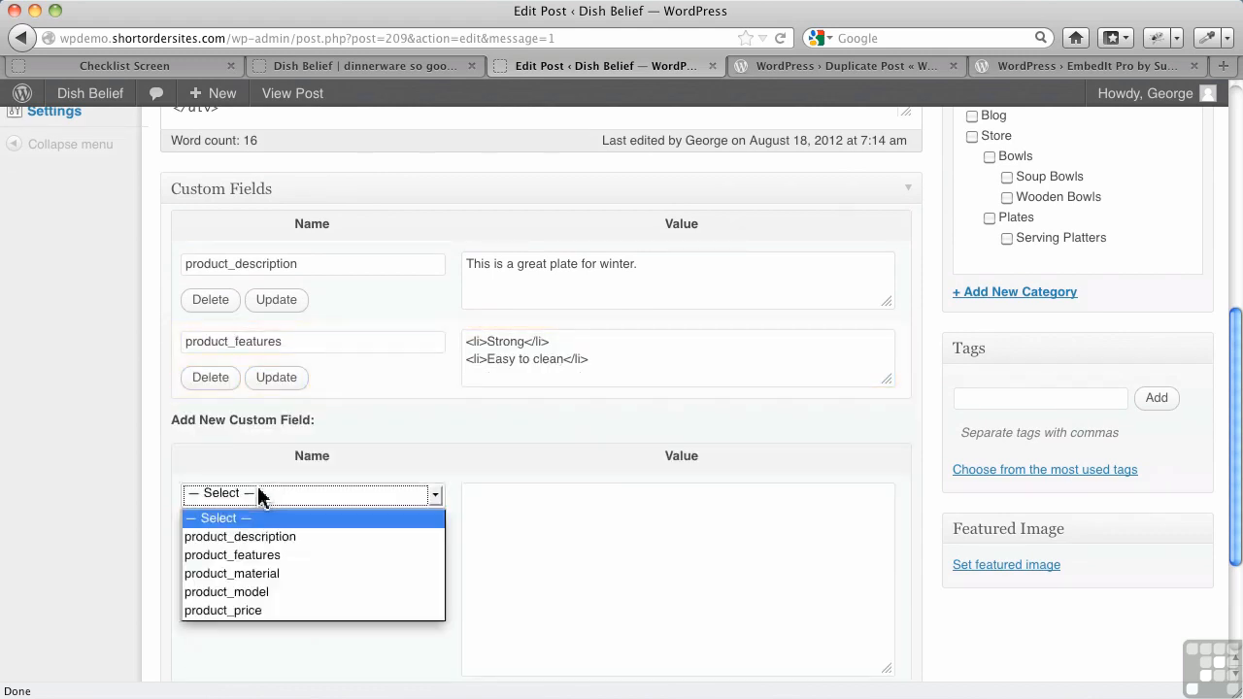
Add product_material as Stoneware and product_model as DL-673, saving each field.
left_click(231, 573)
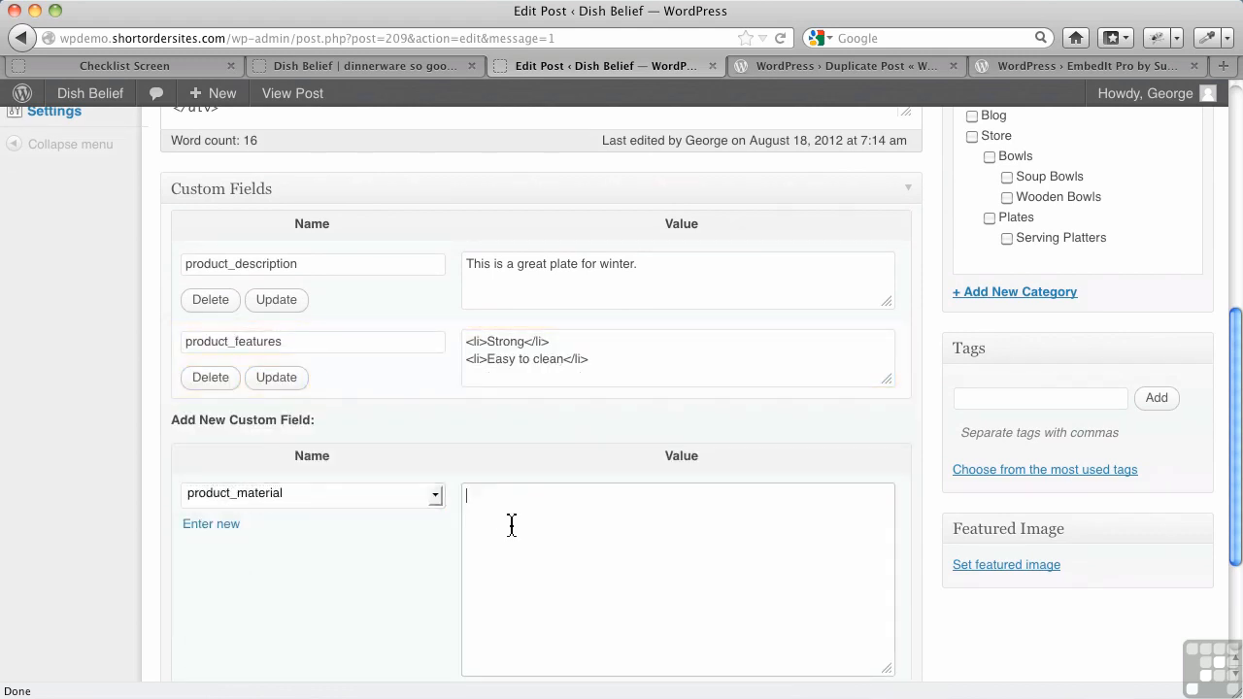
type("Stoneware")
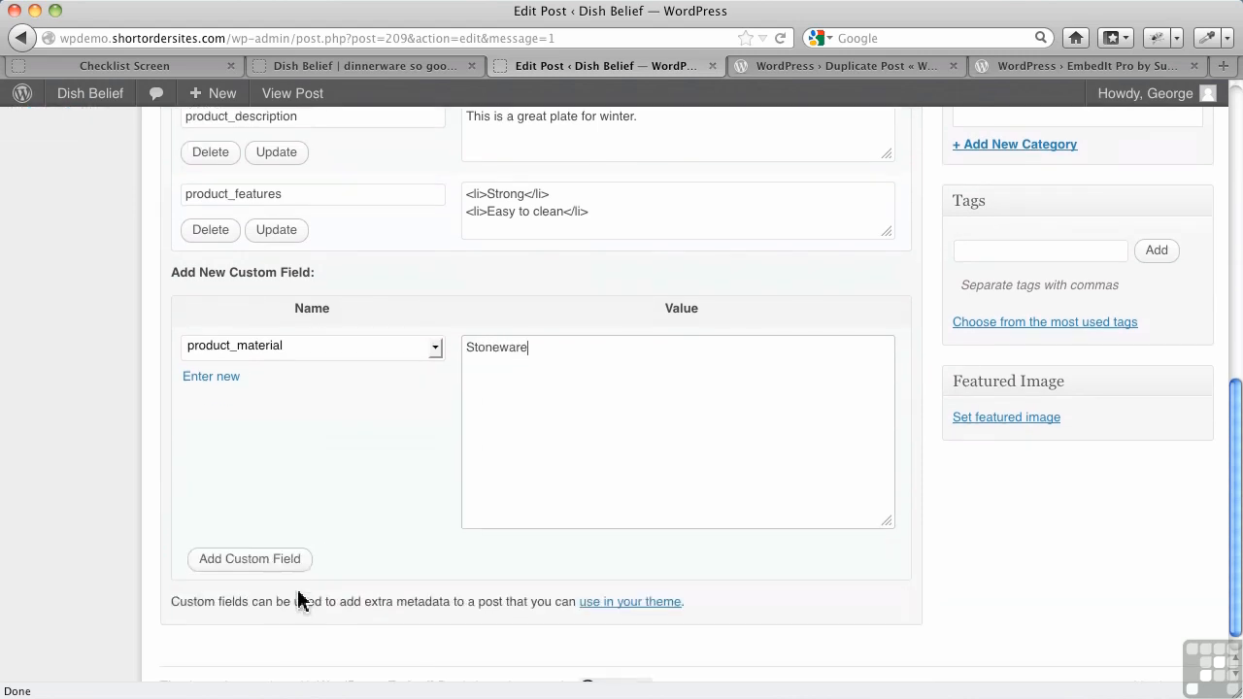
left_click(248, 559)
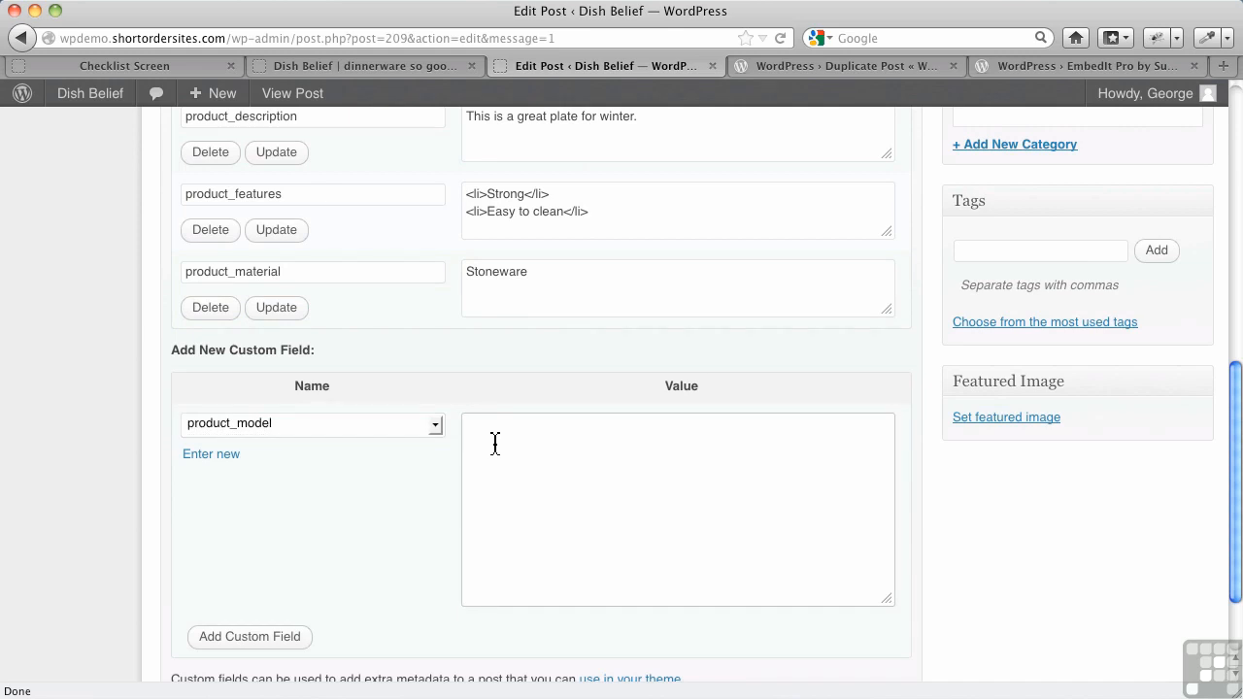
type("DL-")
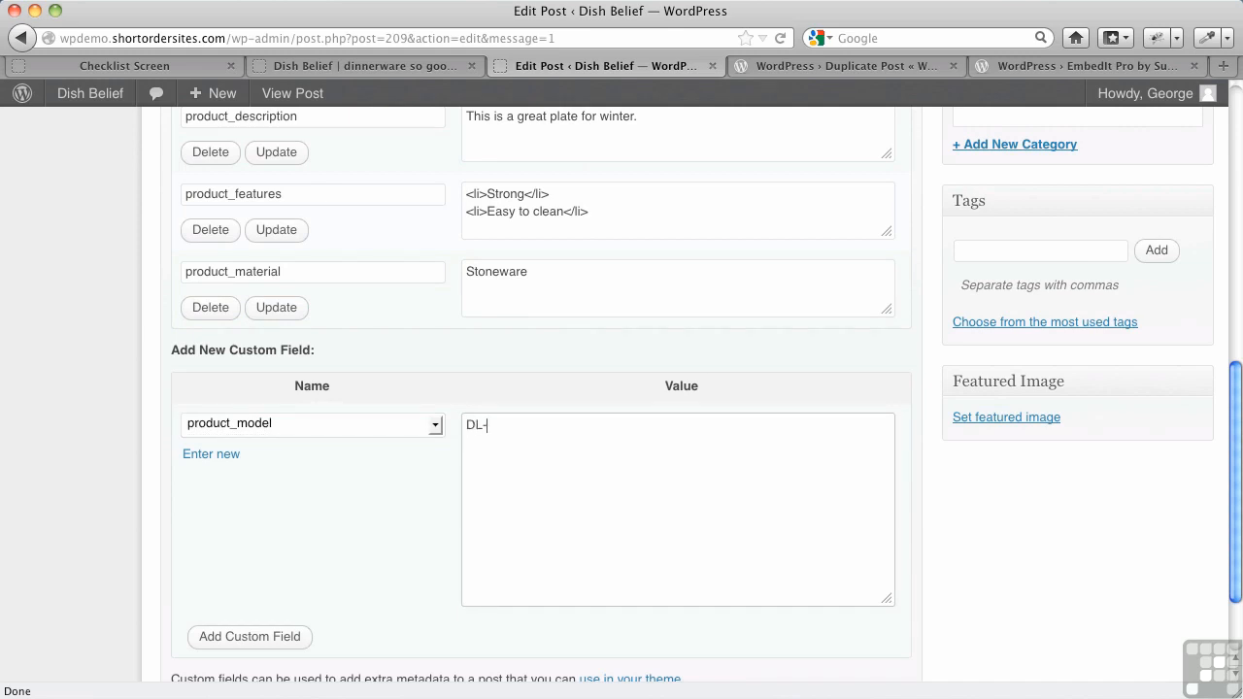
type("673")
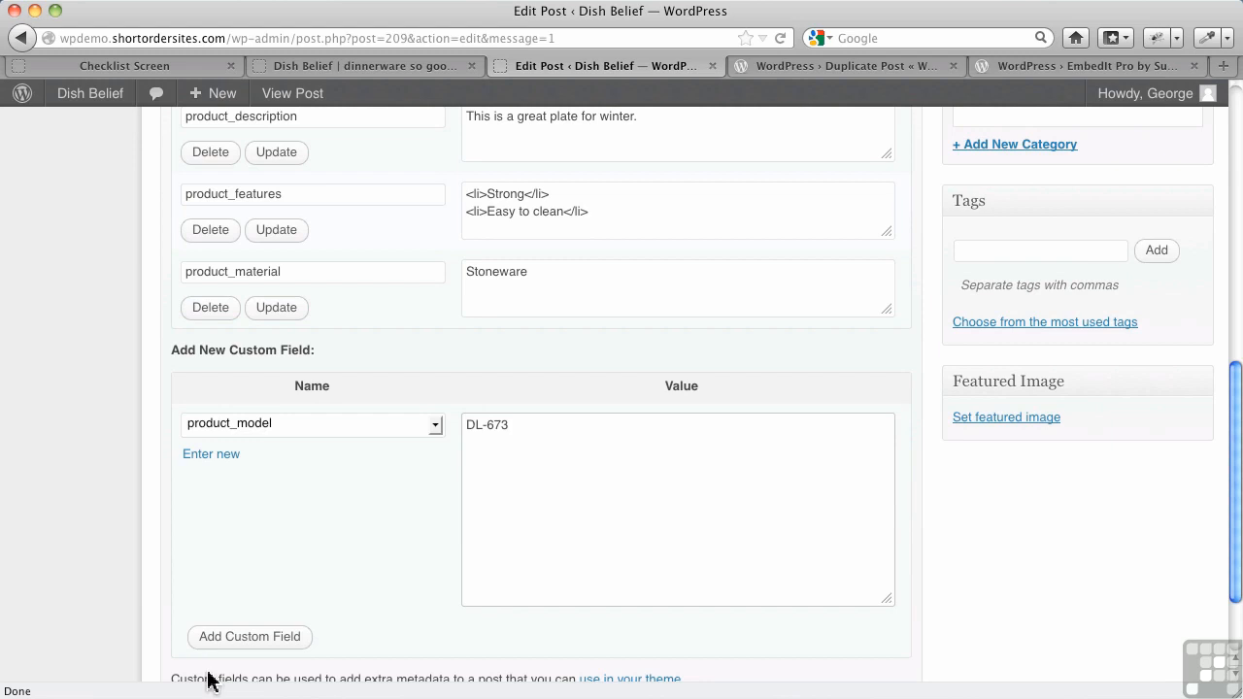
left_click(248, 637)
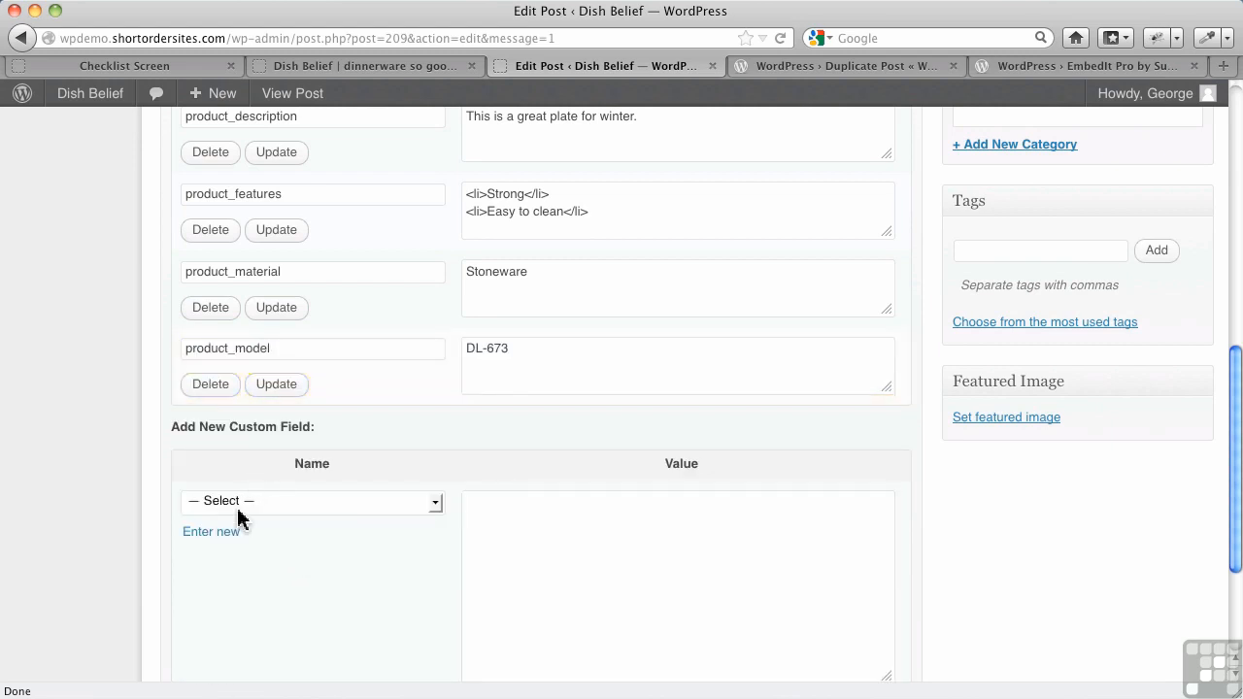
Start a product_price field with the value $35.00.
left_click(311, 501)
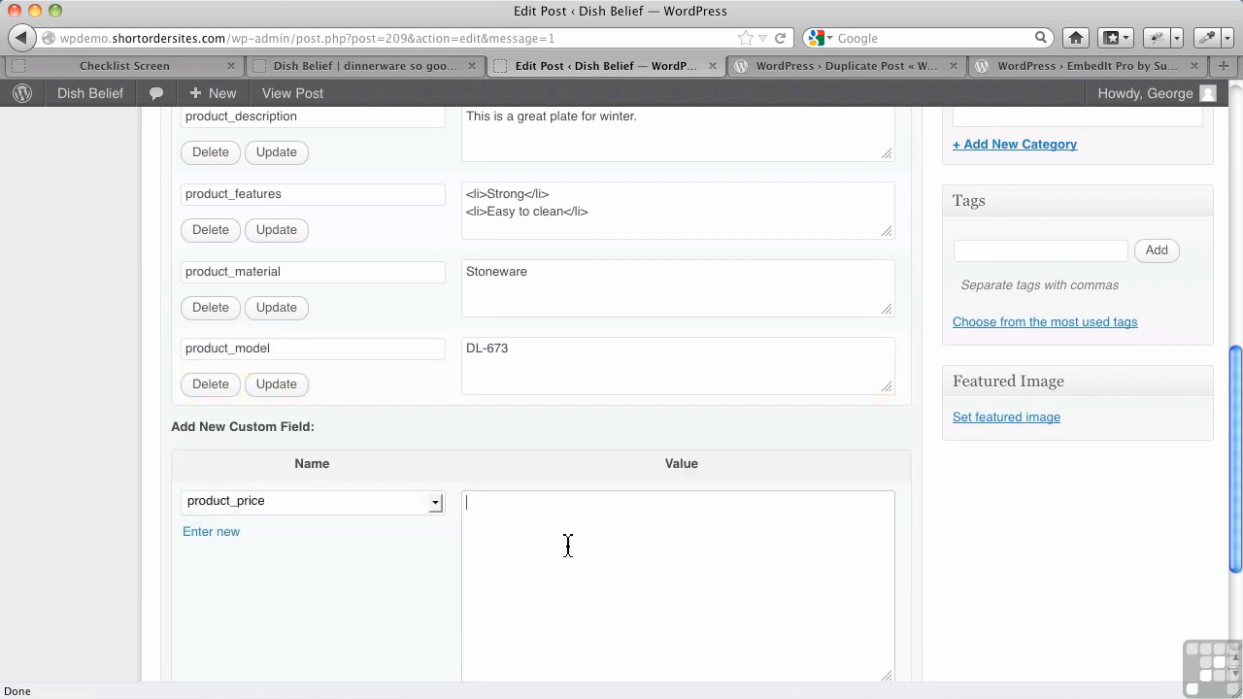
type("$")
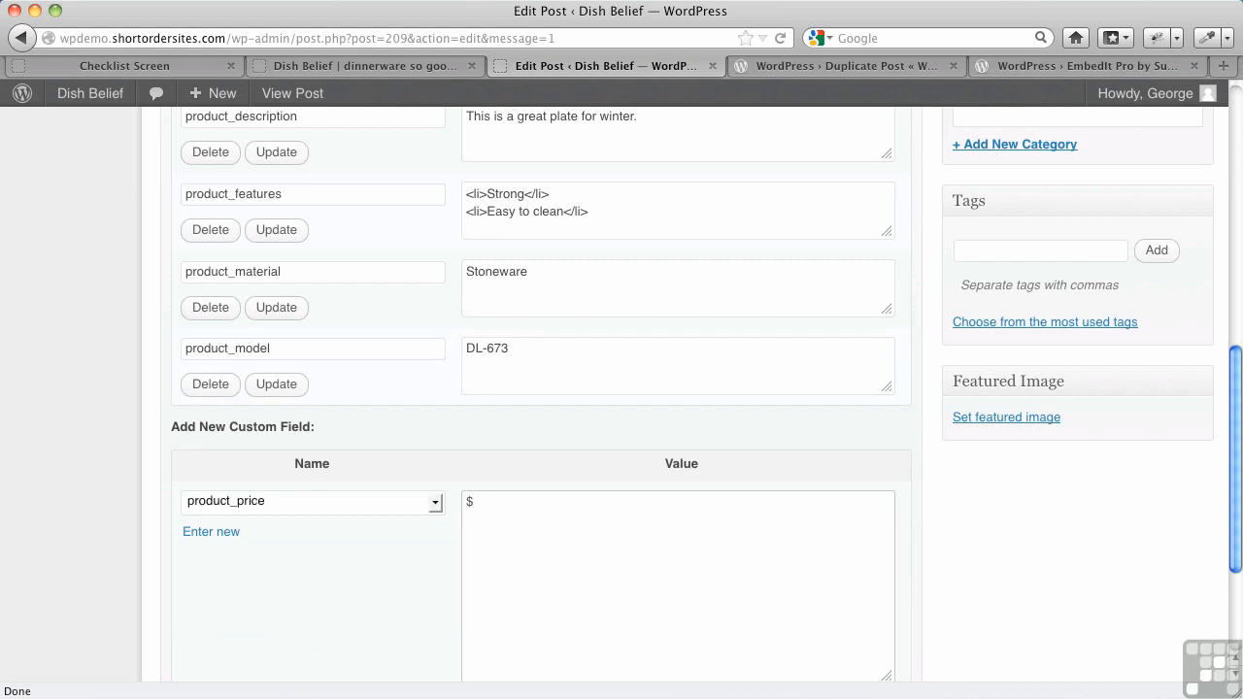
type("35.00")
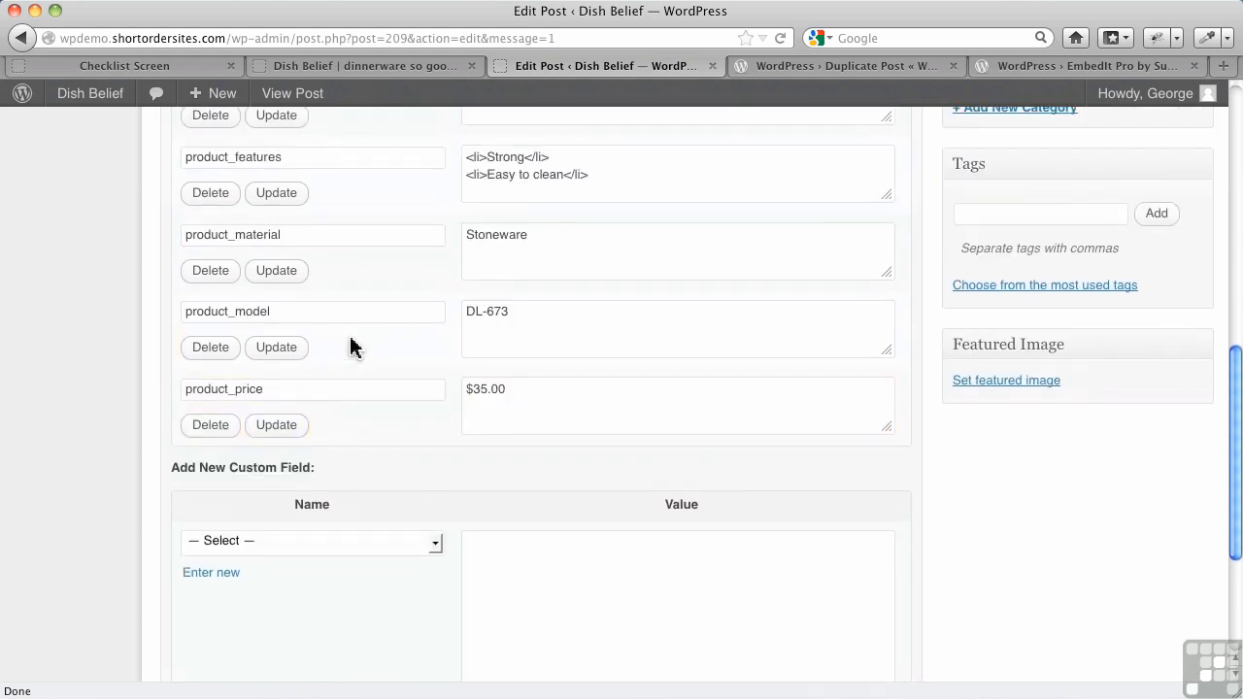
Update the Winter Plate post so all five custom fields and the shortcode markup are saved.
scroll("up", 3)
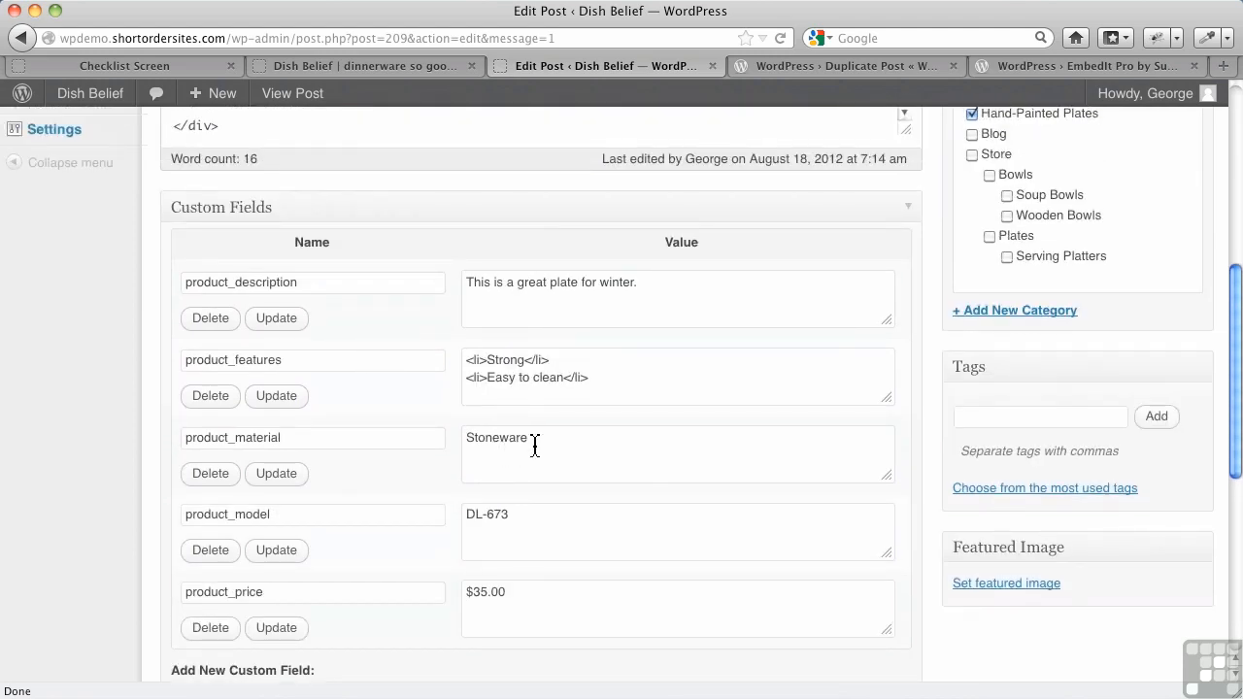
mouse_move(559, 369)
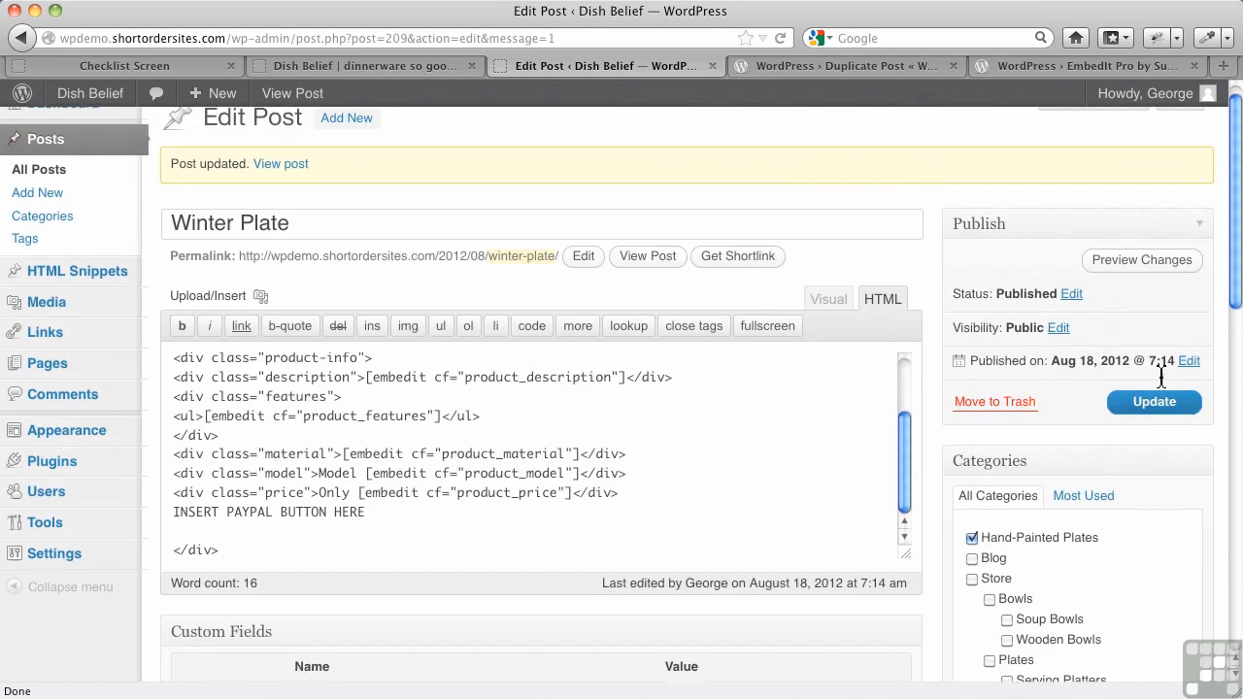
left_click(1154, 402)
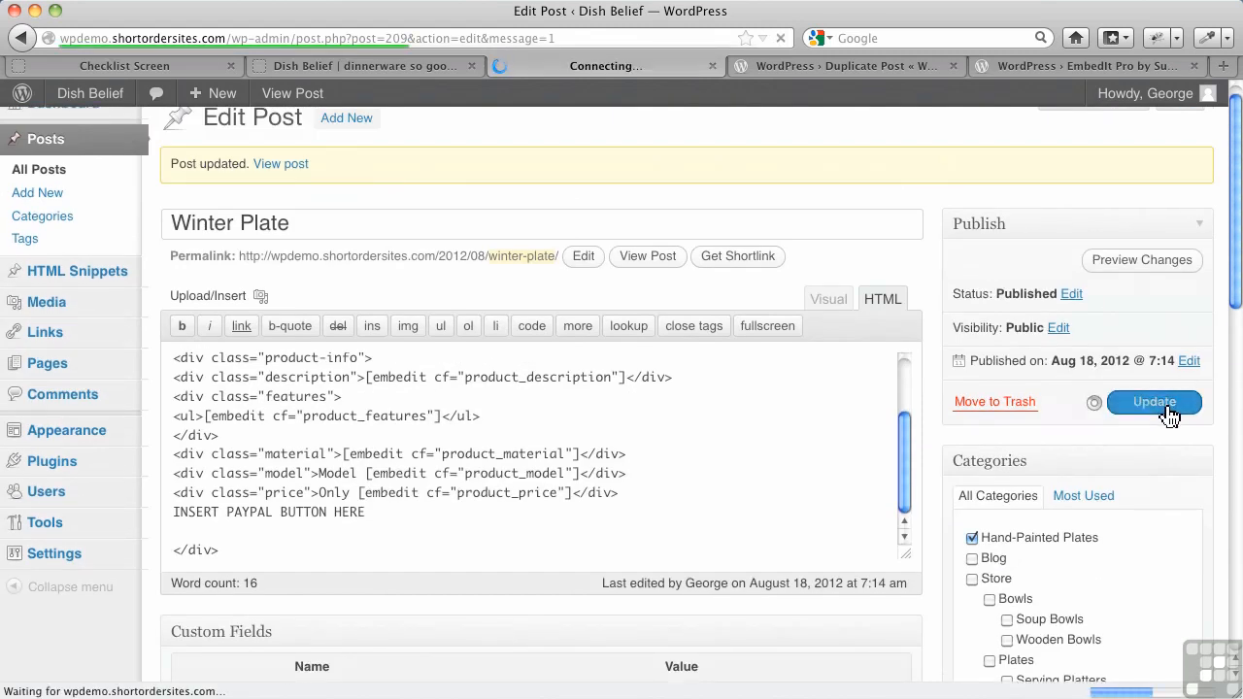
left_click(1154, 400)
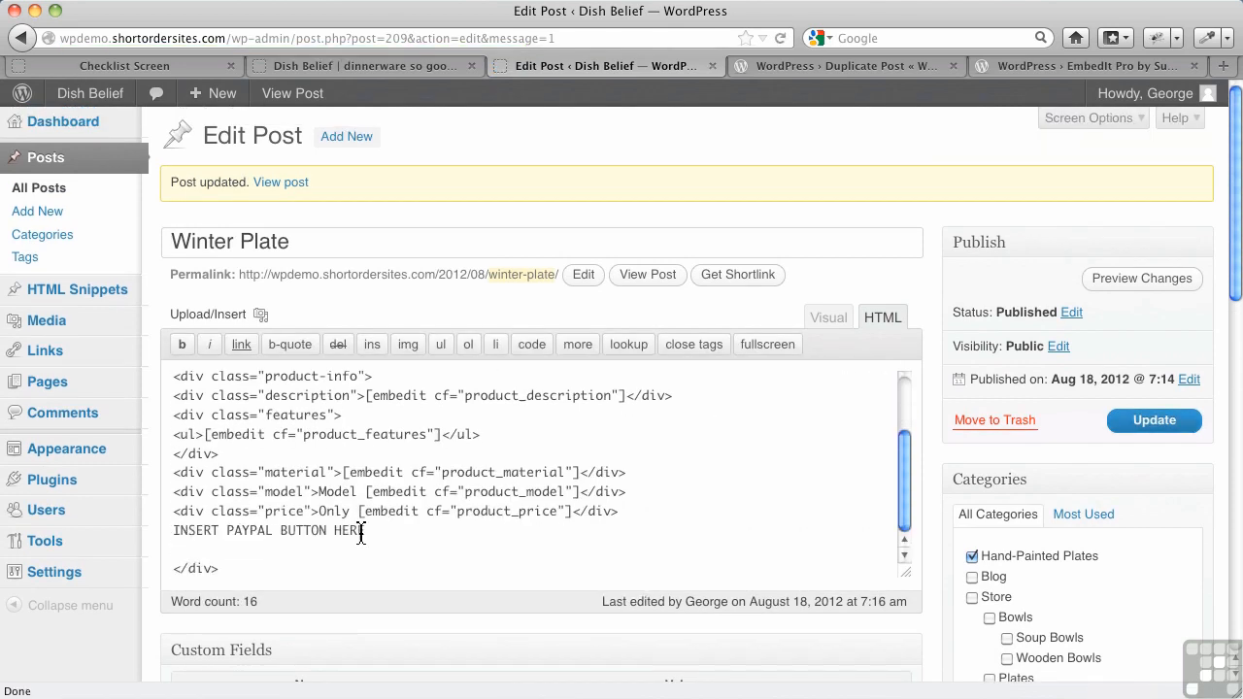
scroll("down", 3)
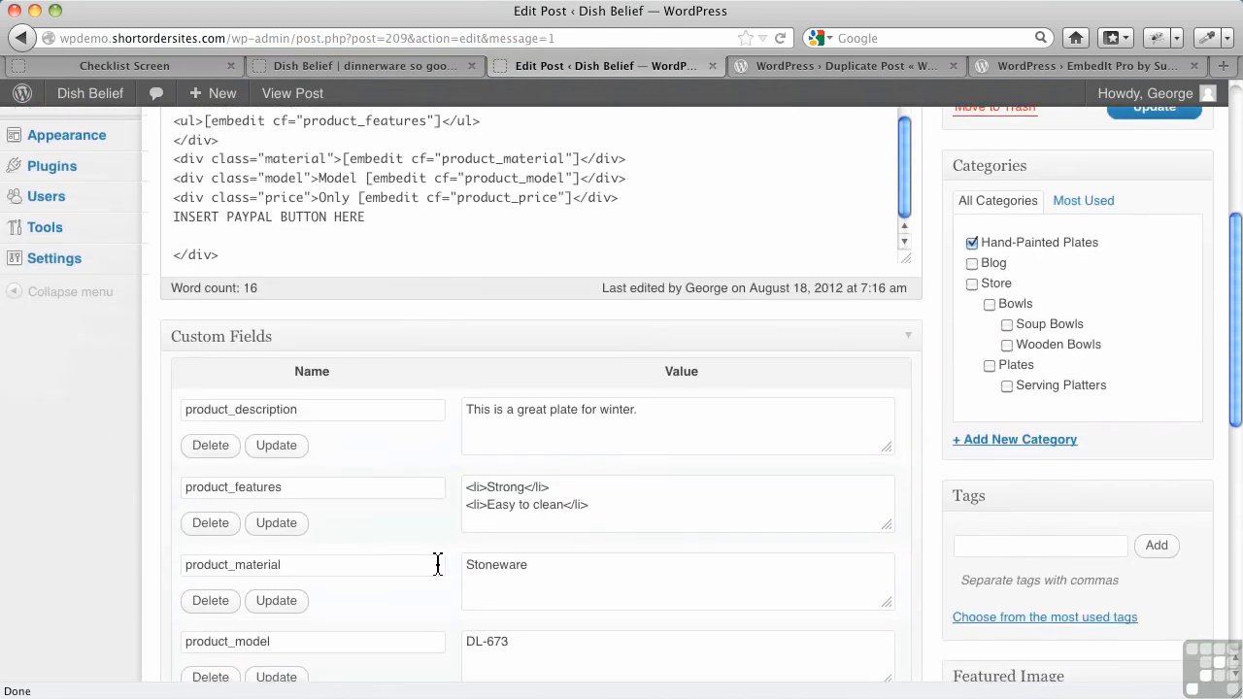
left_click(1154, 419)
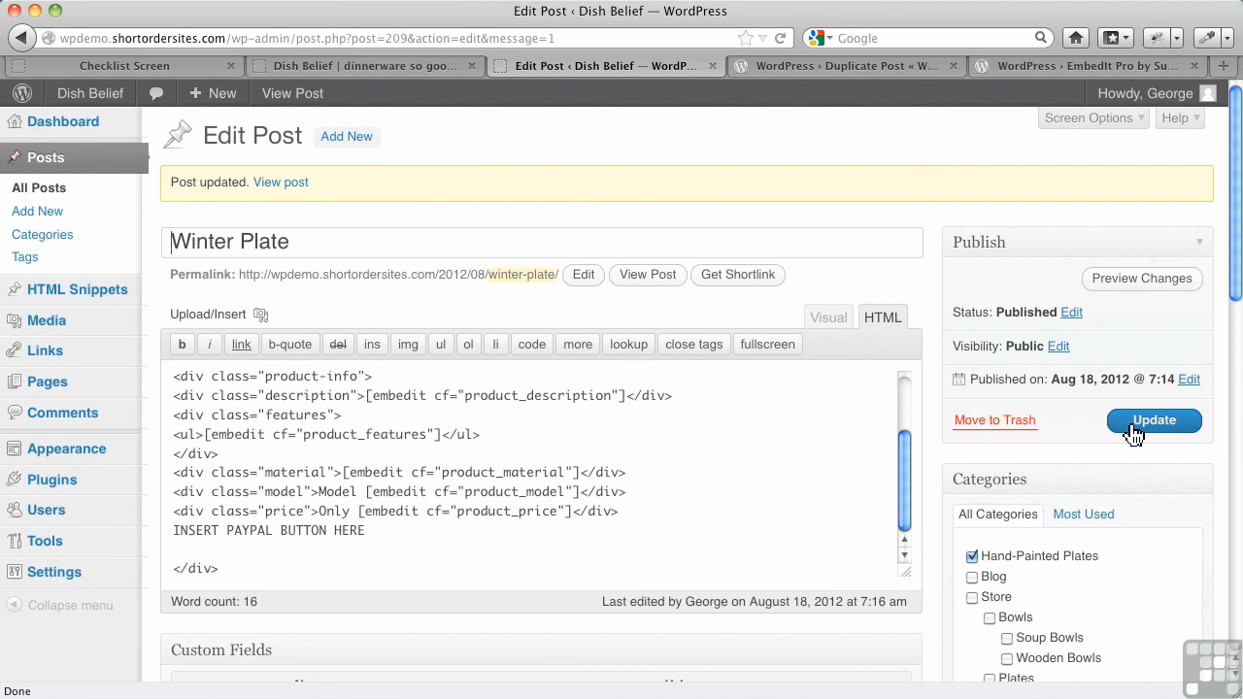
View the live Dish Belief site showing Winter Plate's rendered description, features, Stoneware, DL-673 and $35.00.
left_click(280, 183)
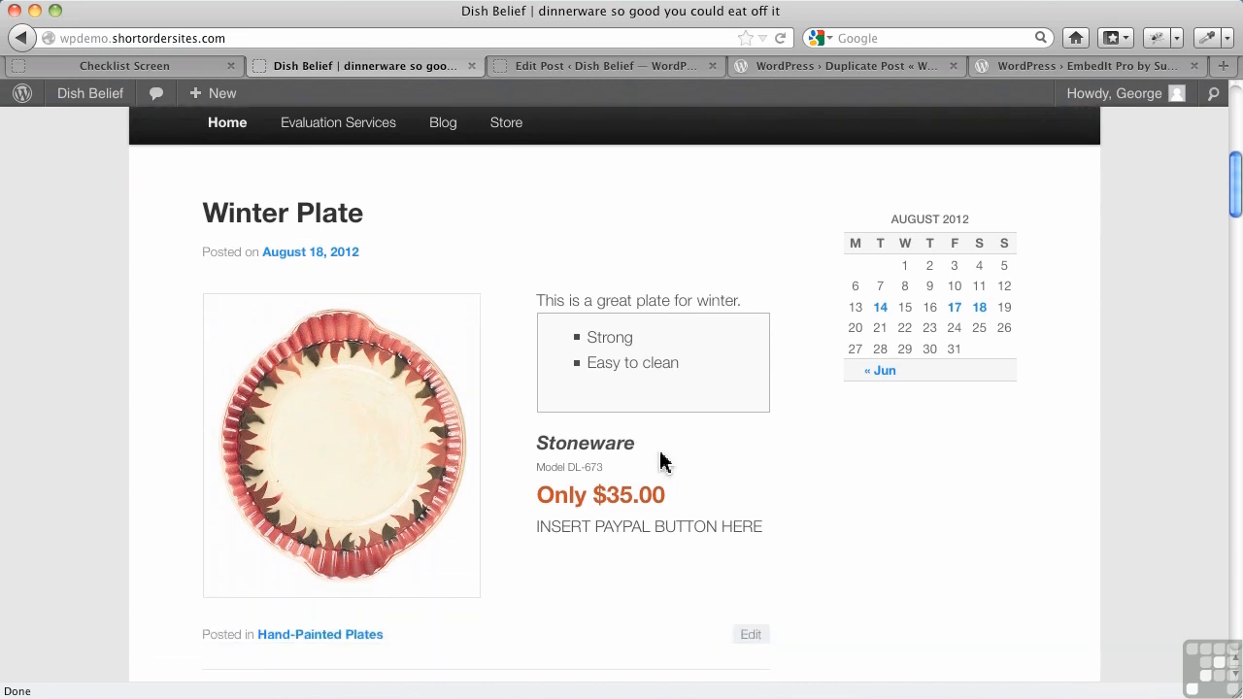
scroll("up", 3)
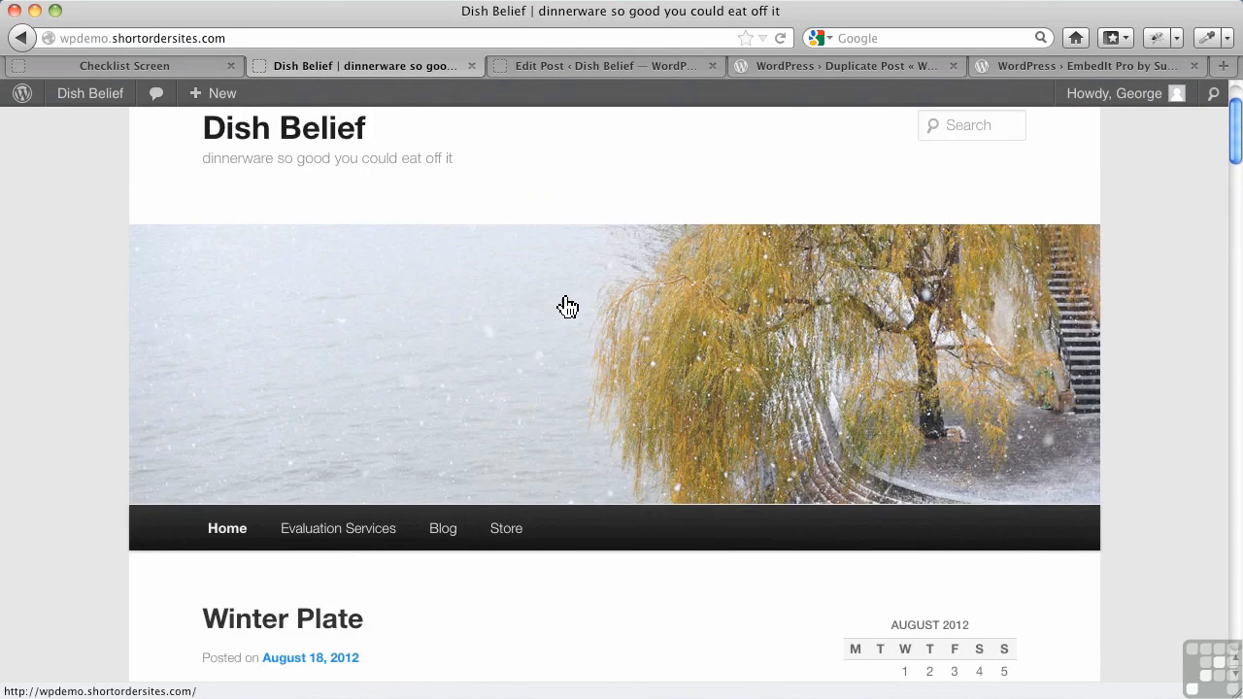
Review the Winter Plate post's HTML body showing its image and five embedit shortcodes.
left_click(603, 66)
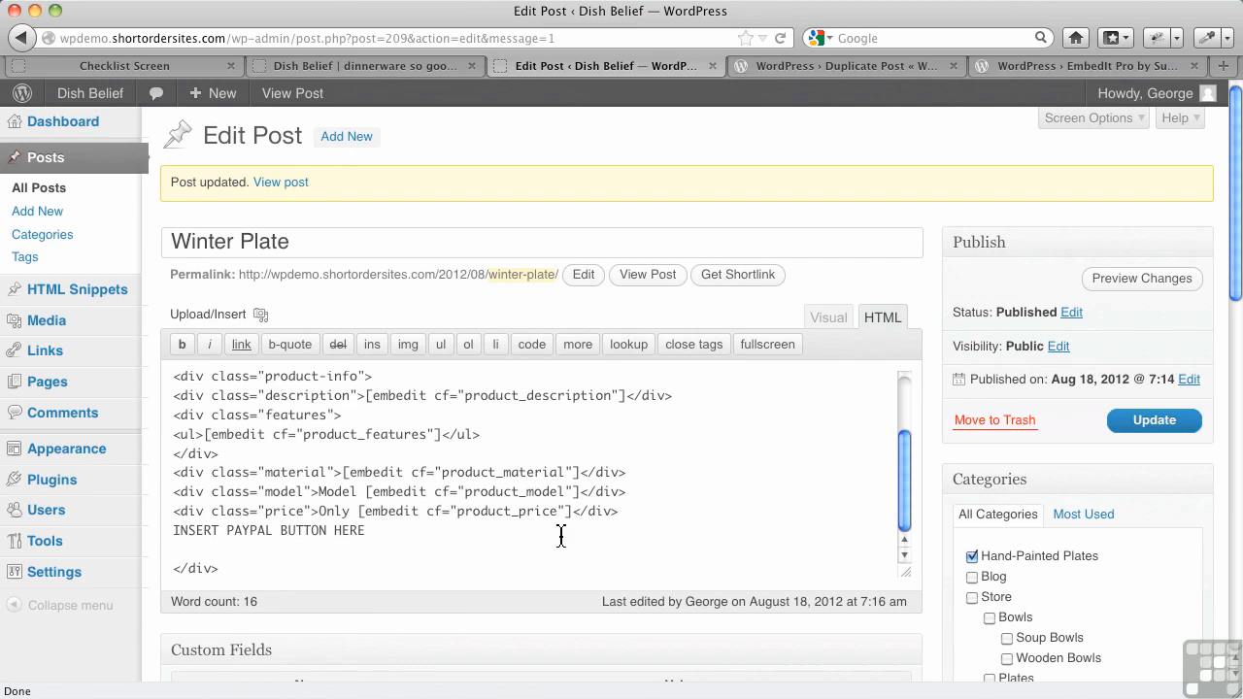
scroll("down", 3)
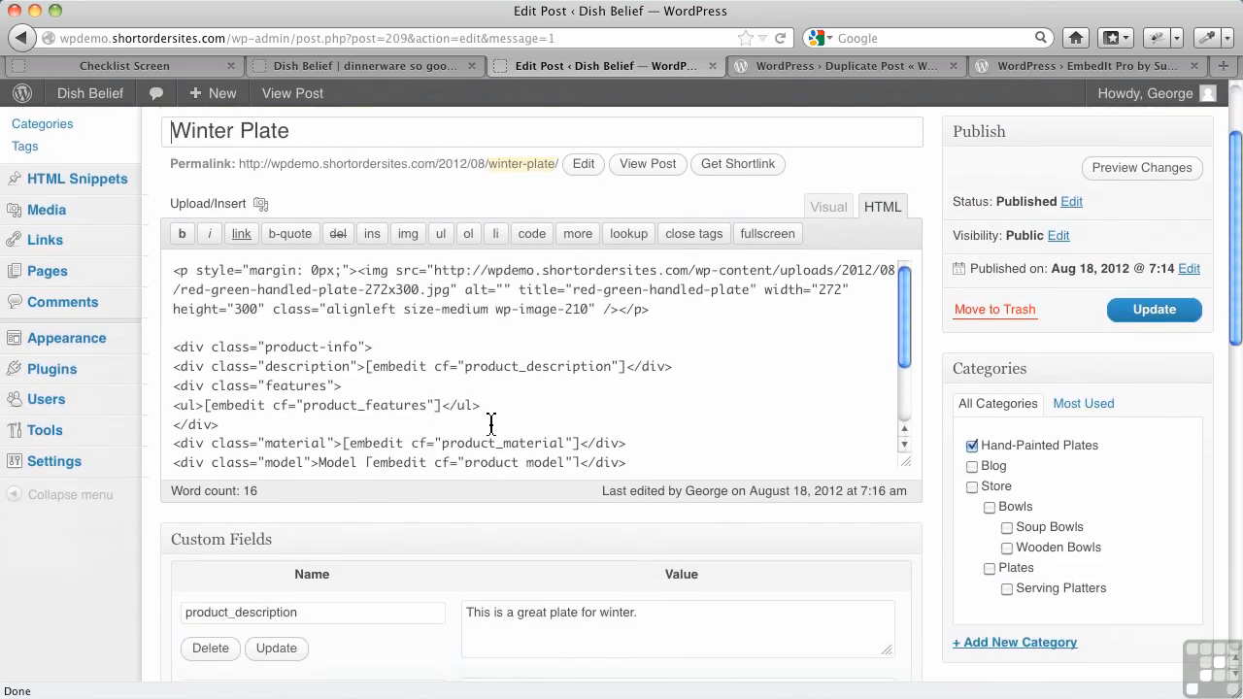
mouse_move(445, 406)
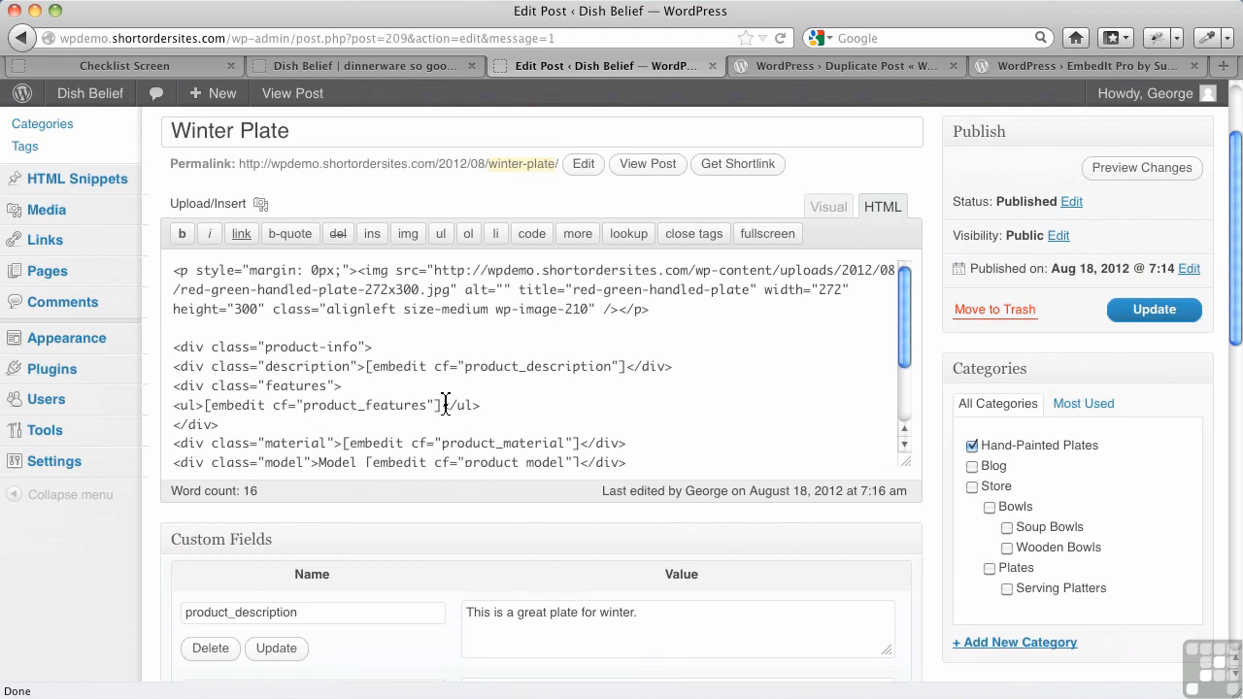
mouse_move(494, 418)
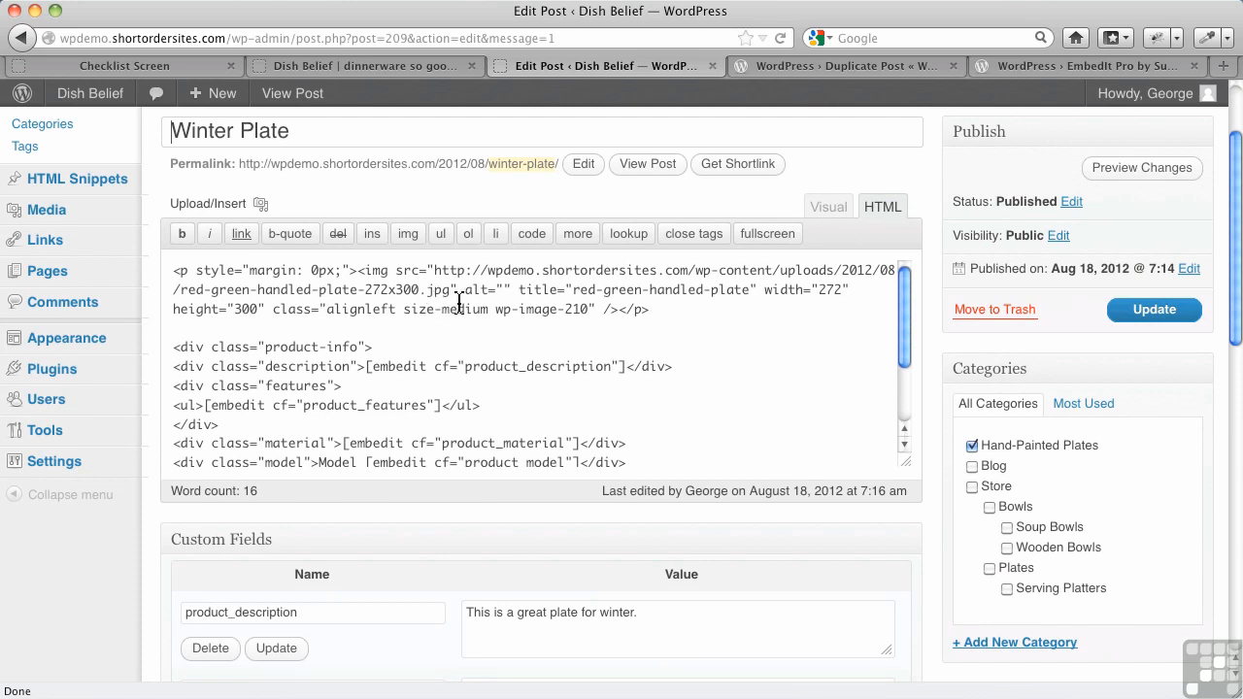
scroll("down", 3)
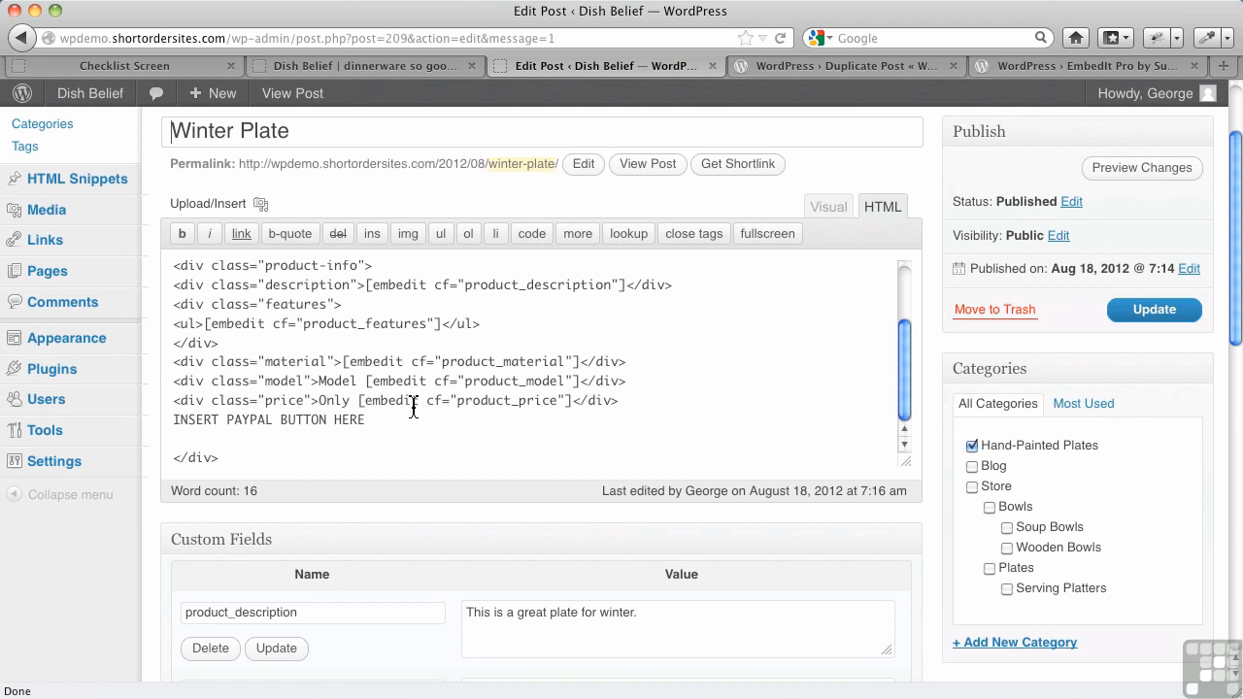
left_click(365, 67)
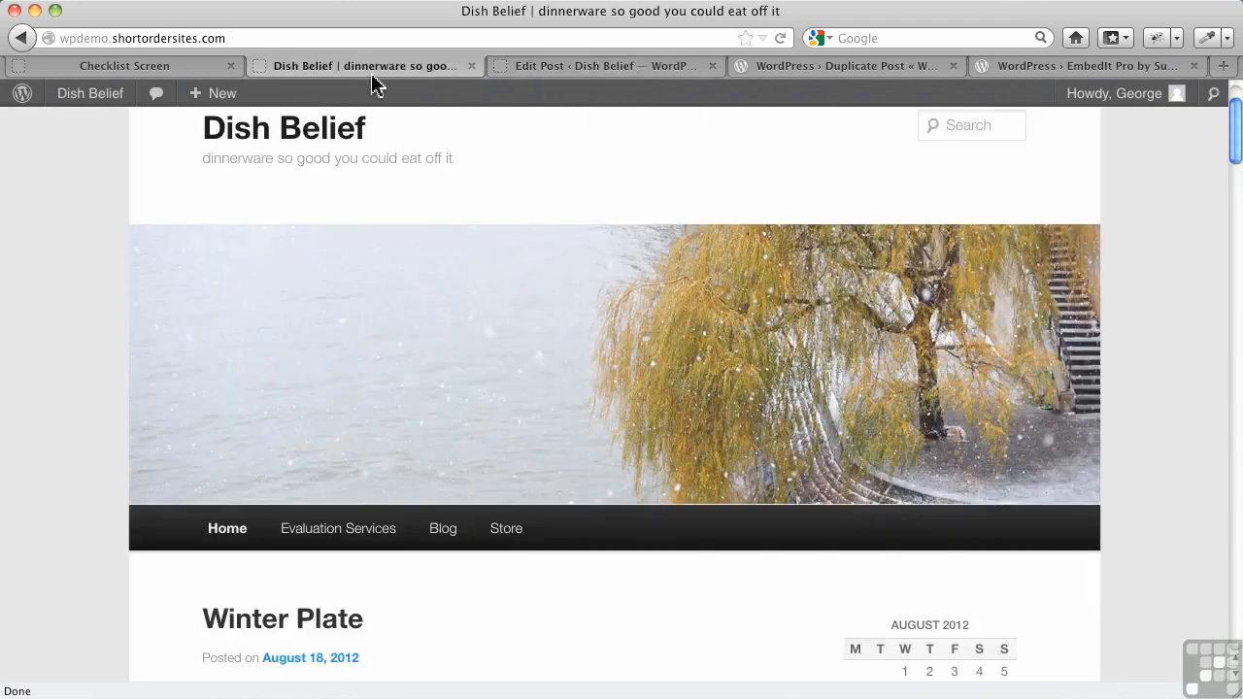
scroll("down", 3)
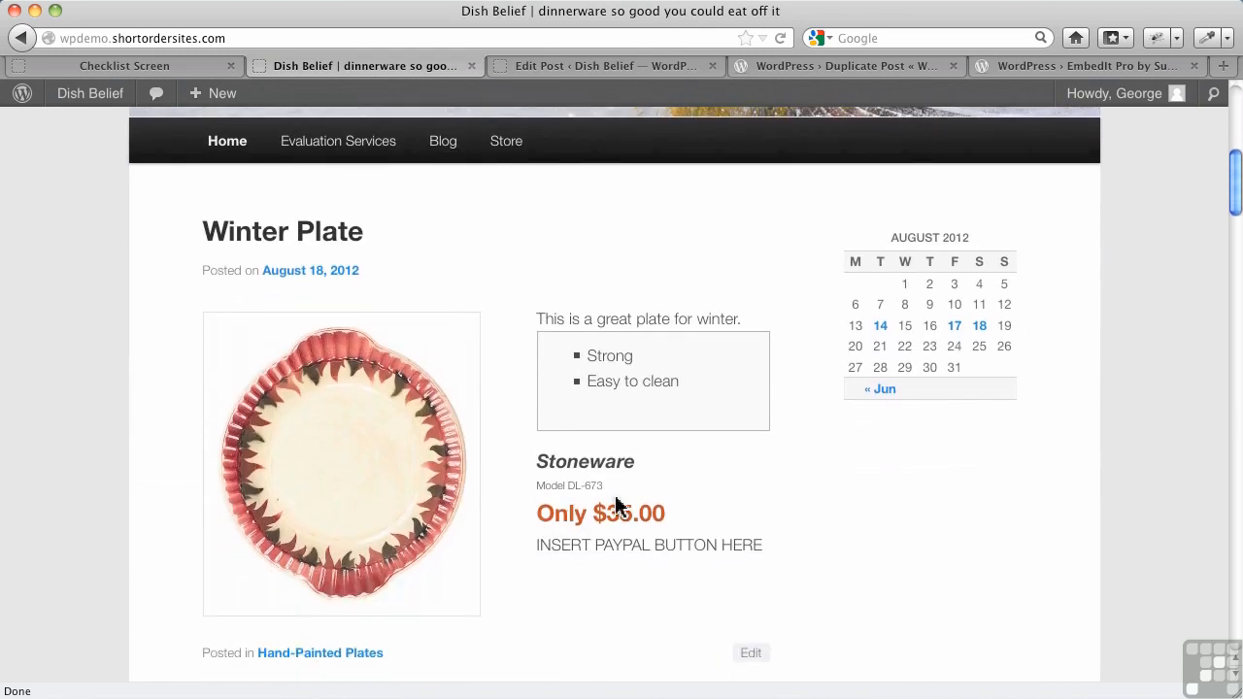
mouse_move(612, 468)
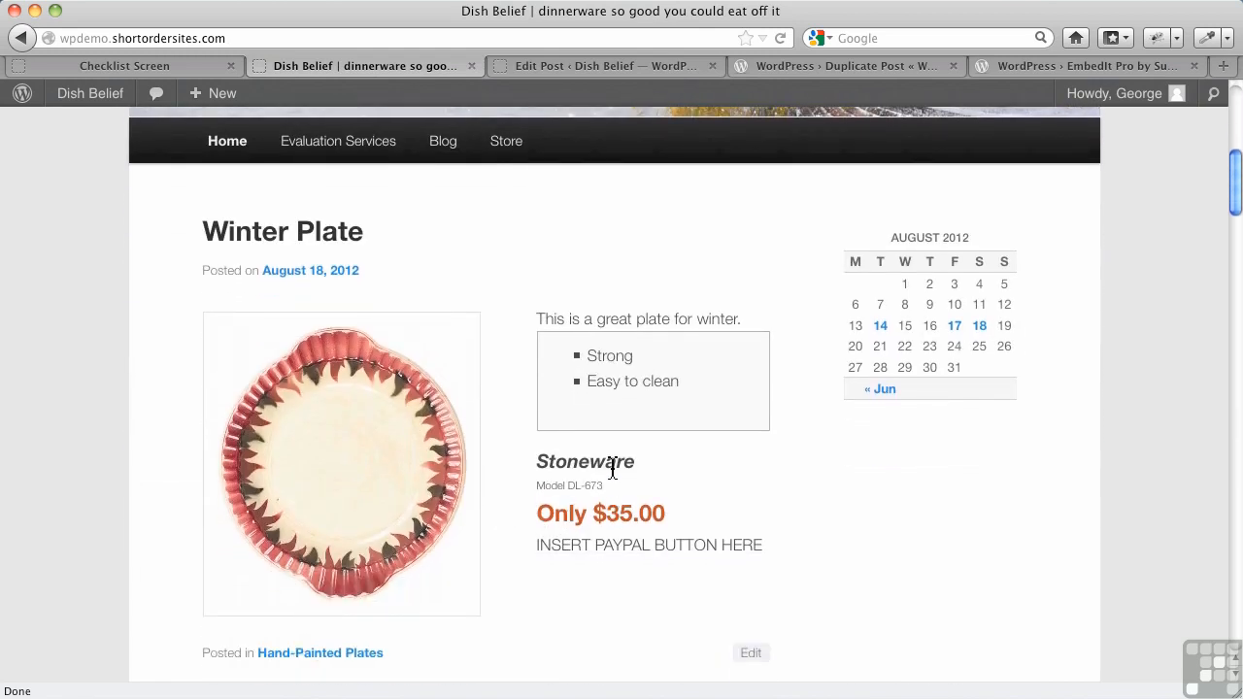
mouse_move(369, 229)
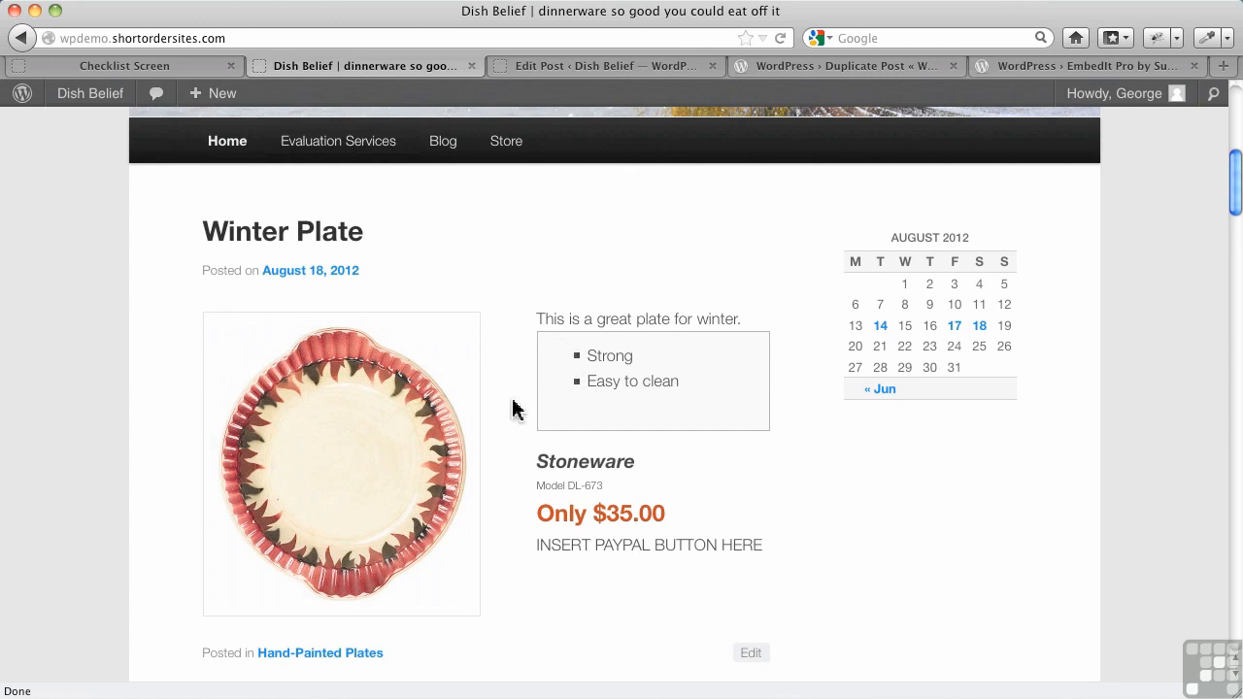
mouse_move(659, 381)
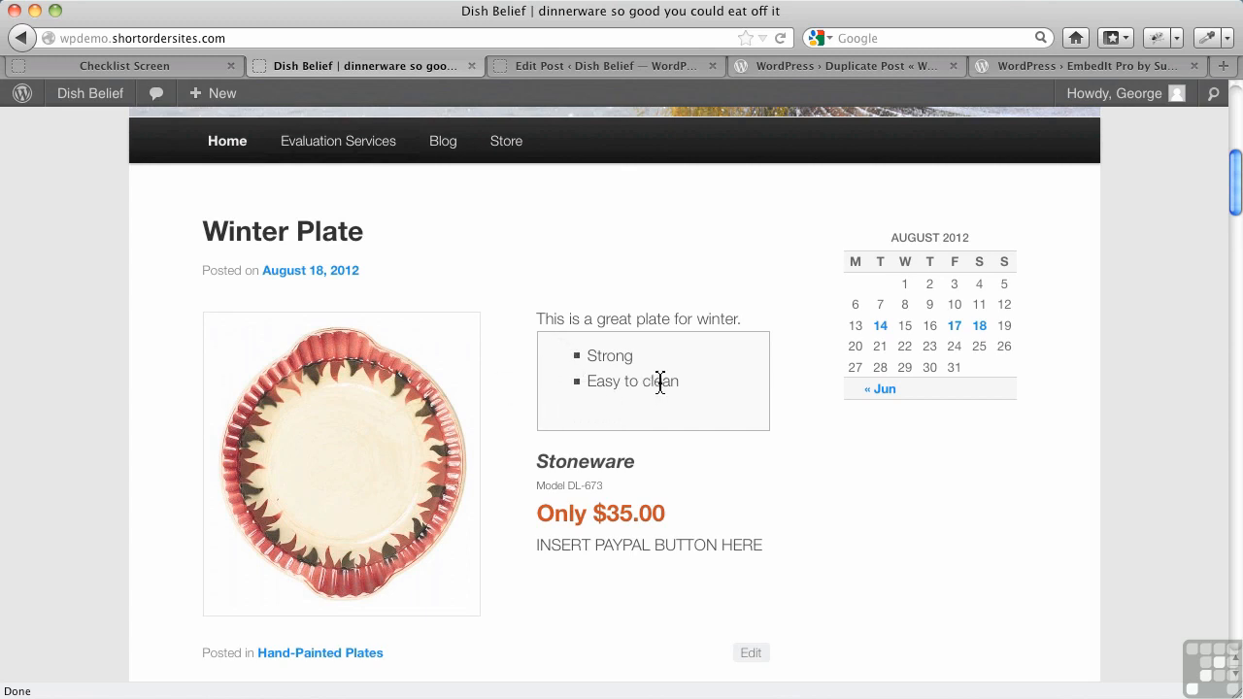
mouse_move(649, 501)
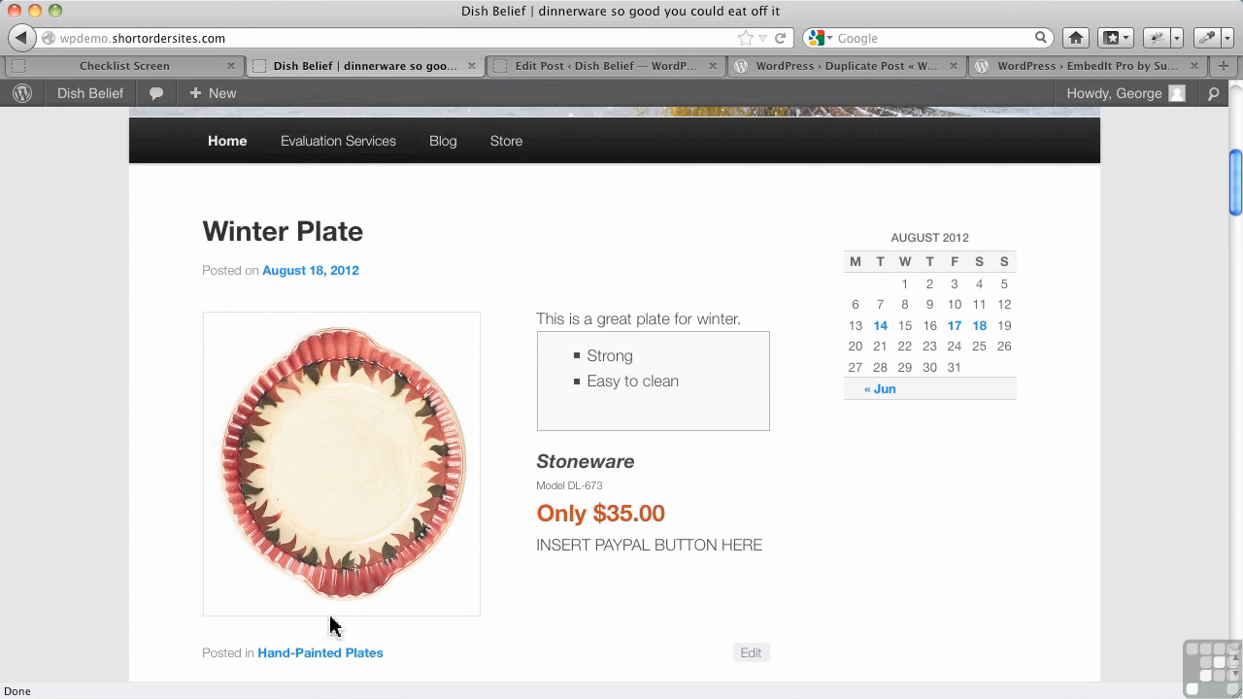
mouse_move(621, 342)
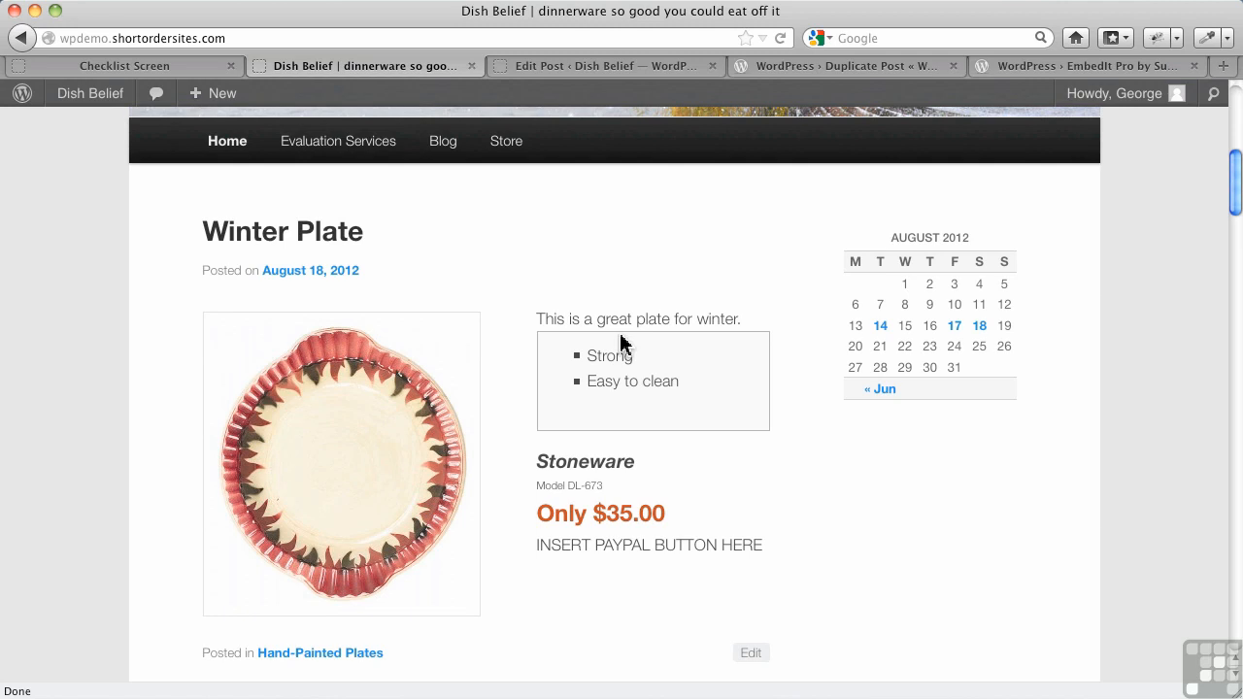
mouse_move(571, 91)
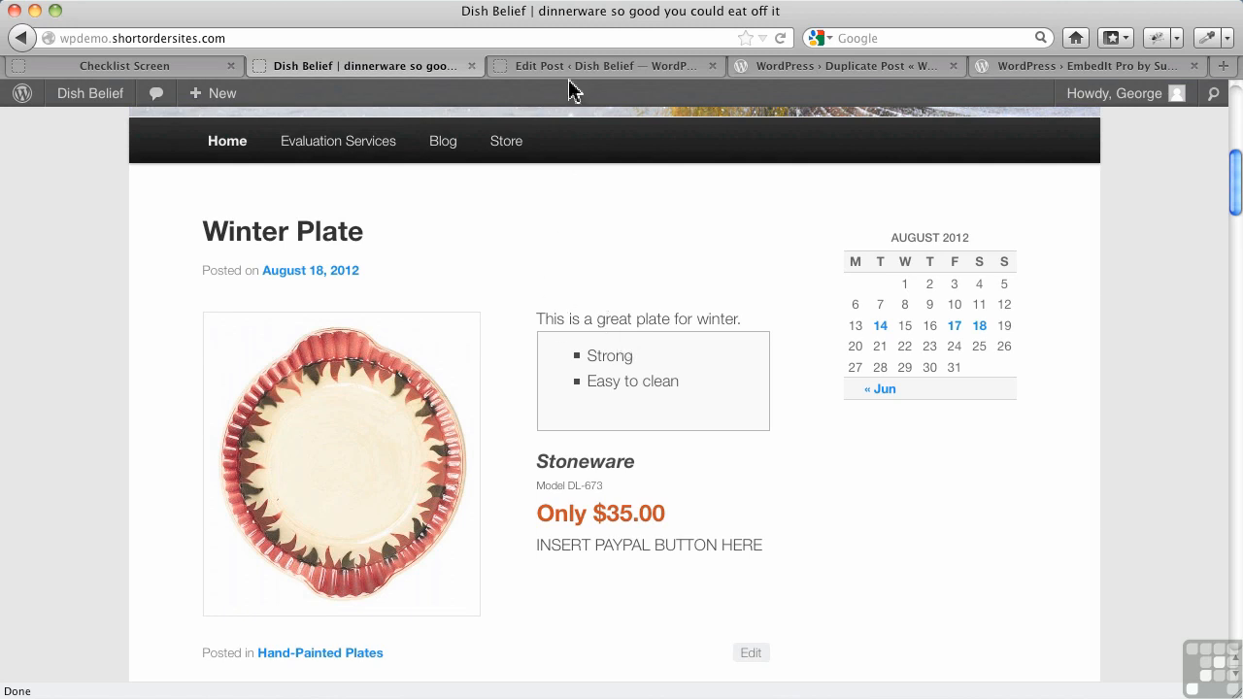
left_click(750, 652)
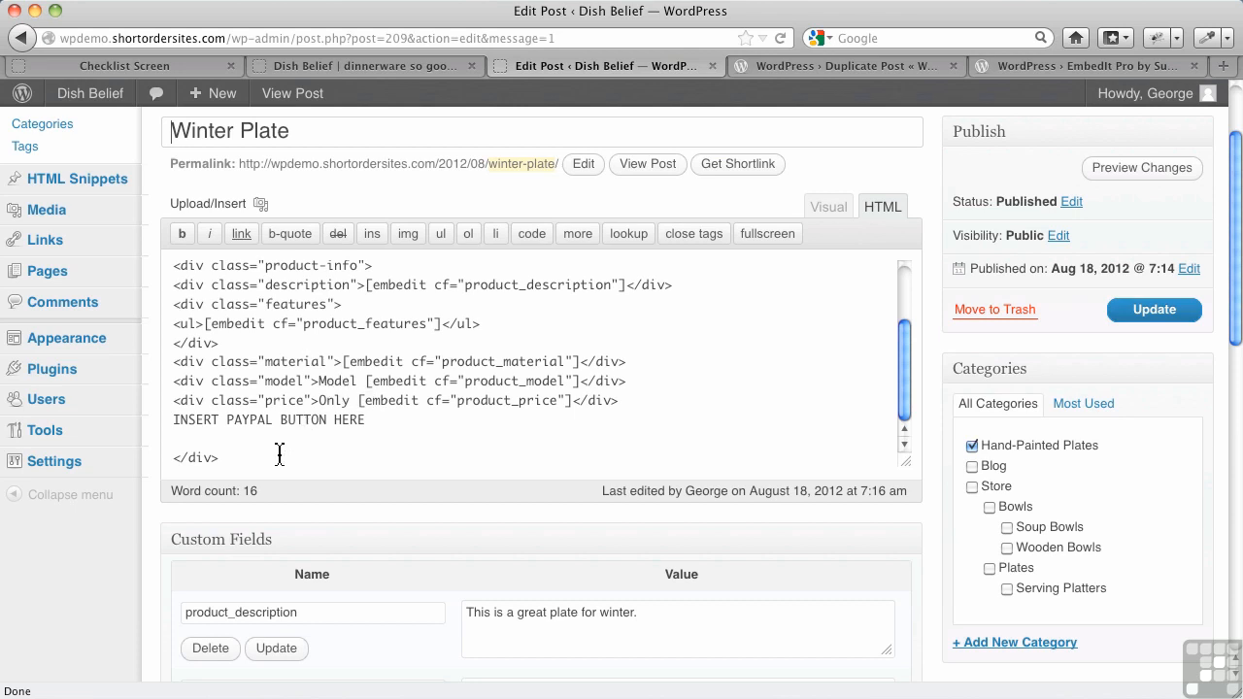
scroll("up", 3)
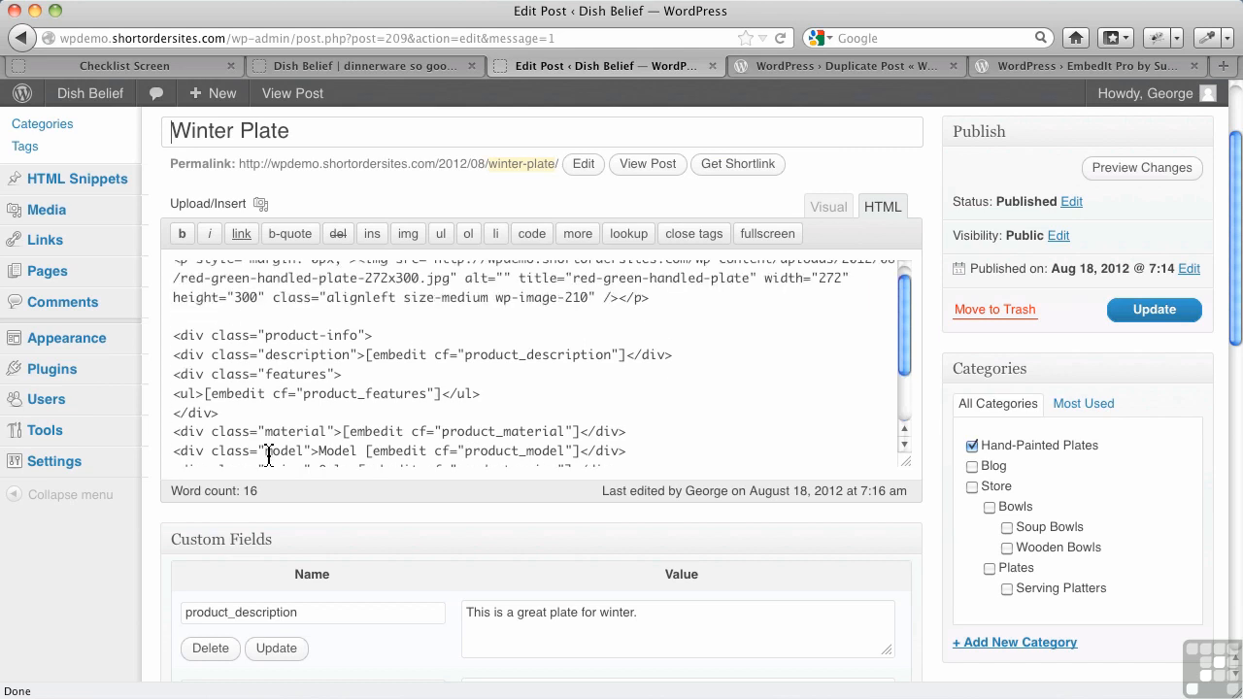
scroll("down", 3)
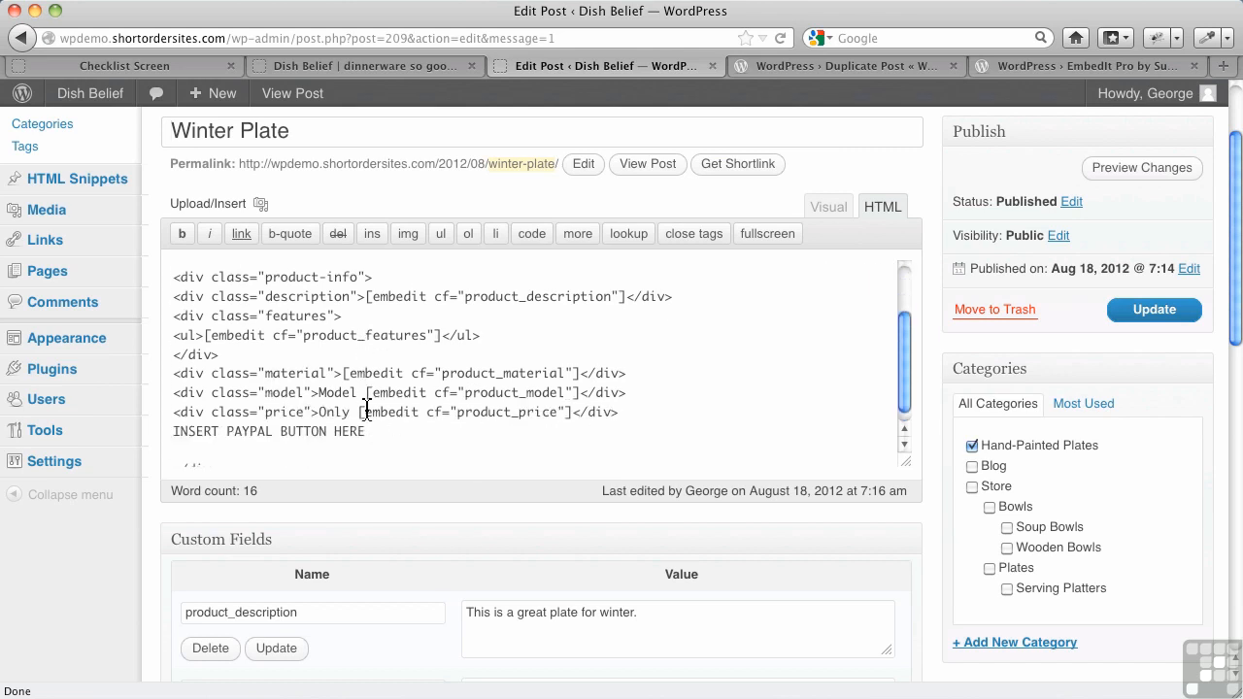
scroll("down", 3)
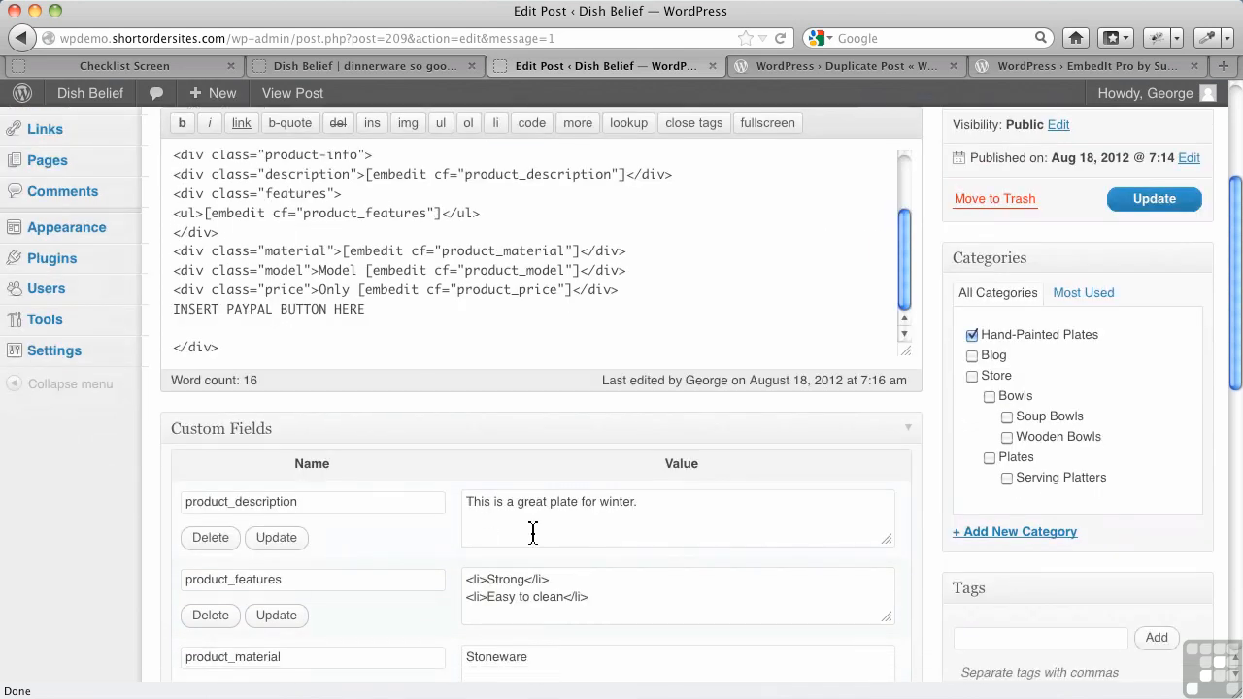
left_click(1154, 198)
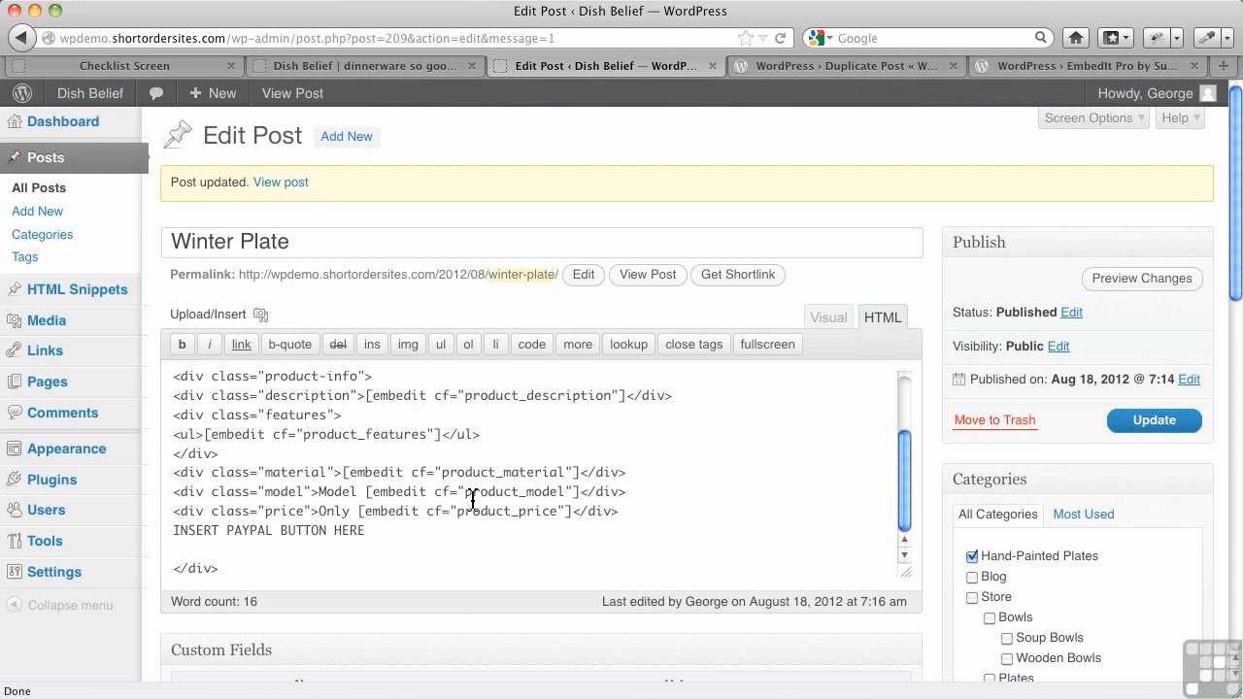
mouse_move(344, 459)
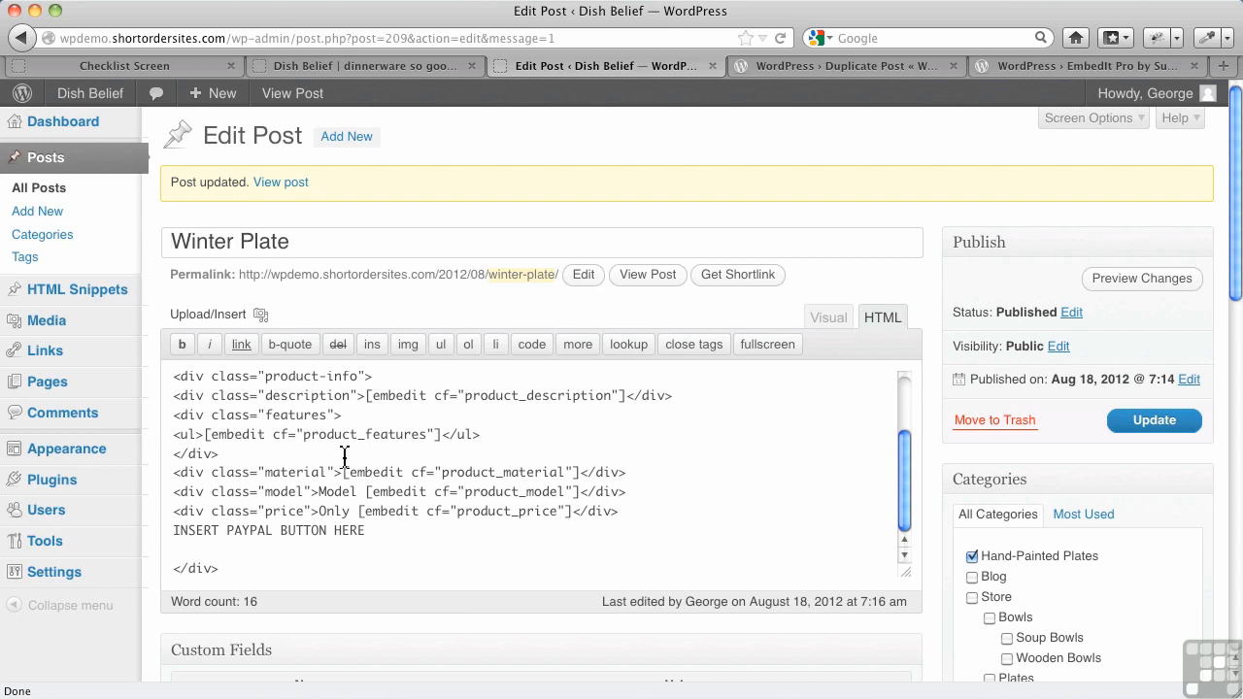